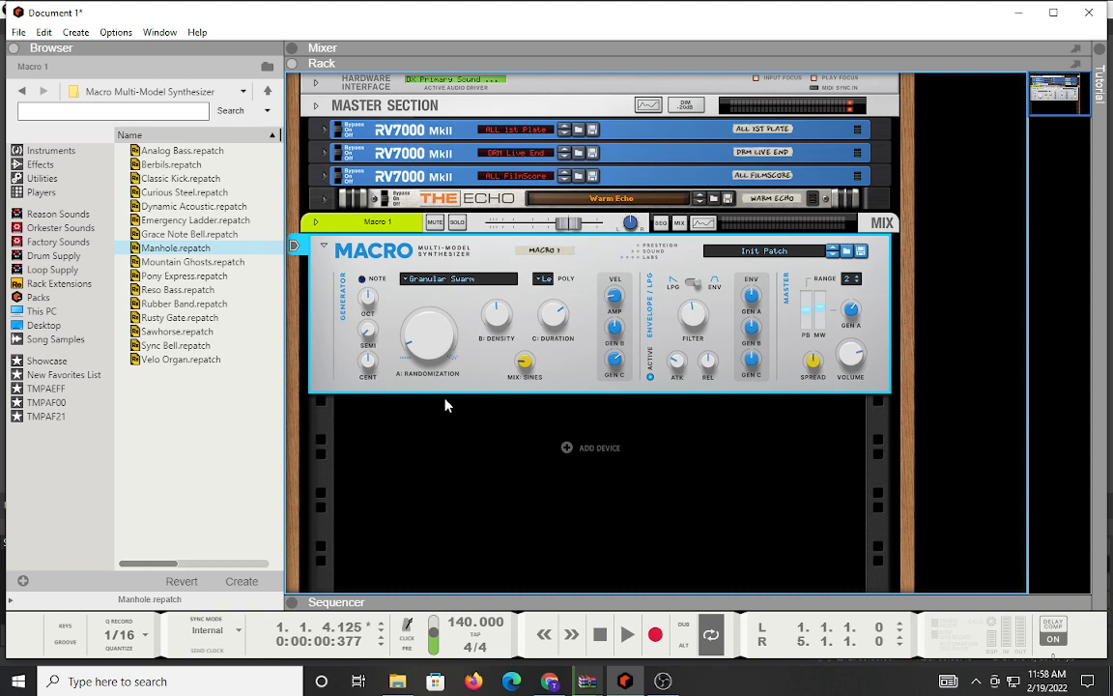
pyautogui.moveTo(420, 285)
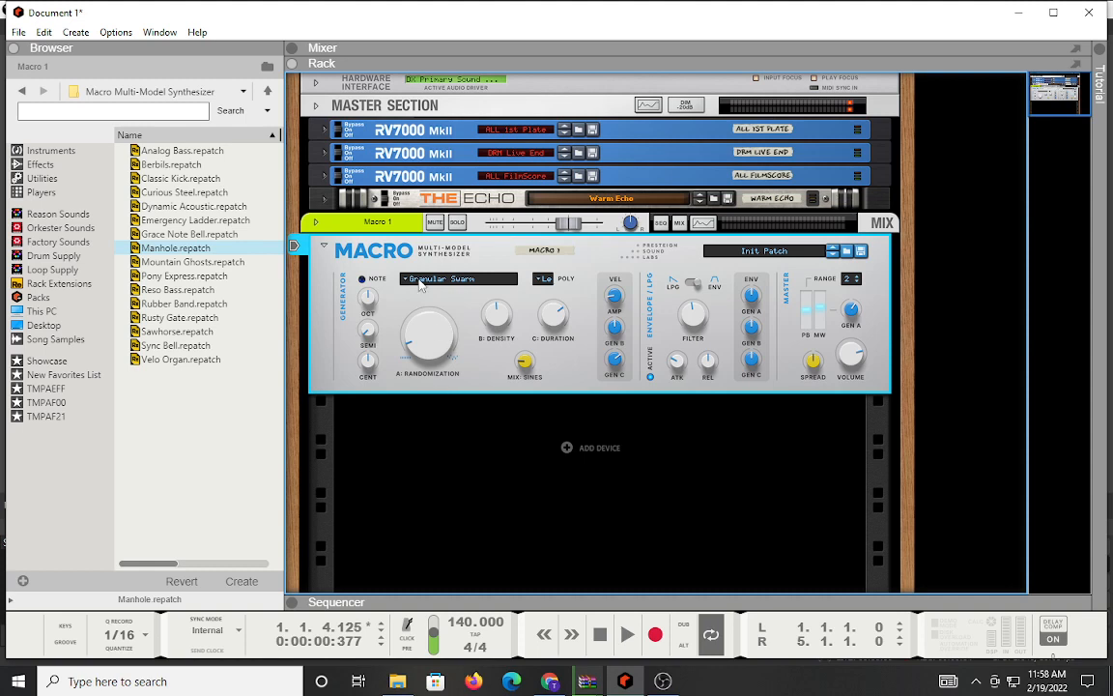
pyautogui.moveTo(420, 286)
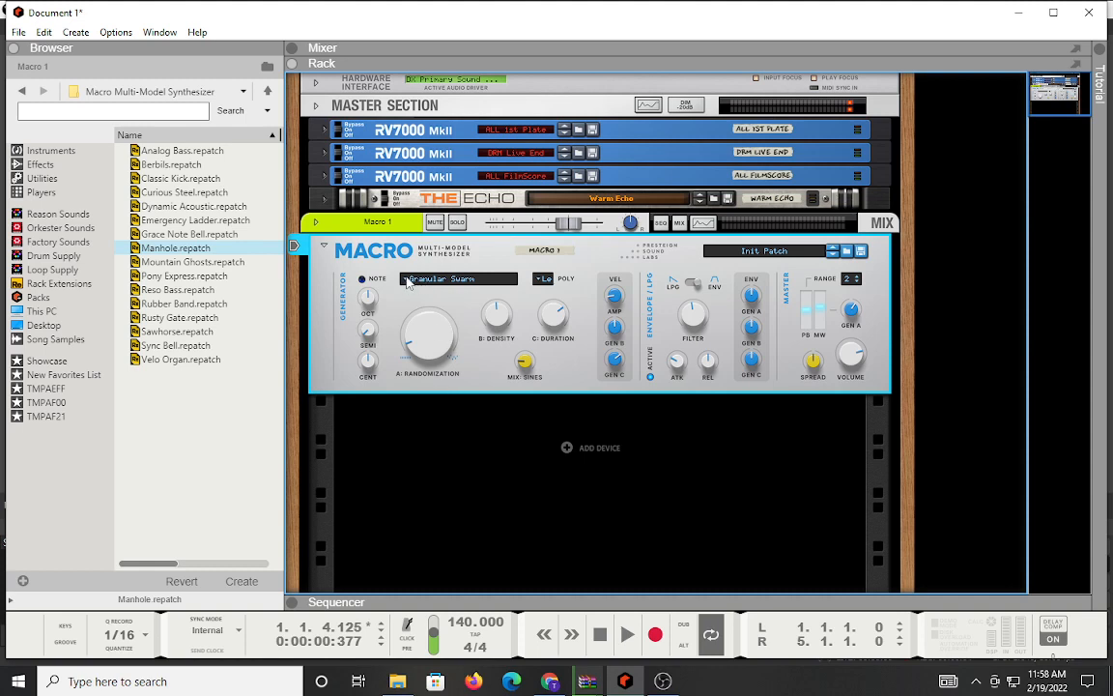
# Show the Macro synth's generator engine list, with Granular Swarm current.
pyautogui.click(458, 278)
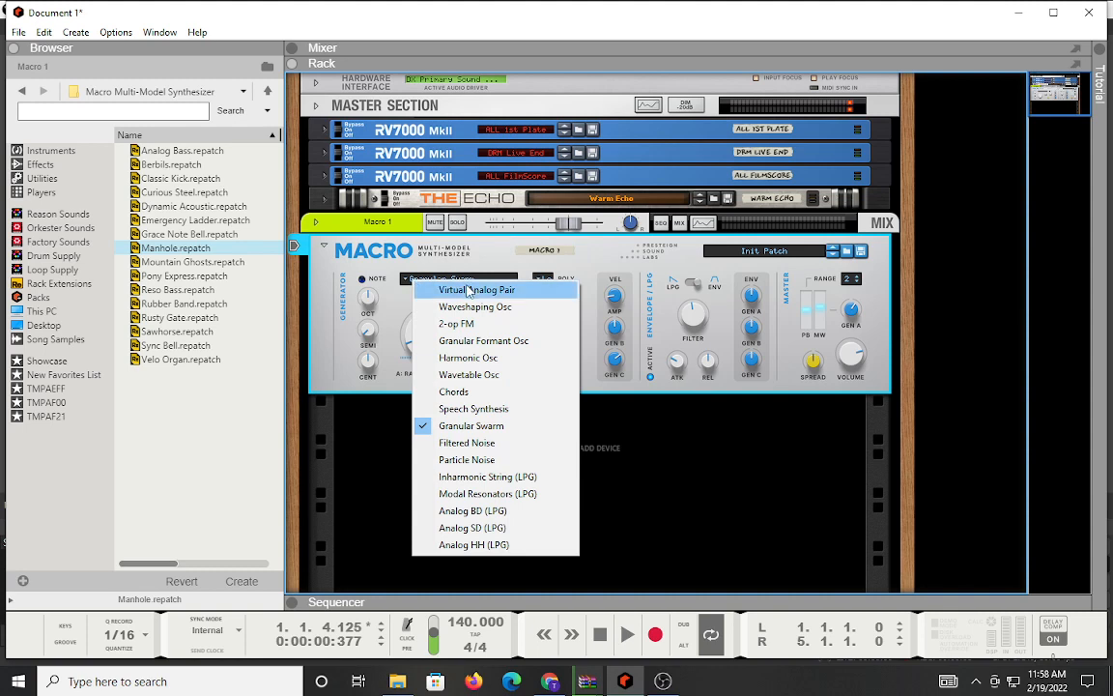
pyautogui.moveTo(501, 544)
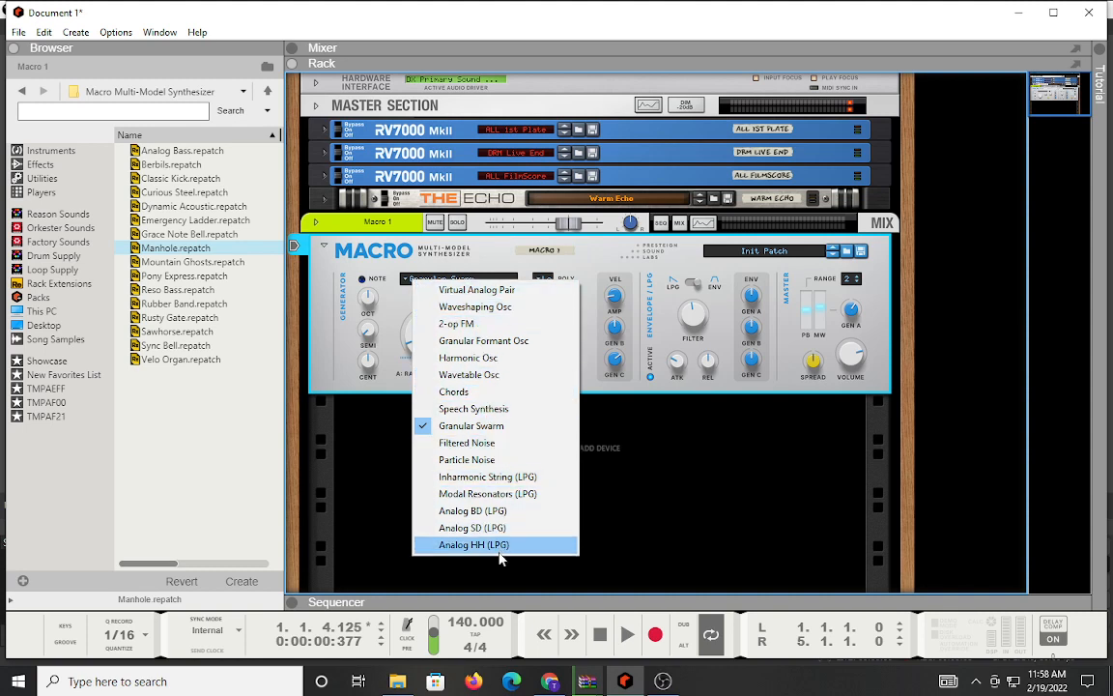
pyautogui.moveTo(518, 290)
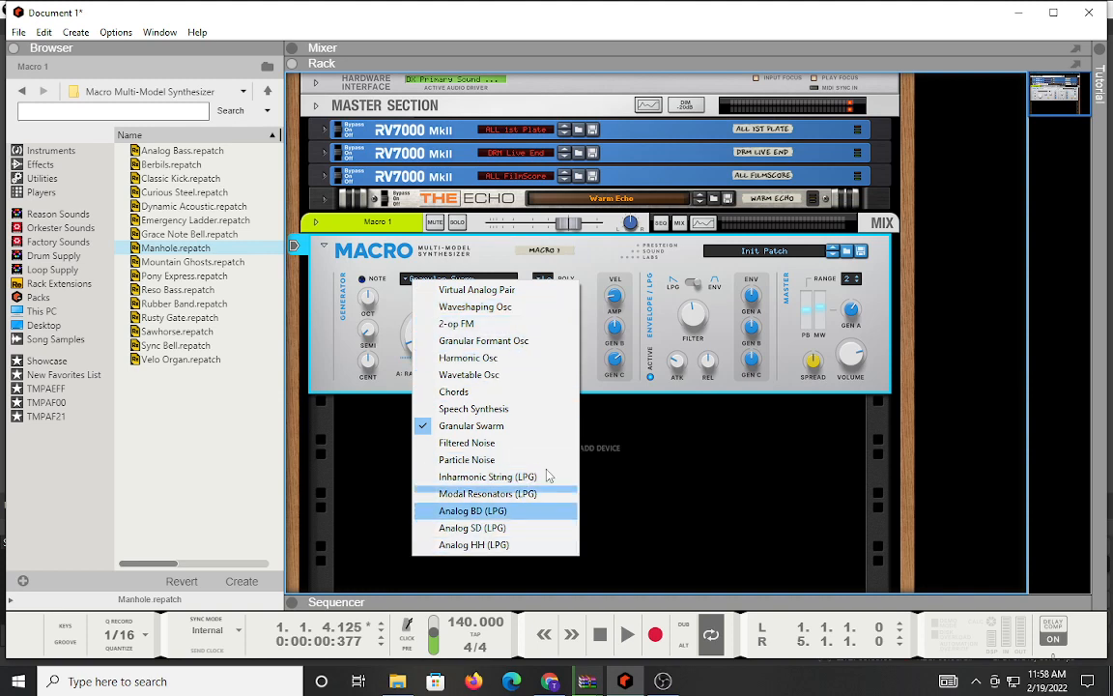
# Dismiss the generator engine list on the Macro synth.
pyautogui.click(471, 425)
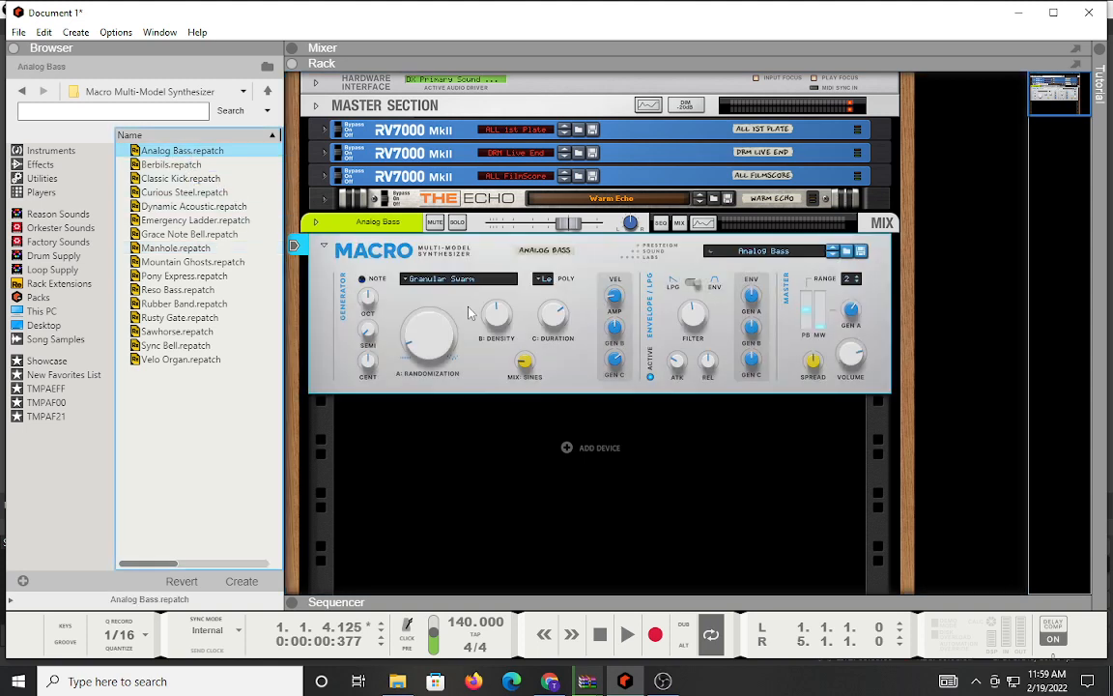
# Switch the Macro generator to Virtual Analog Pair with Detune, Width and Shape knobs.
pyautogui.click(458, 279)
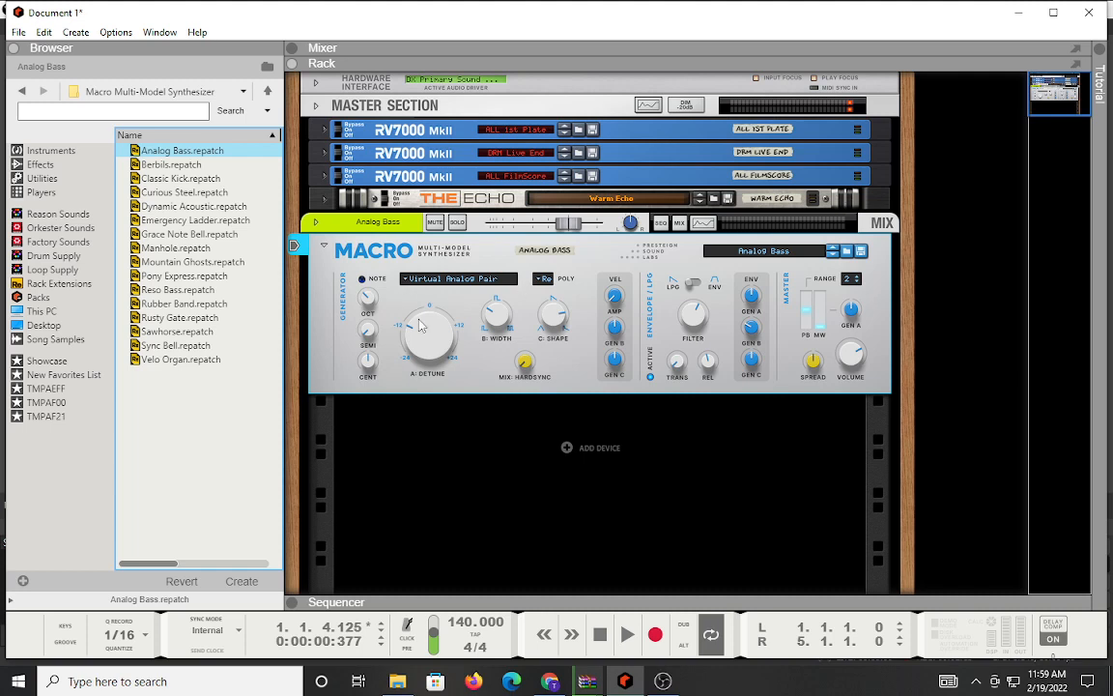
pyautogui.moveTo(594, 315)
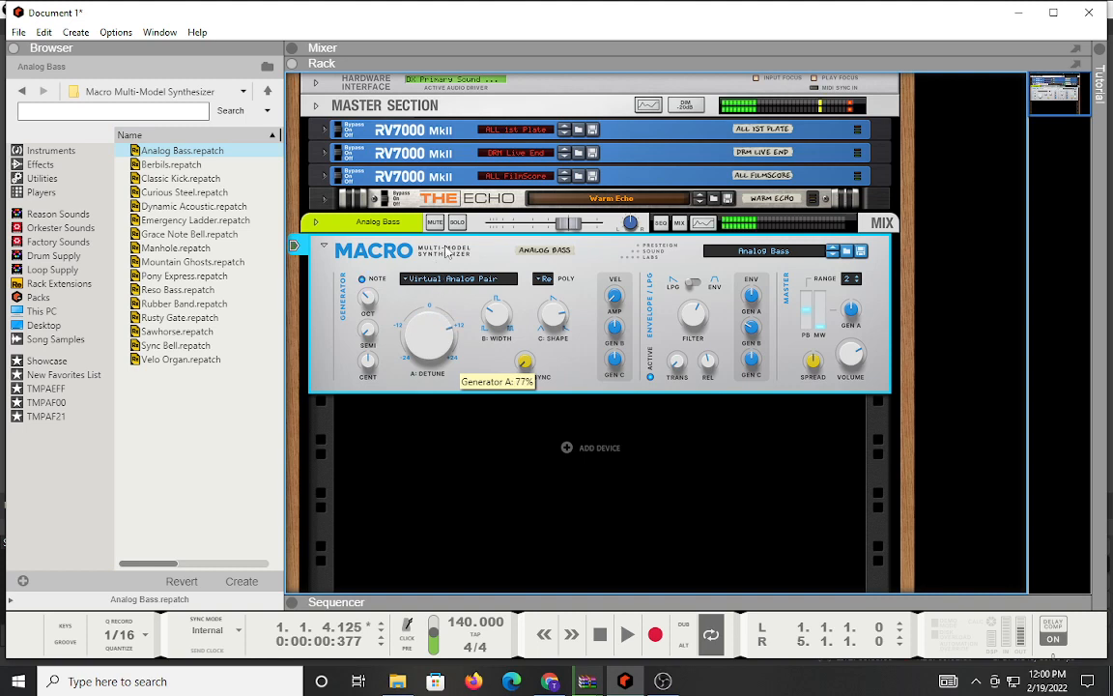
# Set generator A detune to about 74% and raise generator C shape to 96%.
pyautogui.moveTo(429, 333); pyautogui.dragTo(433, 338)
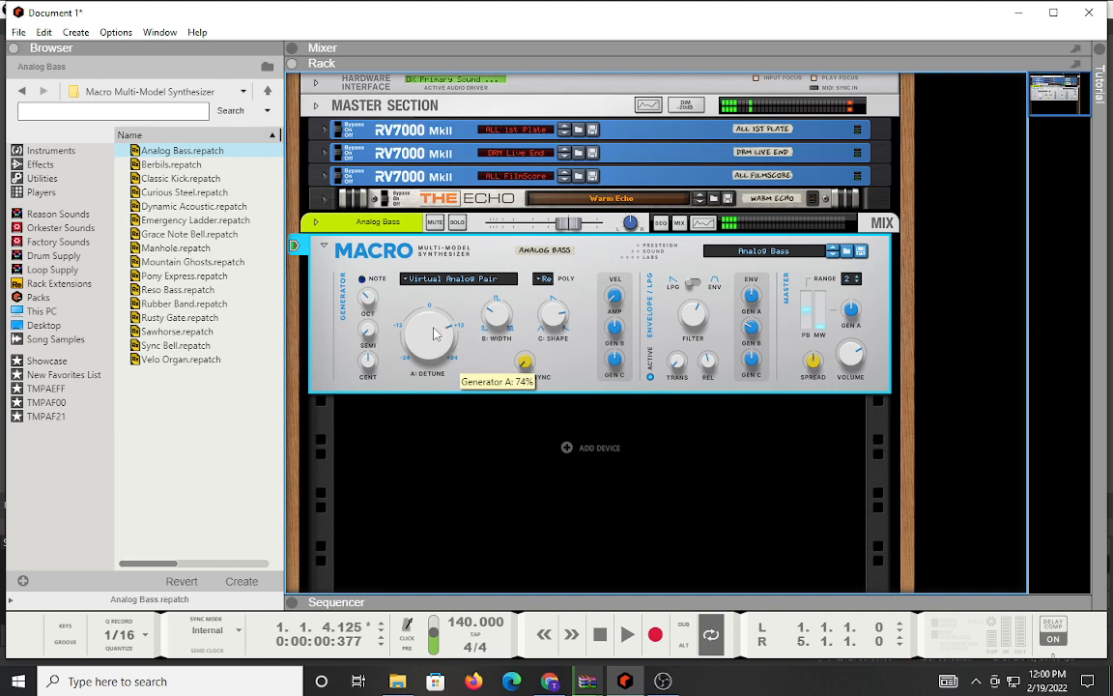
pyautogui.moveTo(430, 334); pyautogui.dragTo(440, 396)
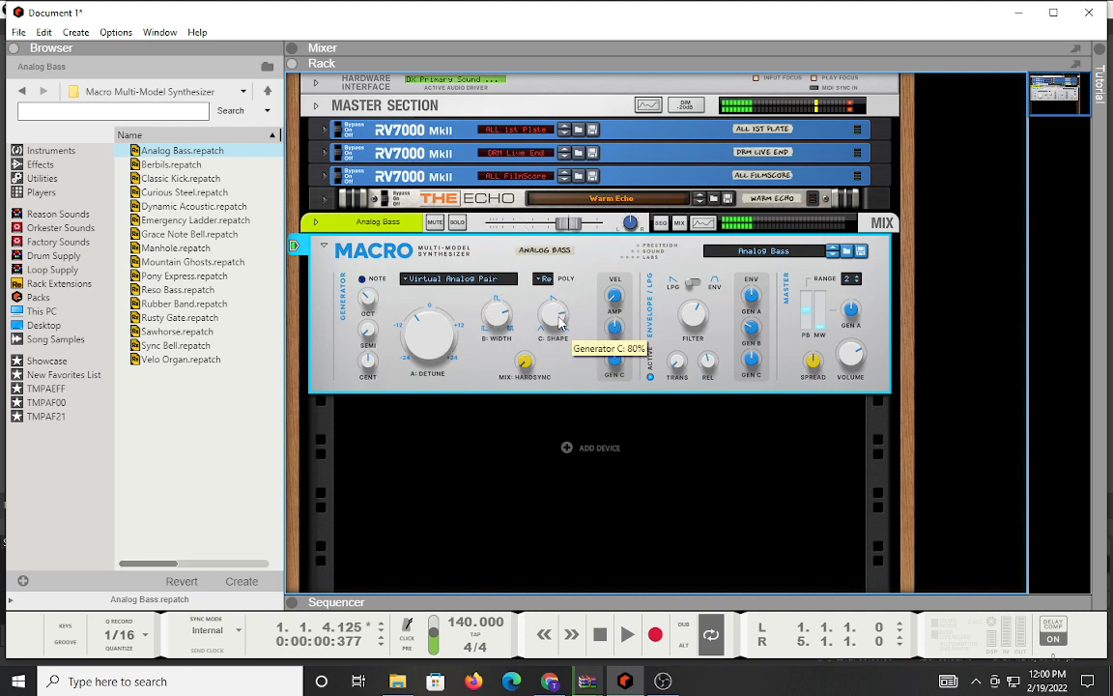
pyautogui.moveTo(554, 319); pyautogui.dragTo(558, 294)
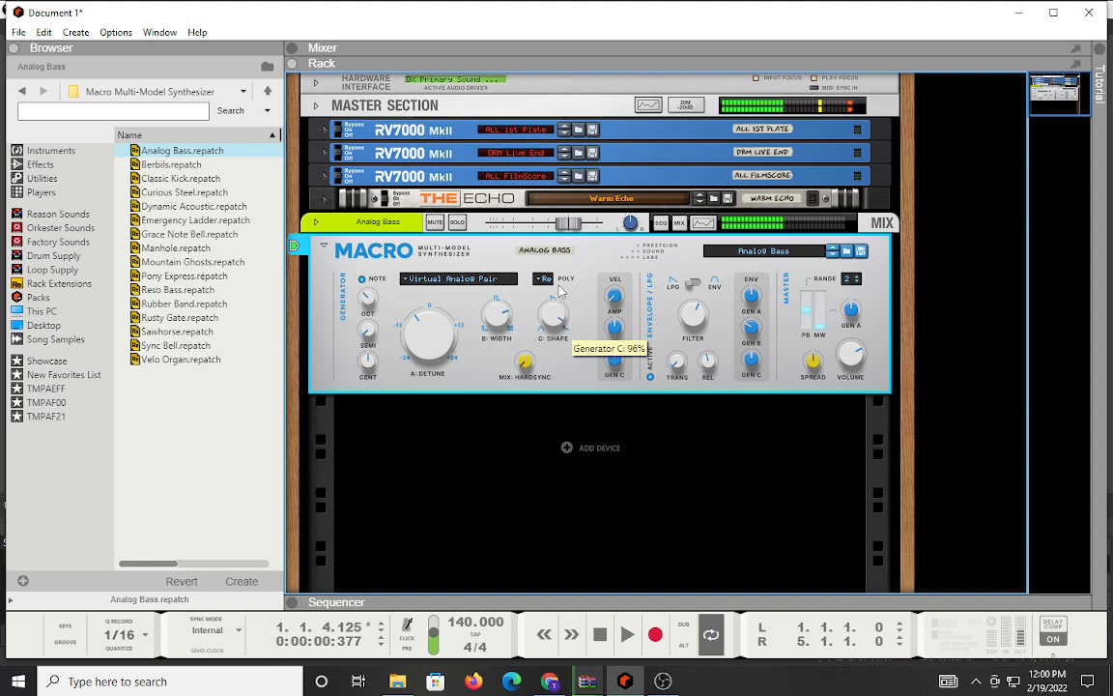
pyautogui.moveTo(575, 338)
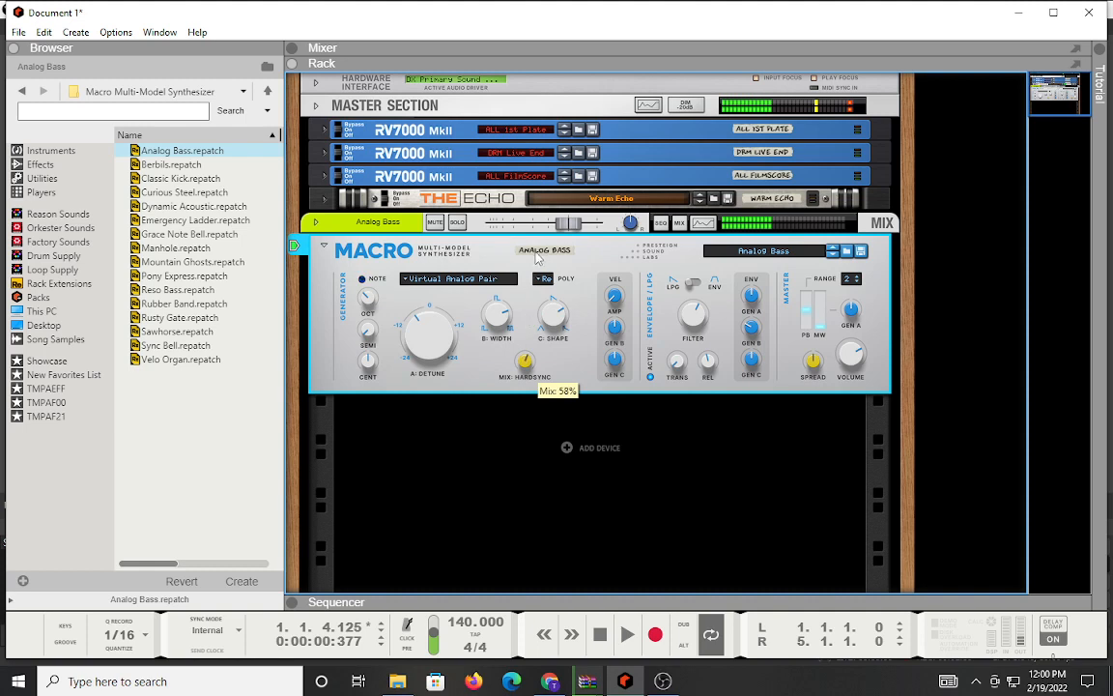
pyautogui.moveTo(556, 355)
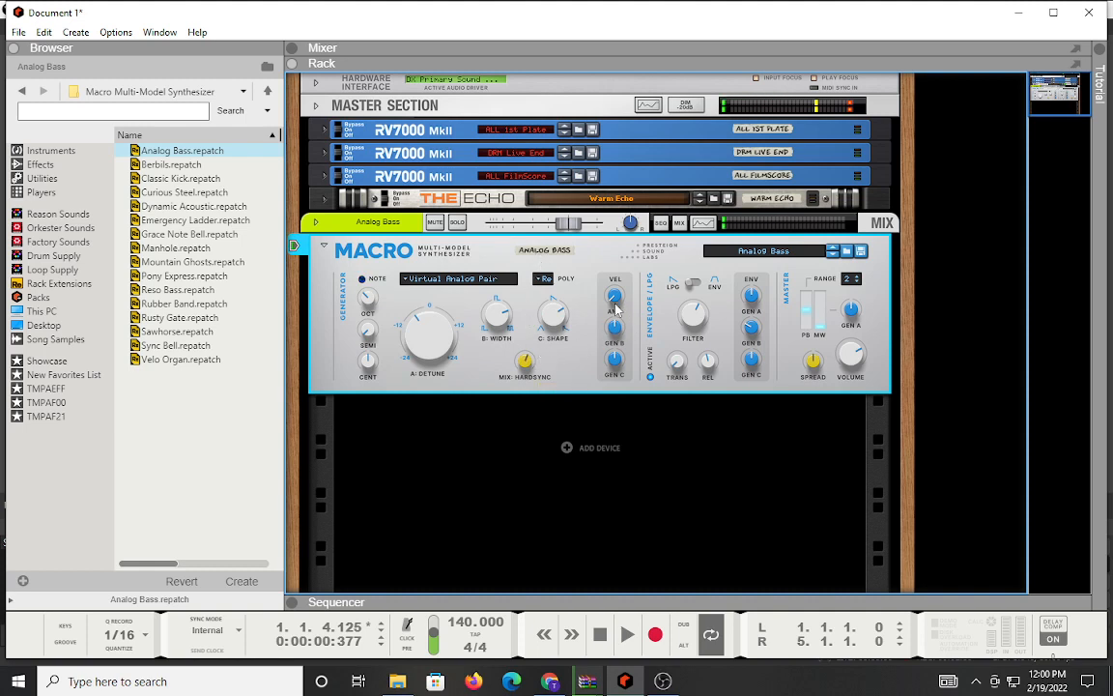
pyautogui.moveTo(614, 304)
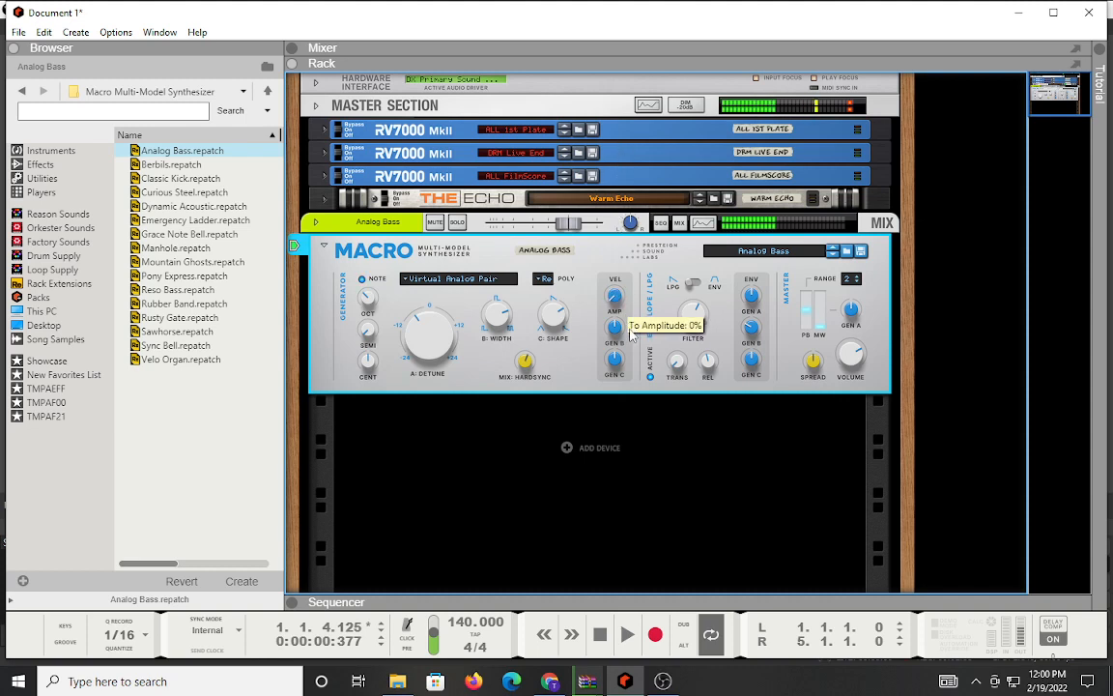
# Set velocity to amp 70%, generator B -0.25 and generator C about -0.03.
pyautogui.moveTo(616, 338); pyautogui.dragTo(628, 300)
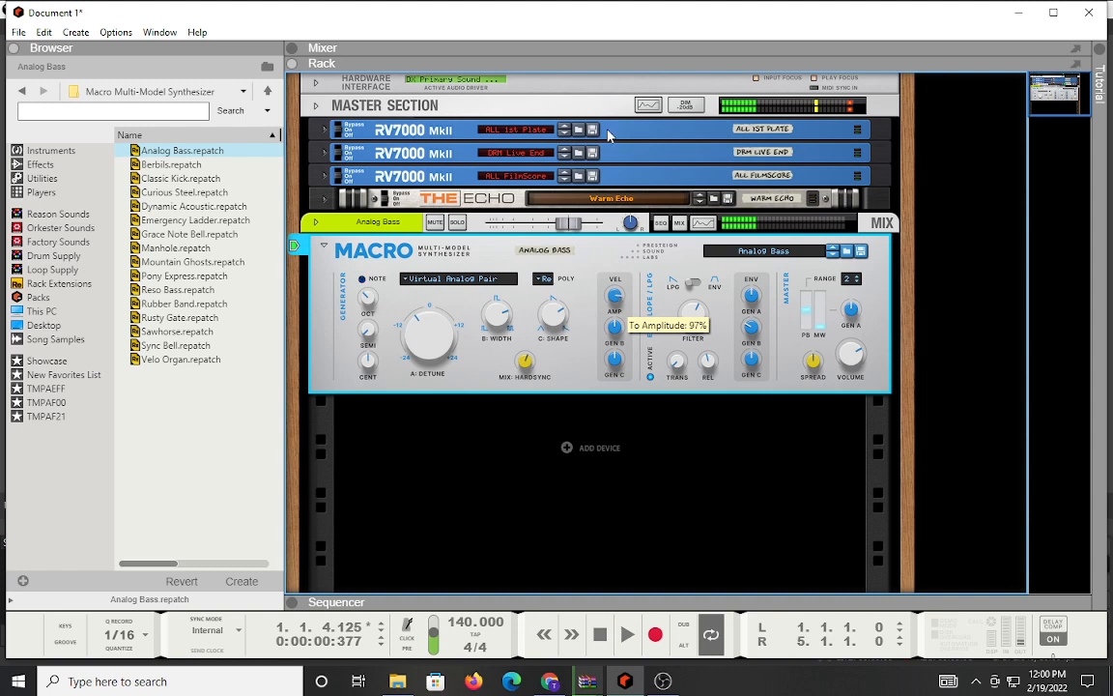
pyautogui.moveTo(615, 325); pyautogui.dragTo(614, 333)
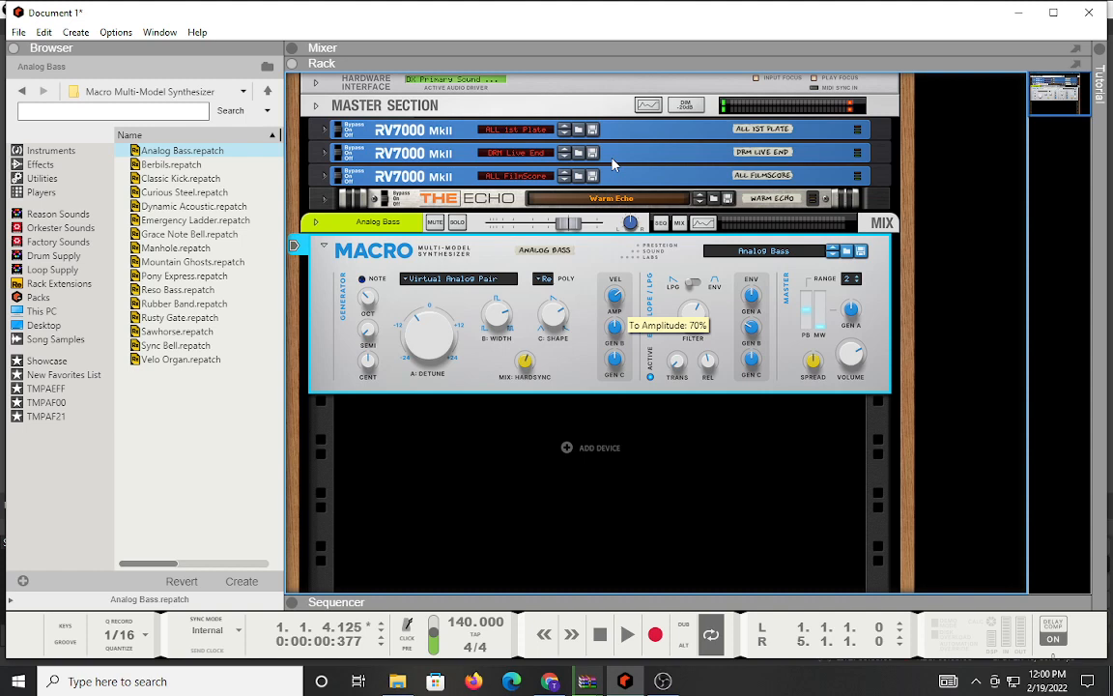
pyautogui.moveTo(615, 299); pyautogui.dragTo(618, 357)
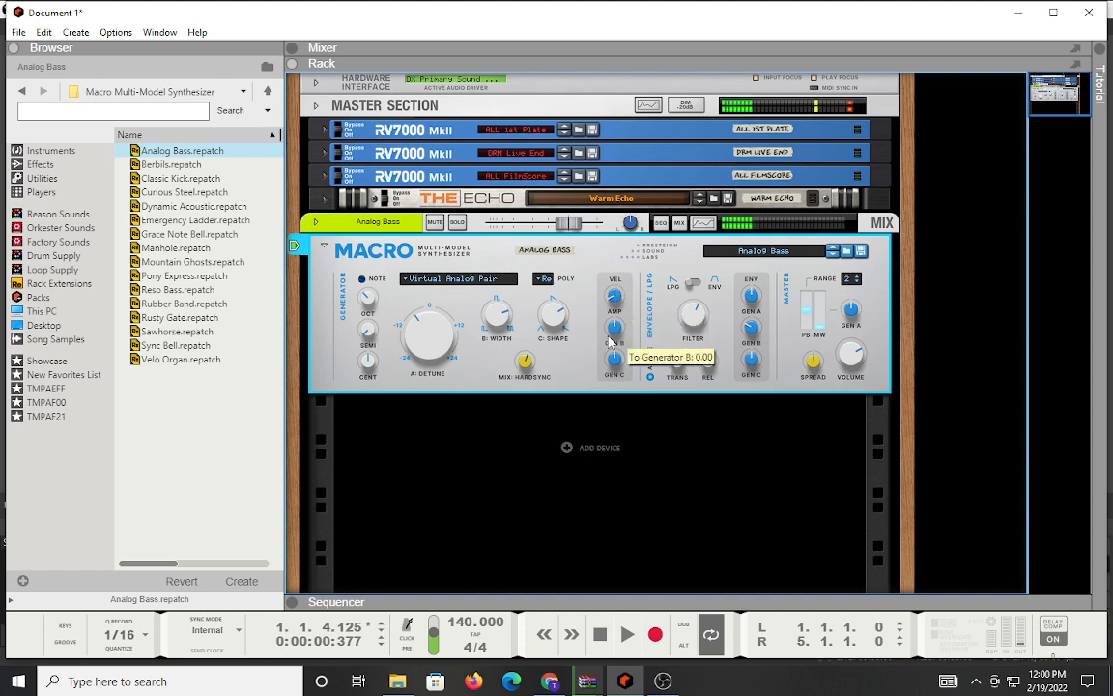
pyautogui.moveTo(782, 365)
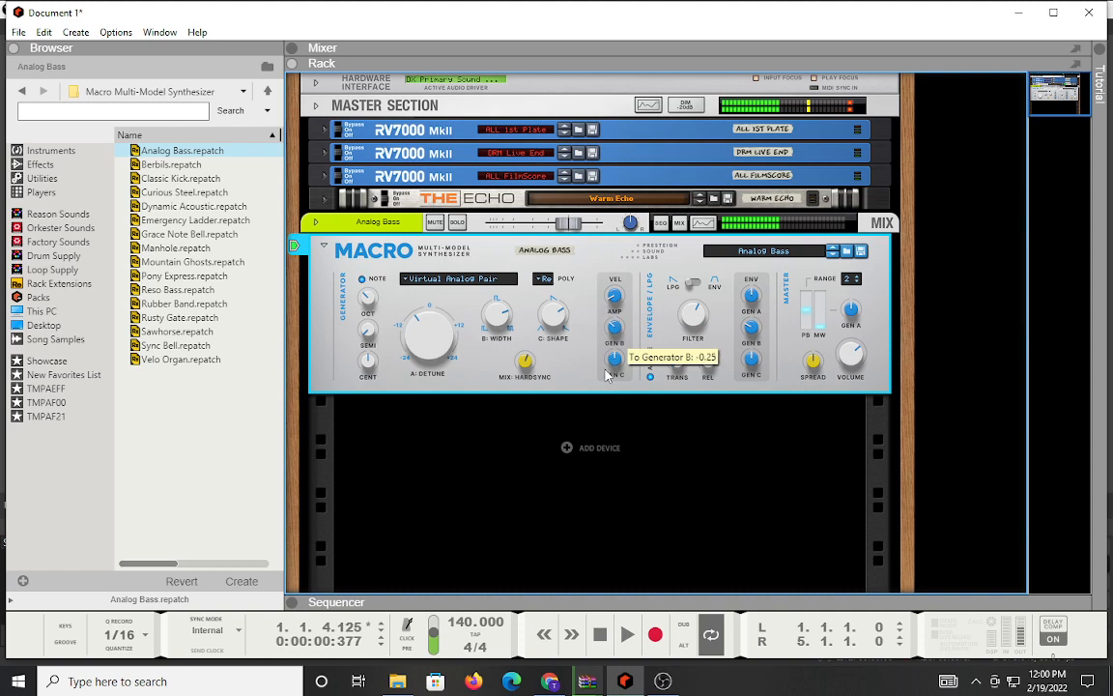
pyautogui.moveTo(615, 367)
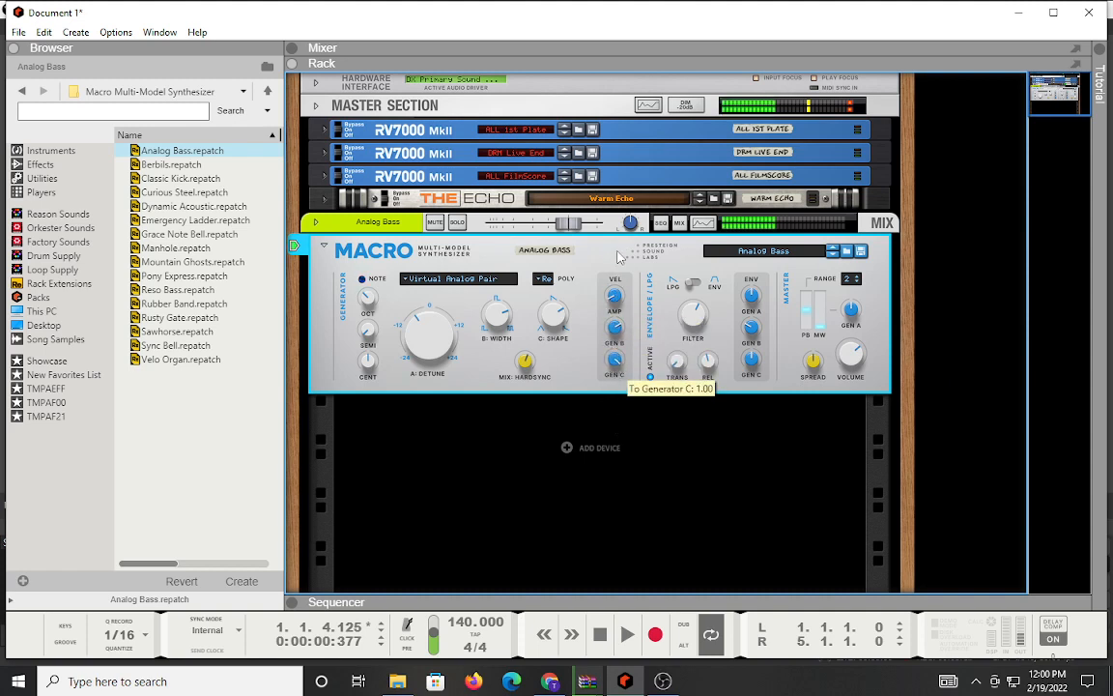
pyautogui.moveTo(614, 357); pyautogui.dragTo(627, 362)
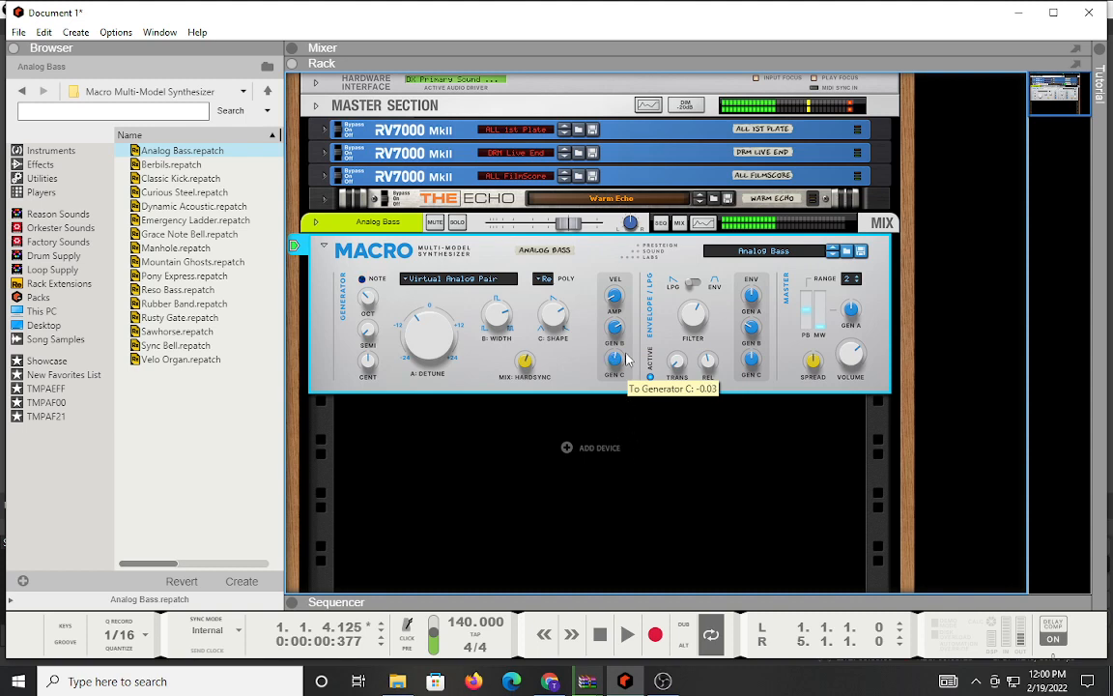
pyautogui.moveTo(692, 316)
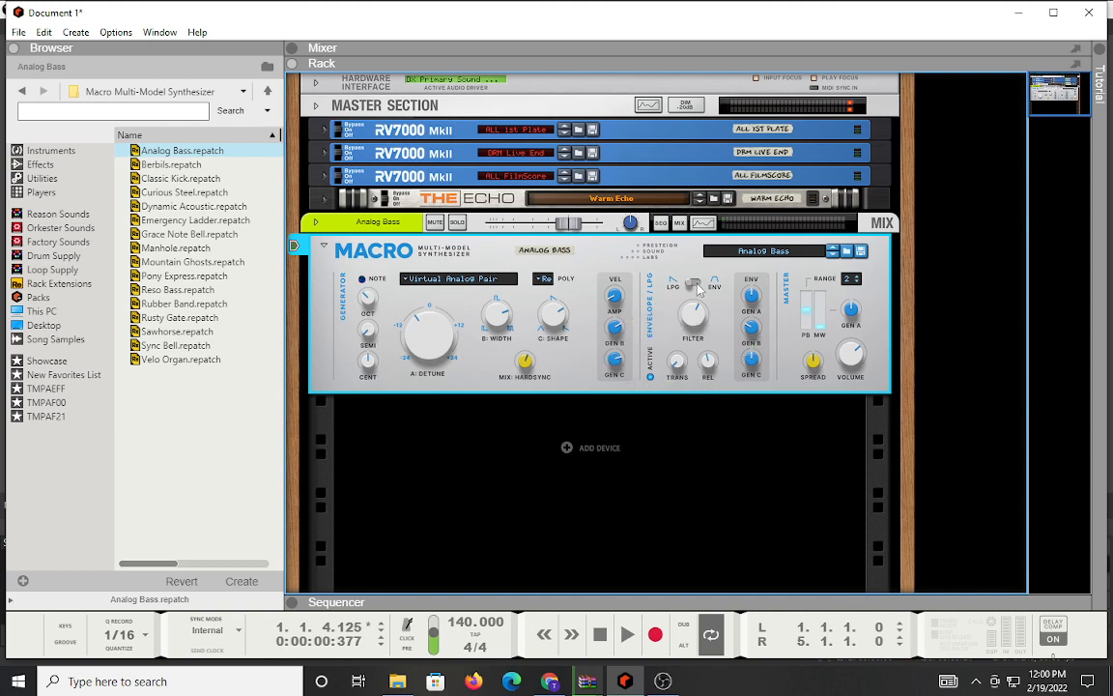
pyautogui.moveTo(692, 303)
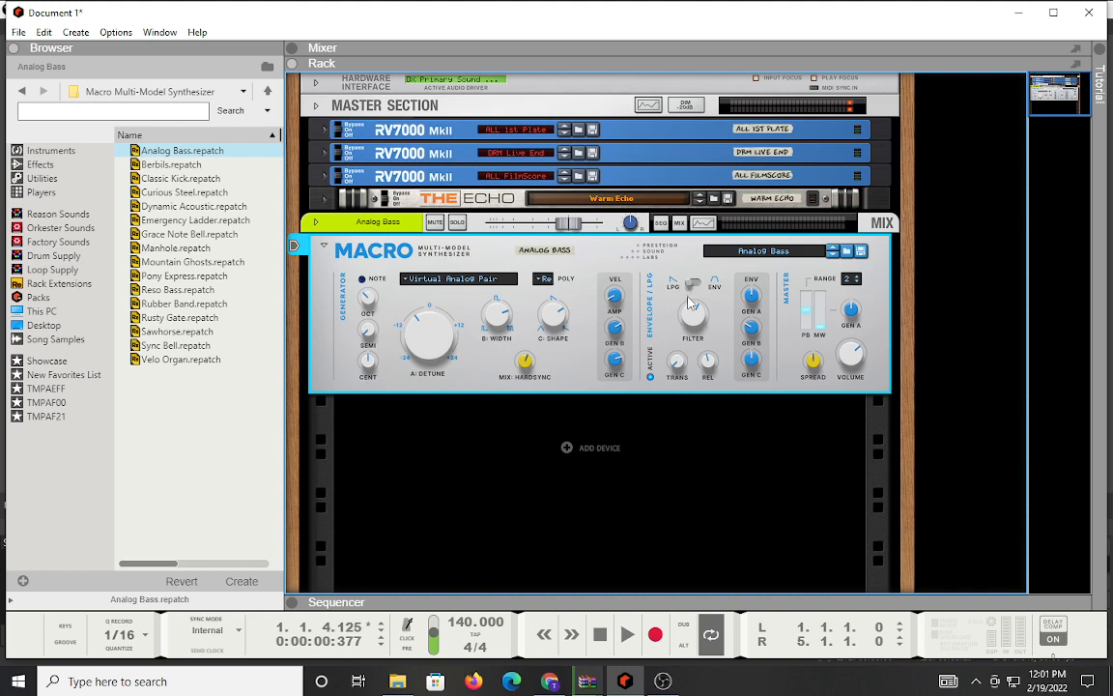
pyautogui.moveTo(688, 294)
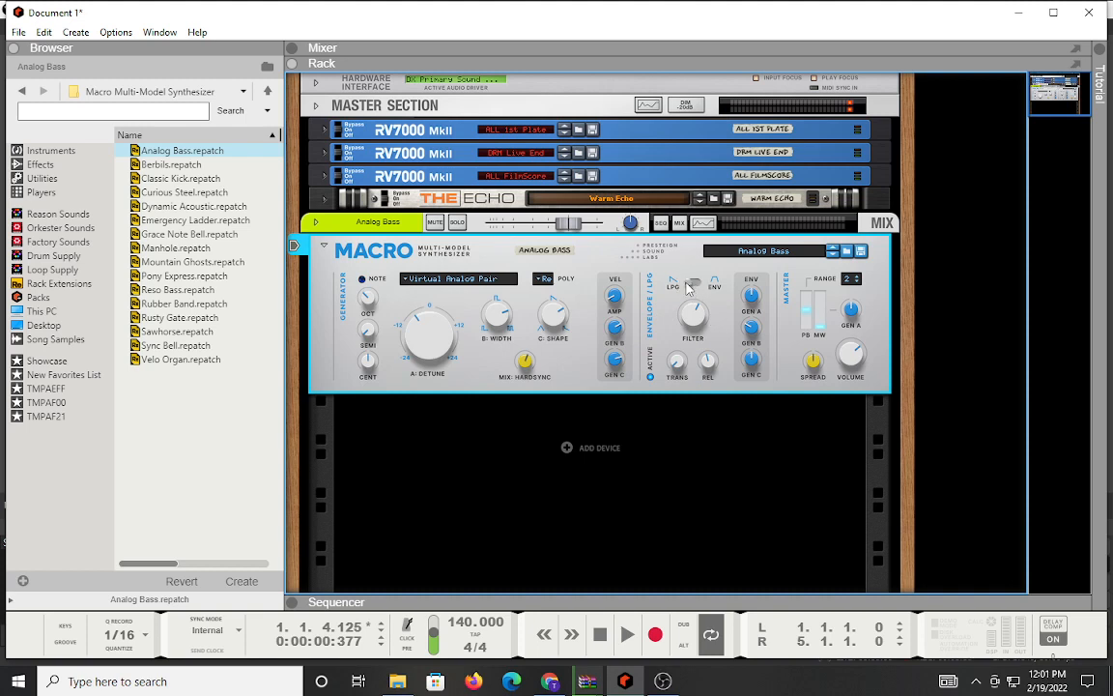
pyautogui.moveTo(689, 286)
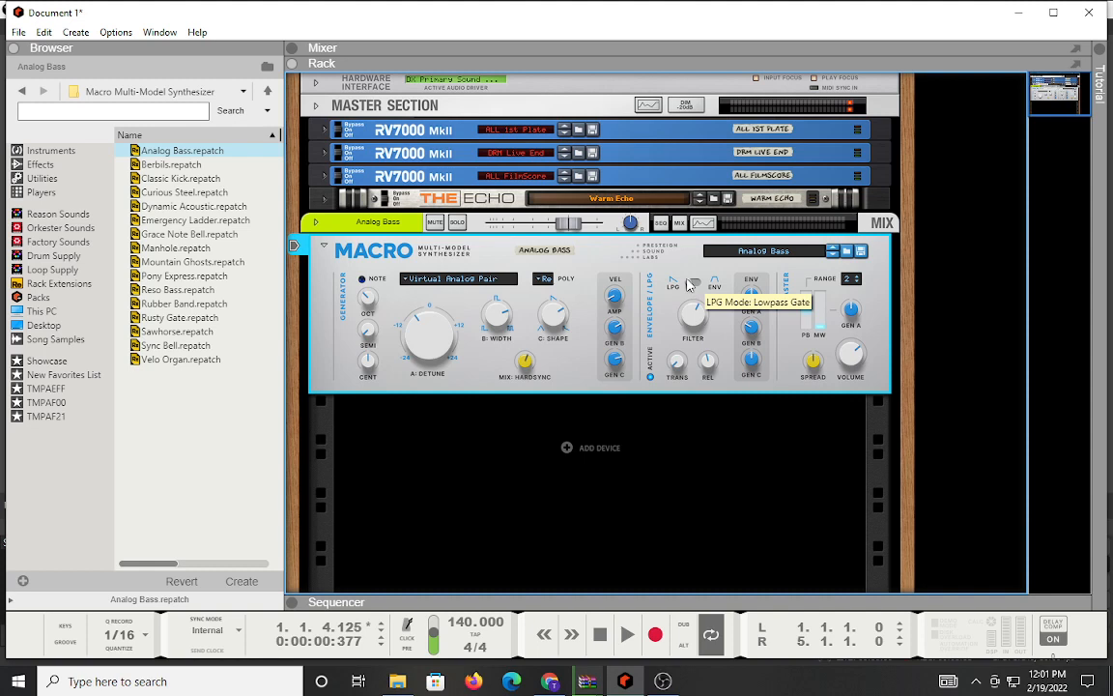
pyautogui.moveTo(695, 320)
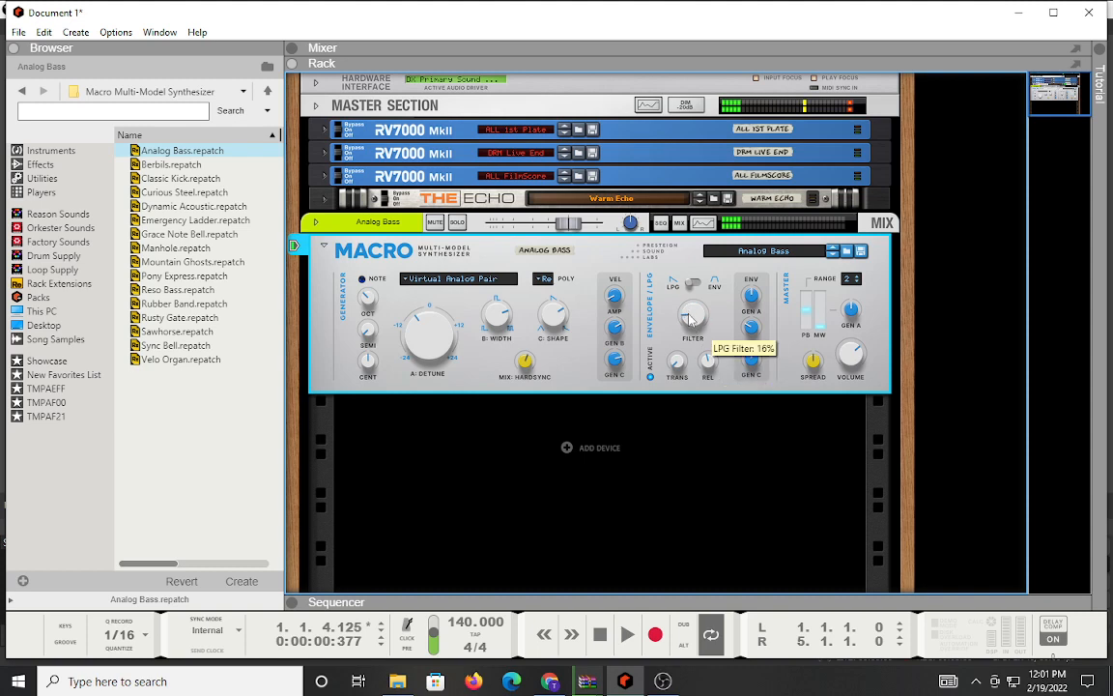
pyautogui.moveTo(688, 309)
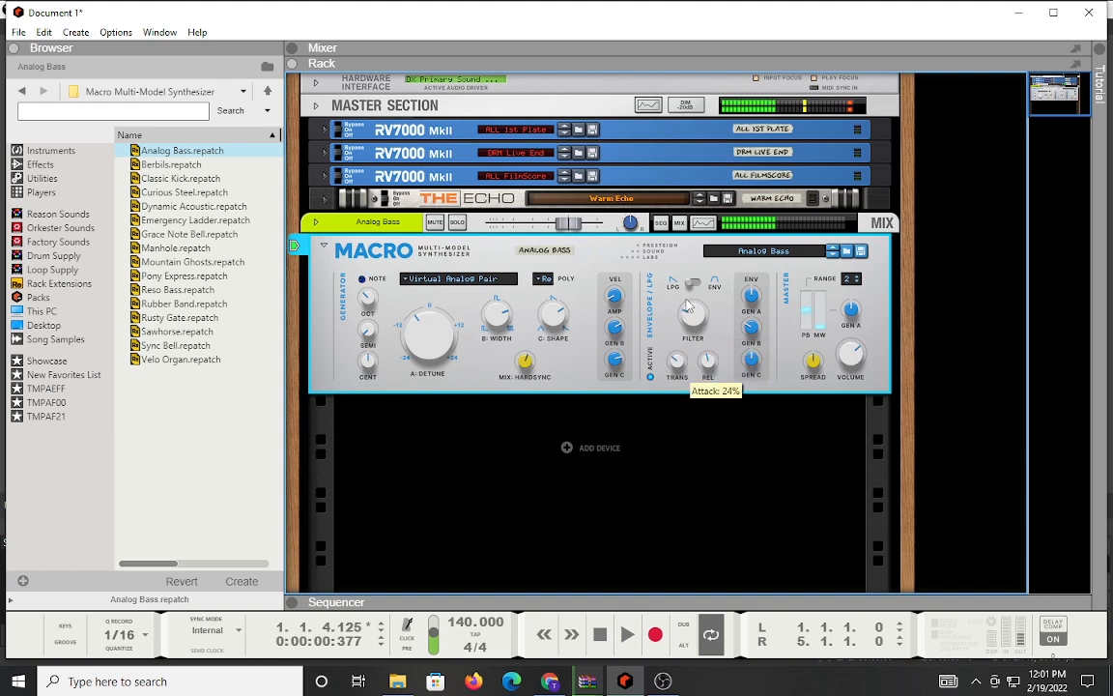
pyautogui.moveTo(708, 364)
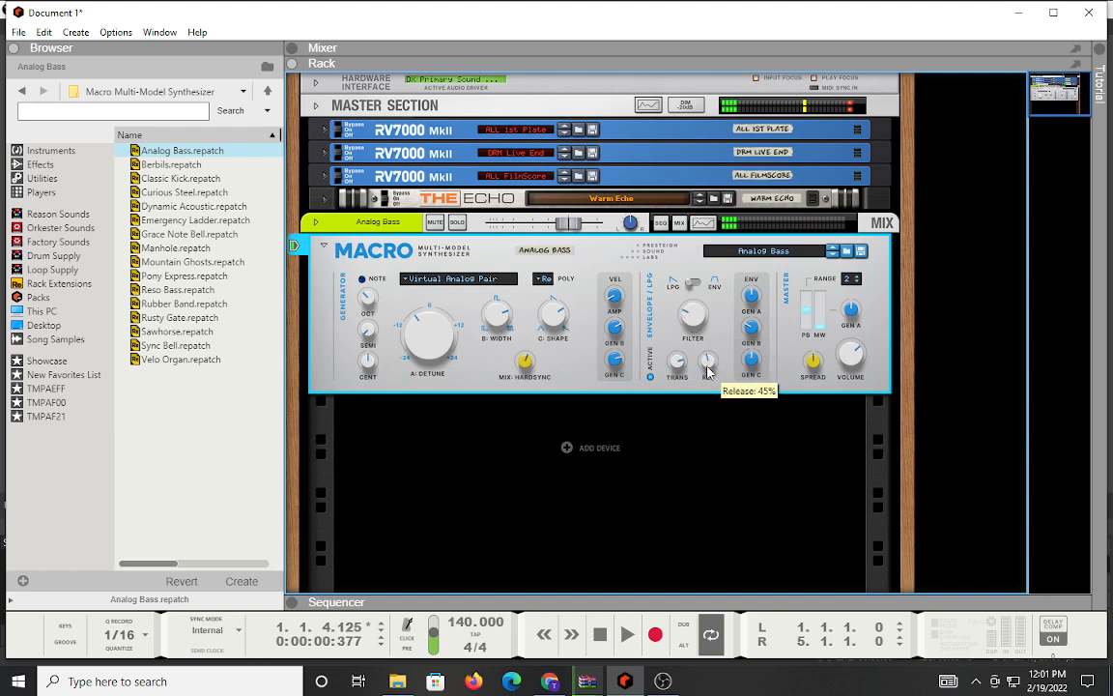
# Lengthen the LPG envelope release, then settle it around 59%.
pyautogui.moveTo(709, 362); pyautogui.dragTo(708, 348)
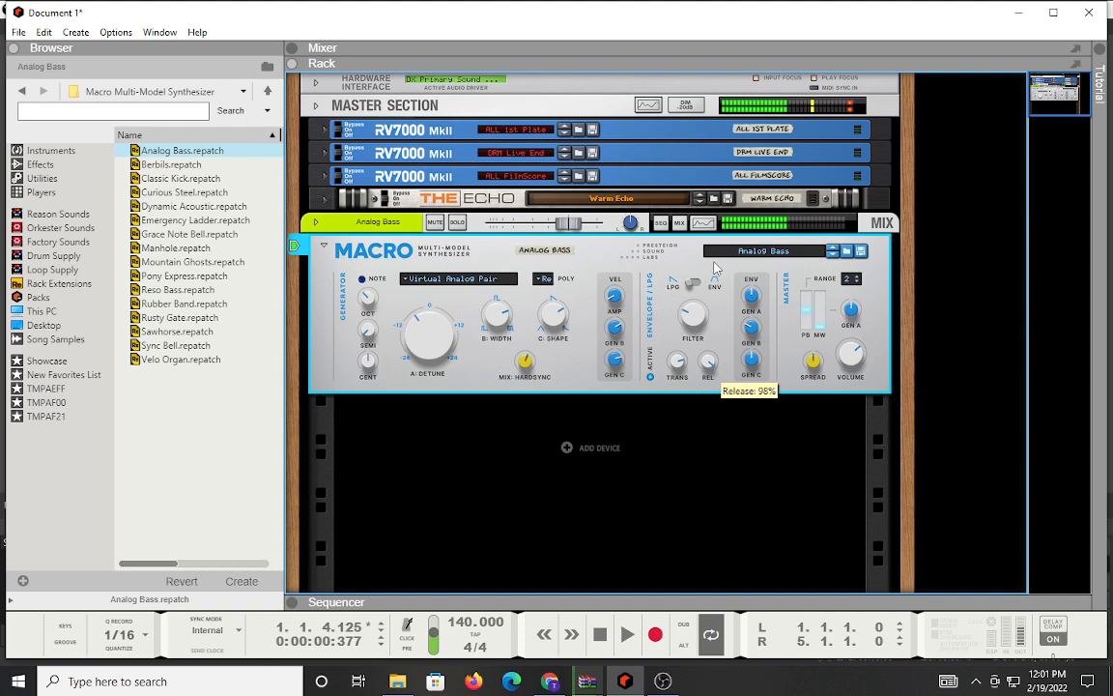
pyautogui.moveTo(708, 360); pyautogui.dragTo(708, 367)
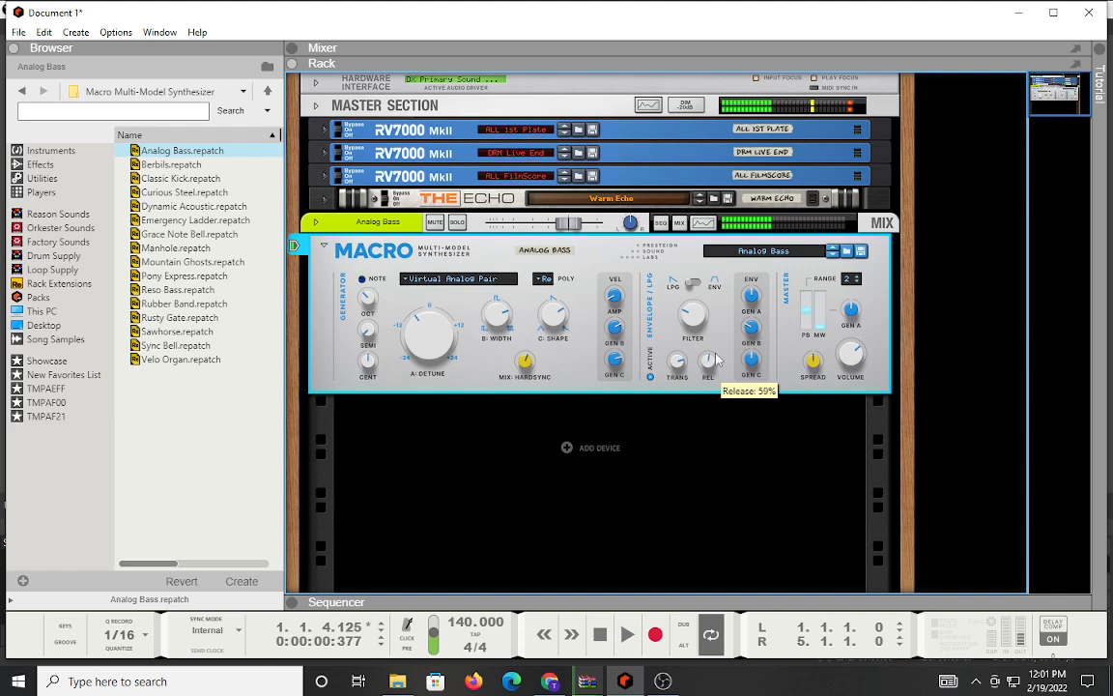
pyautogui.moveTo(701, 300)
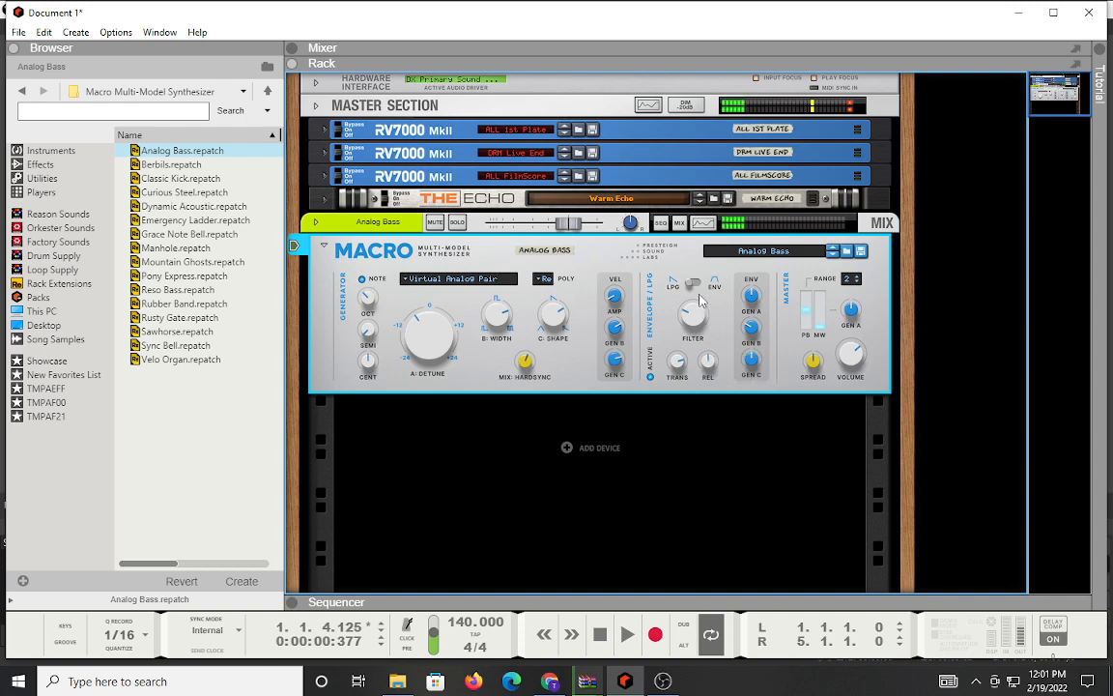
pyautogui.moveTo(693, 288)
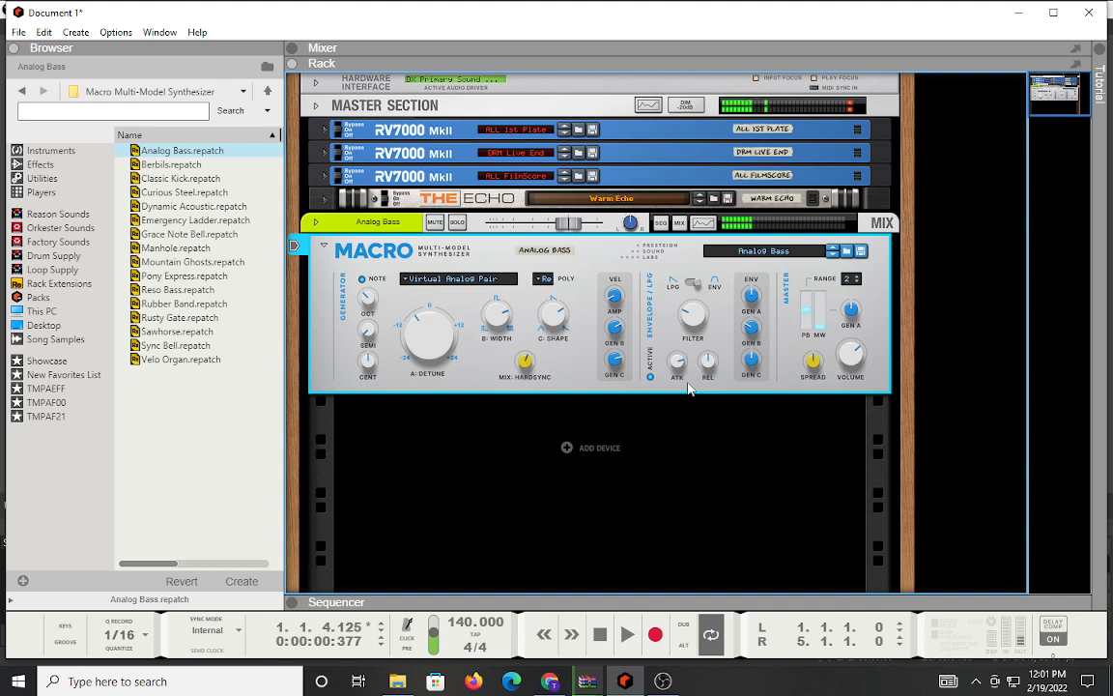
pyautogui.moveTo(676, 365)
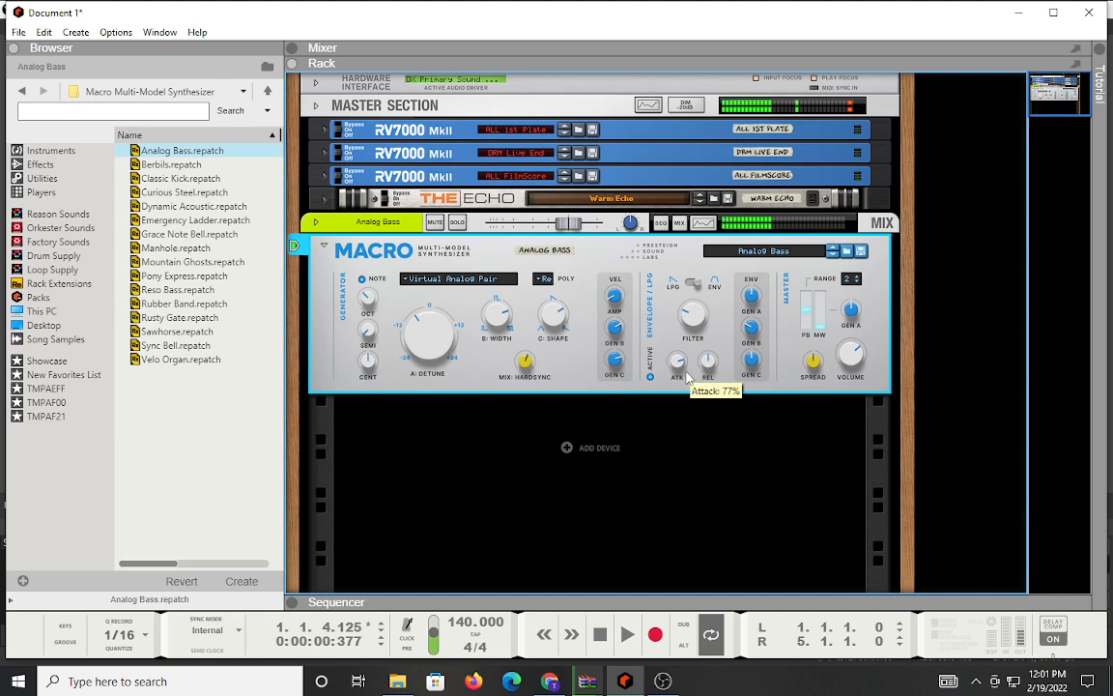
pyautogui.moveTo(713, 333)
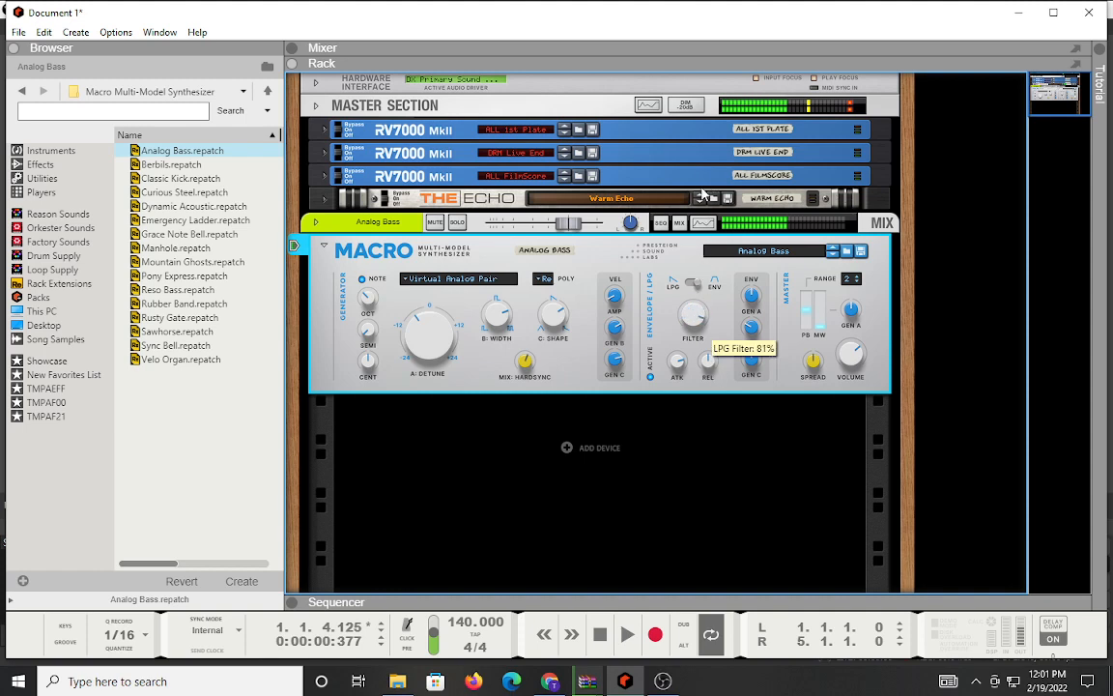
pyautogui.moveTo(703, 181)
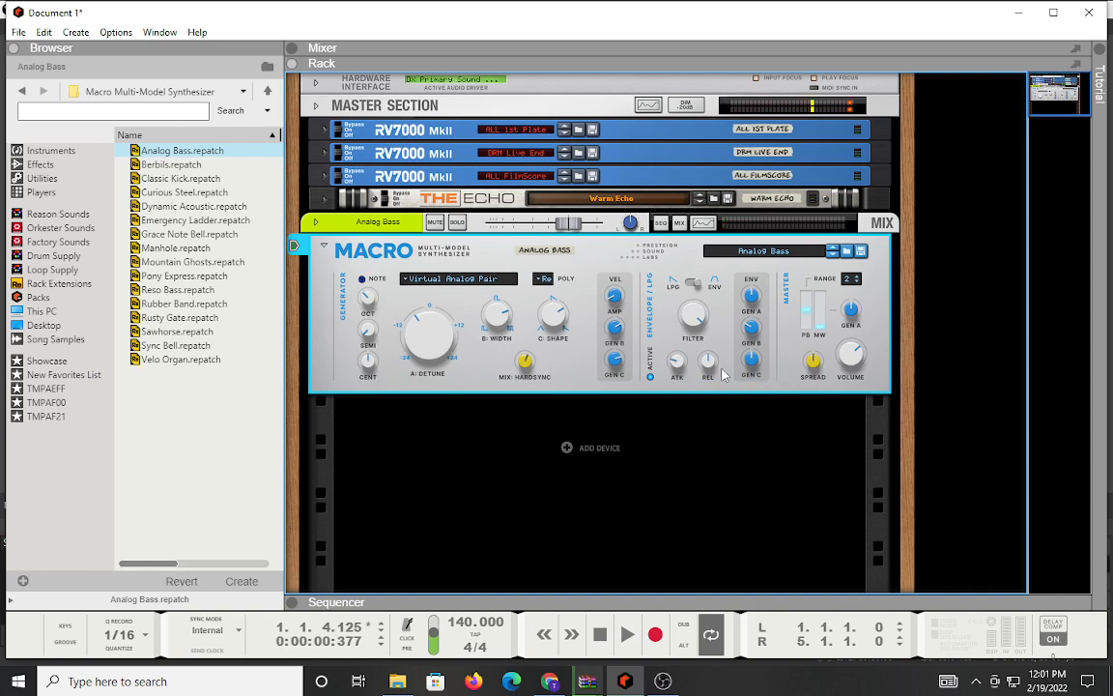
pyautogui.moveTo(708, 375)
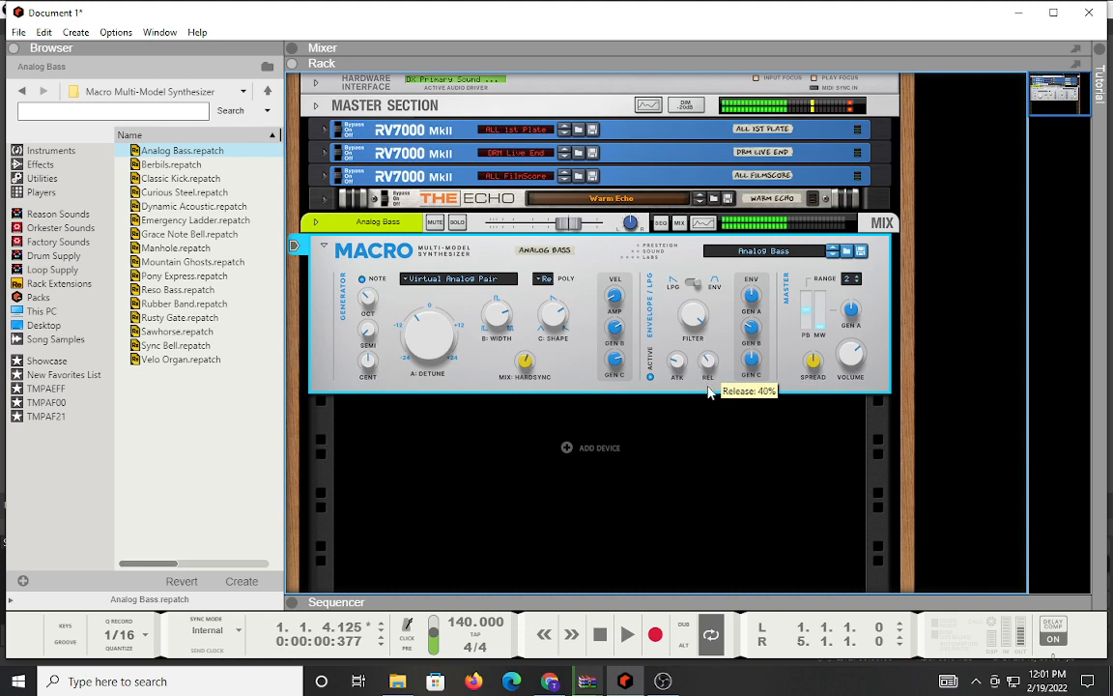
pyautogui.moveTo(691, 378)
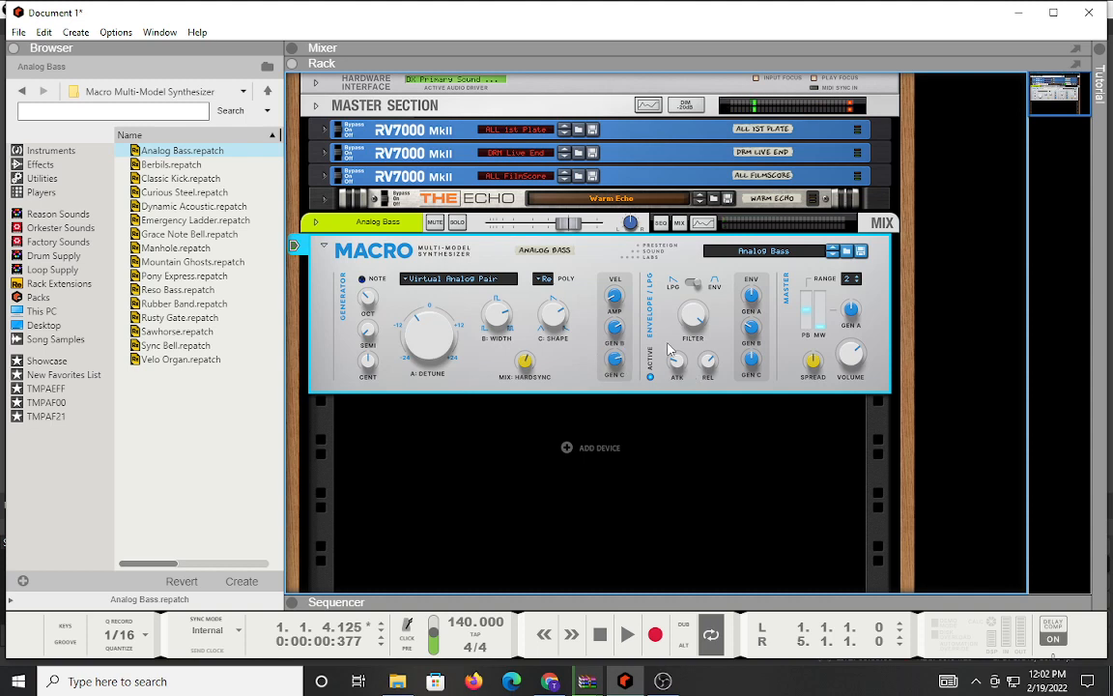
pyautogui.moveTo(752, 297)
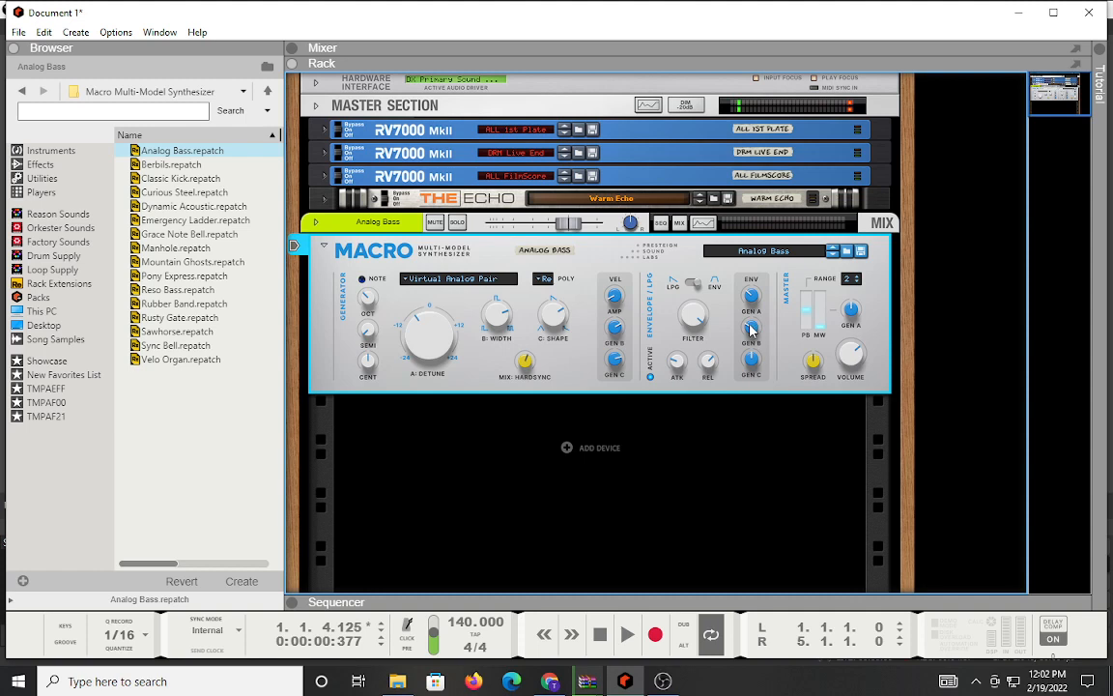
pyautogui.moveTo(750, 294)
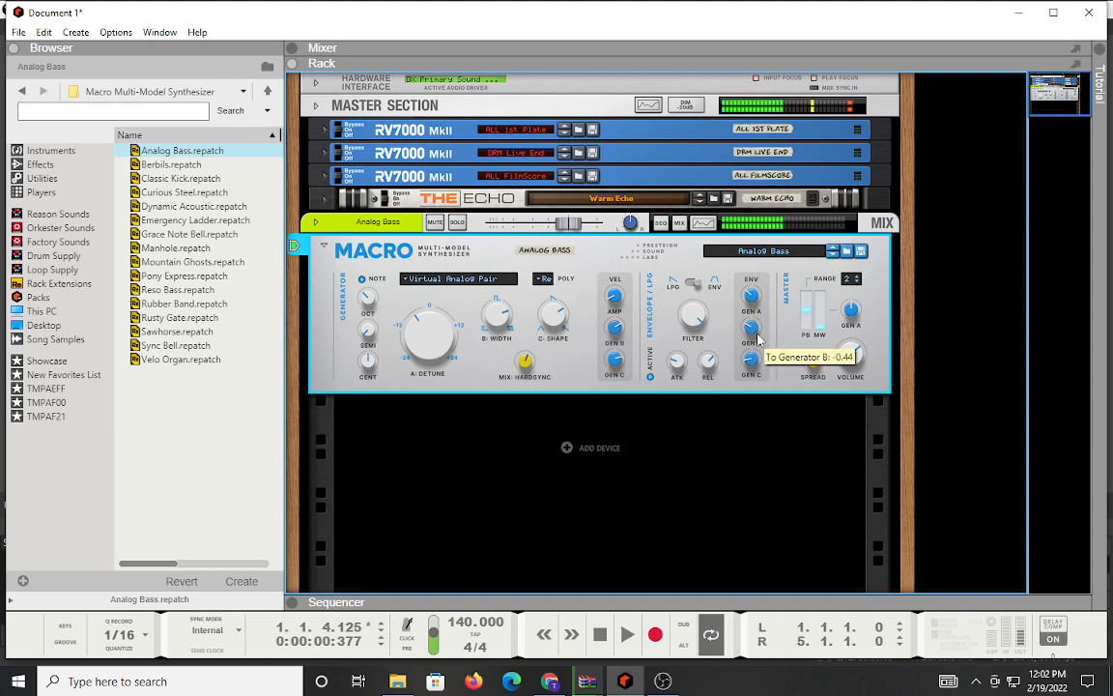
pyautogui.moveTo(809, 324)
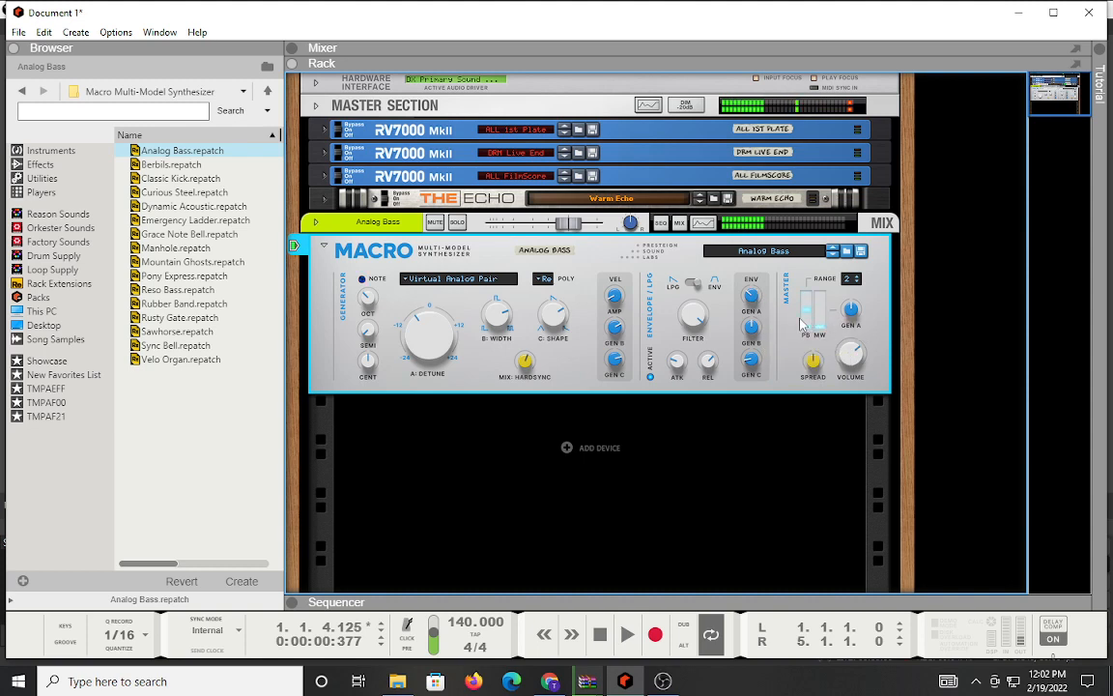
# Set envelope-to-generator B on the Macro synth to -0.44.
pyautogui.click(850, 311)
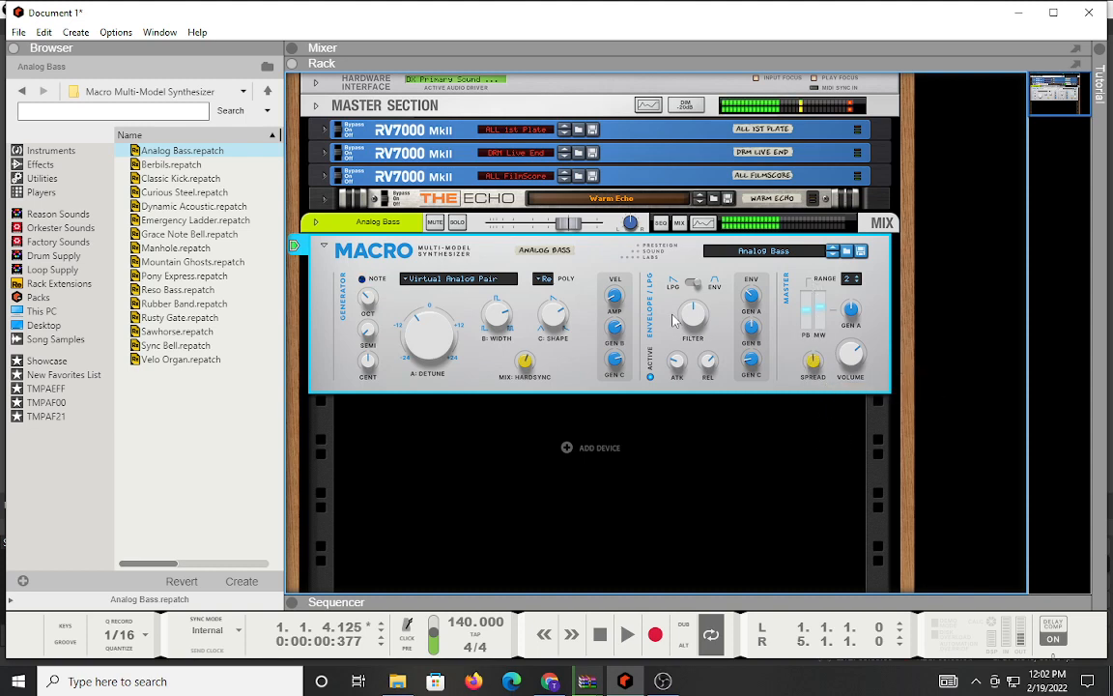
# Set voice mode to Legato and tune the Cent knob slightly flat.
pyautogui.click(565, 278)
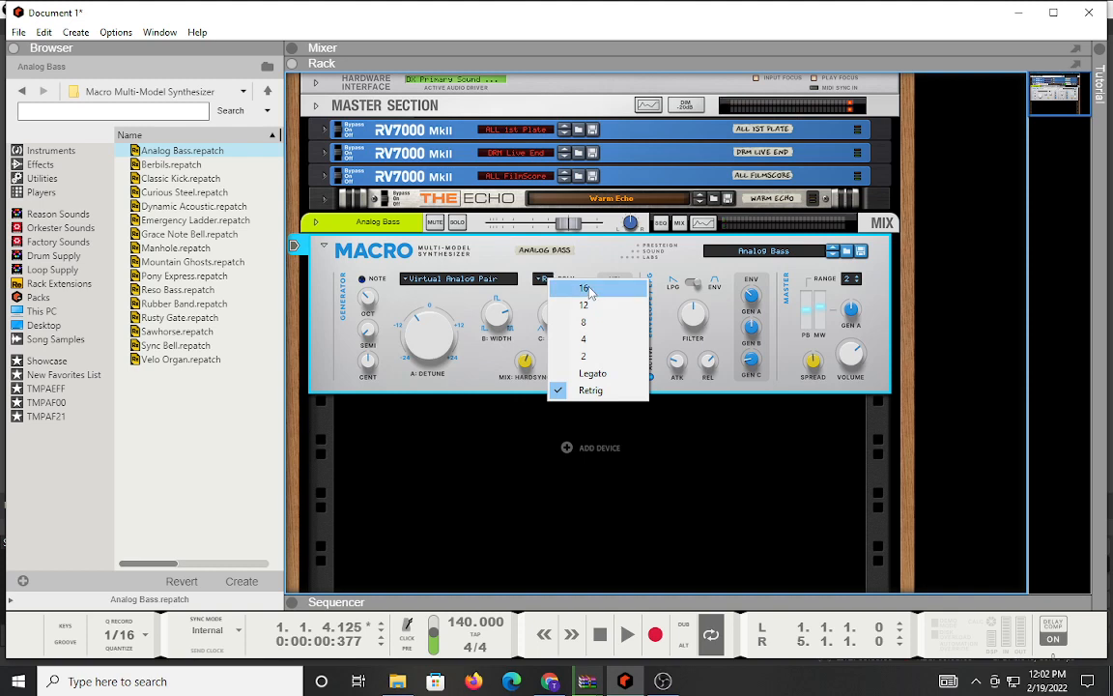
pyautogui.moveTo(597, 389)
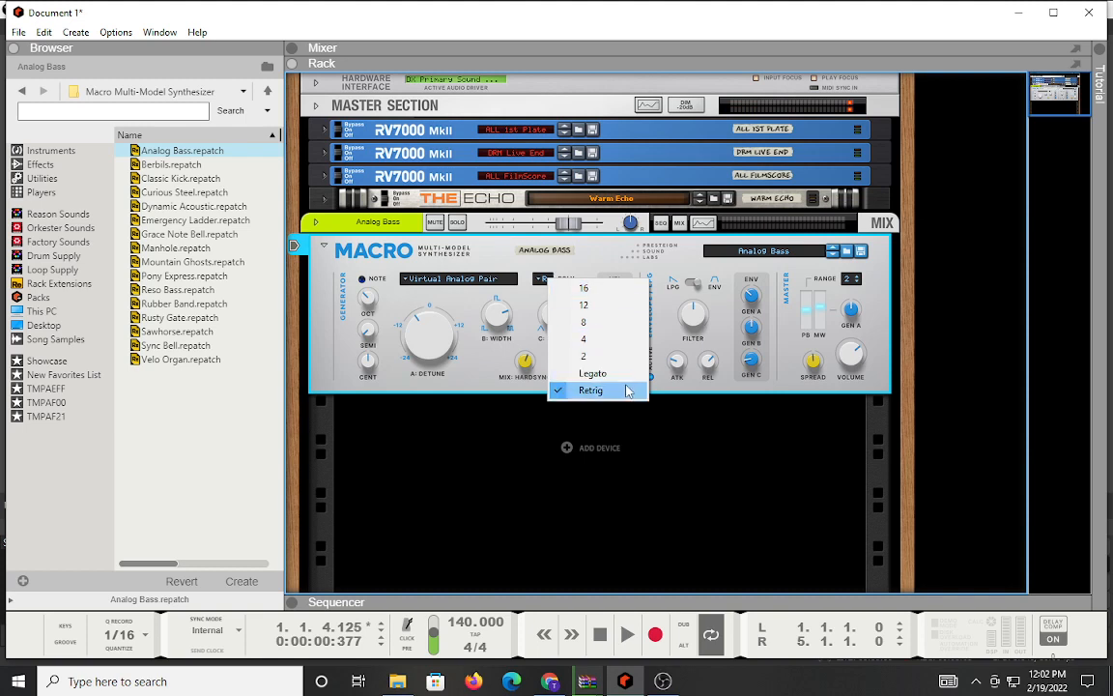
pyautogui.moveTo(611, 404)
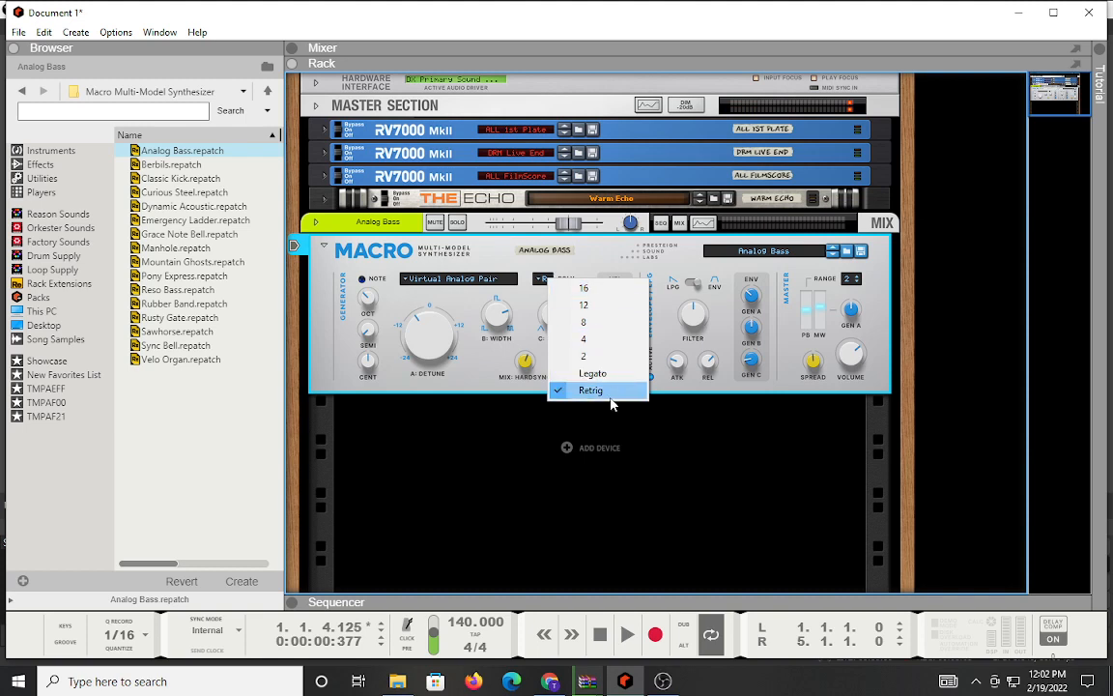
pyautogui.moveTo(592, 374)
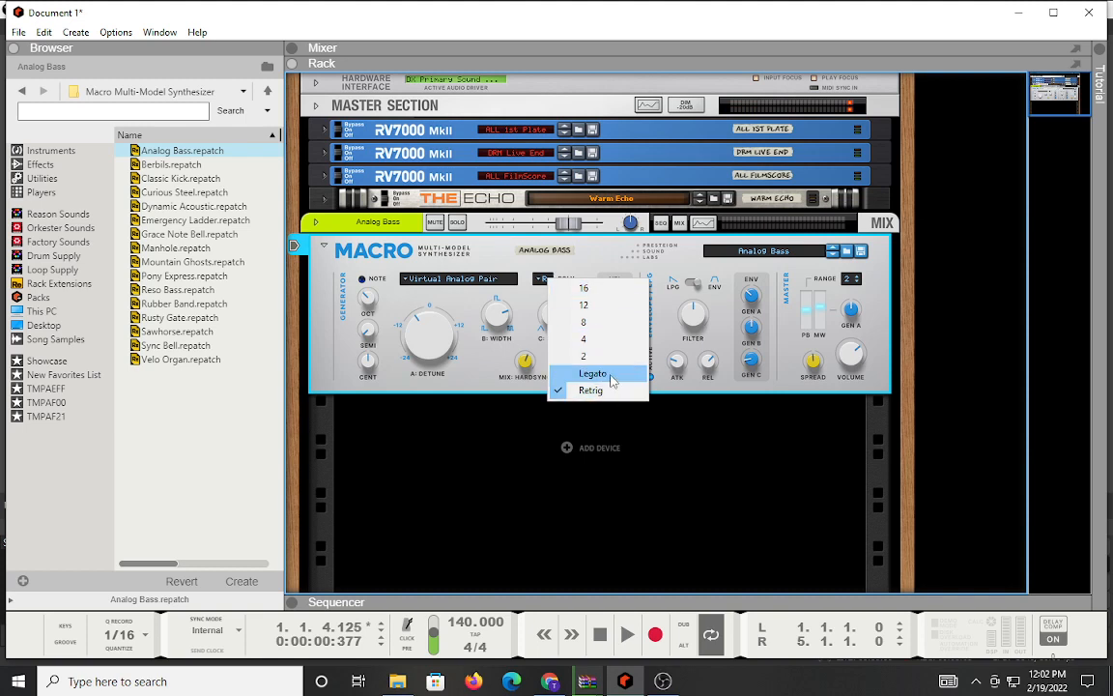
pyautogui.click(592, 373)
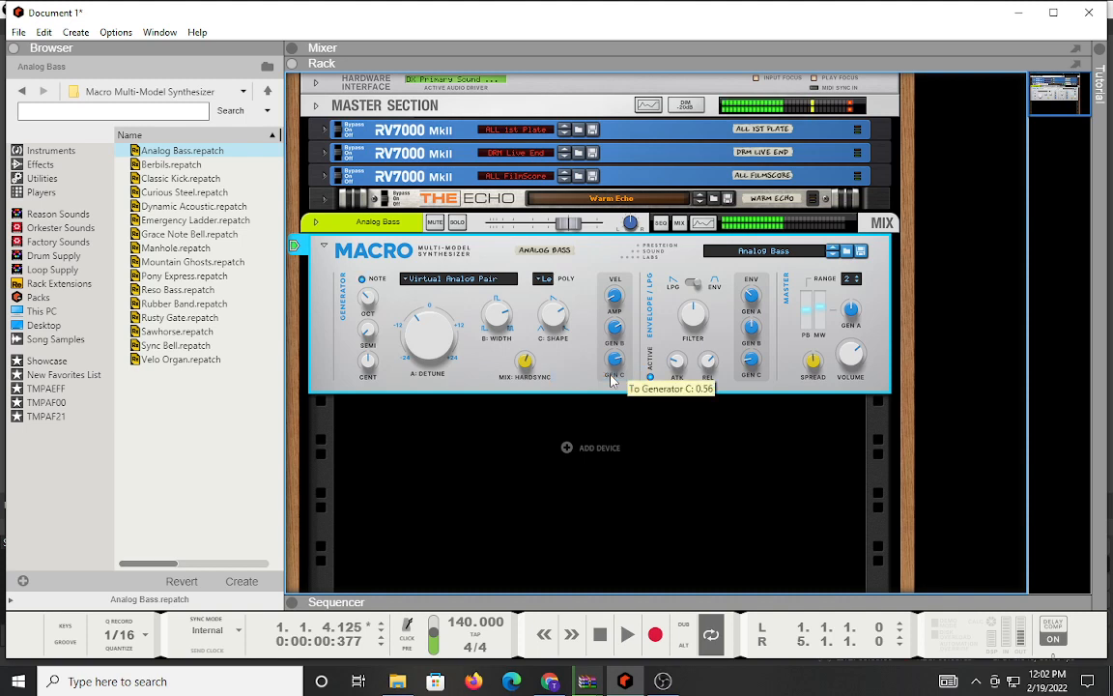
pyautogui.moveTo(431, 314)
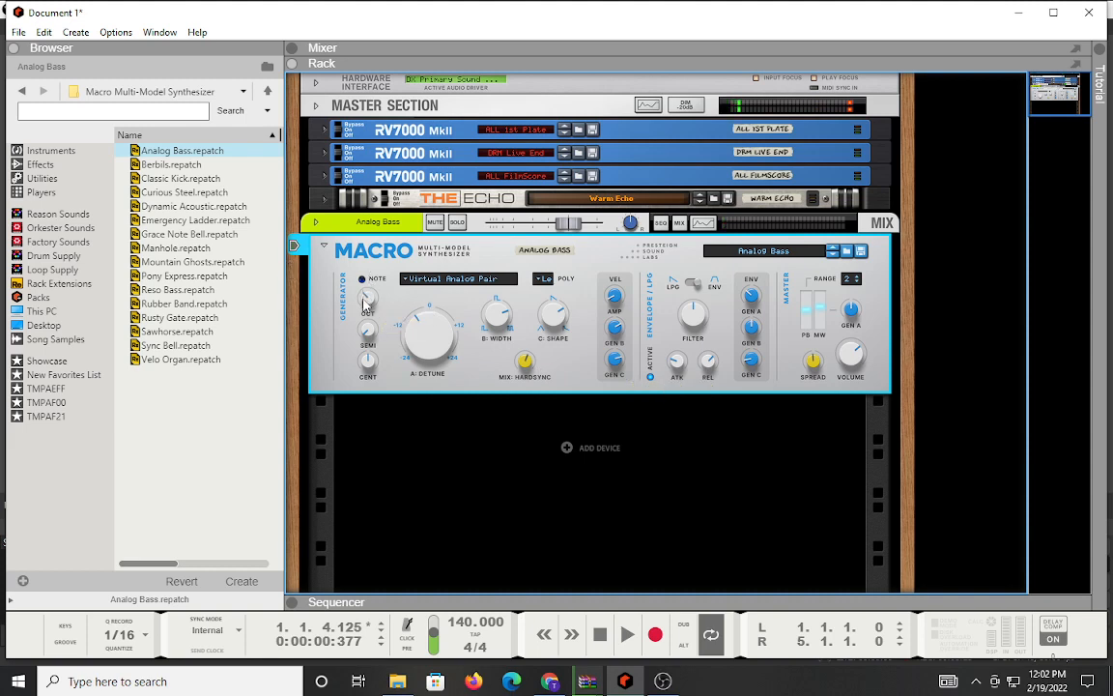
pyautogui.moveTo(367, 295)
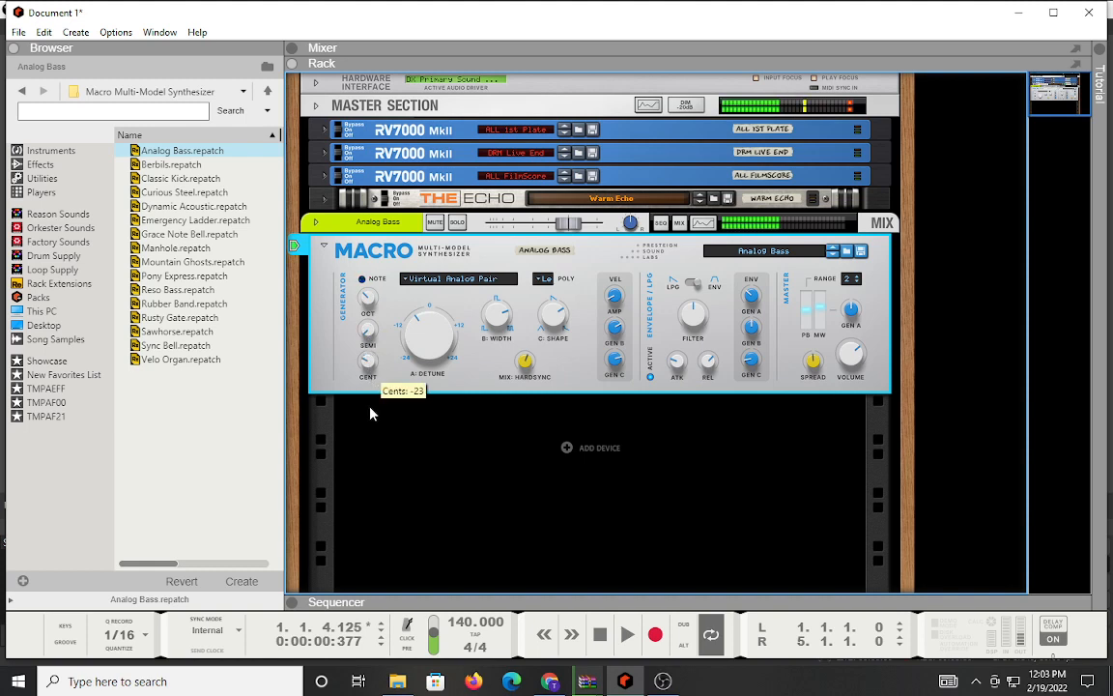
pyautogui.moveTo(368, 363); pyautogui.dragTo(372, 377)
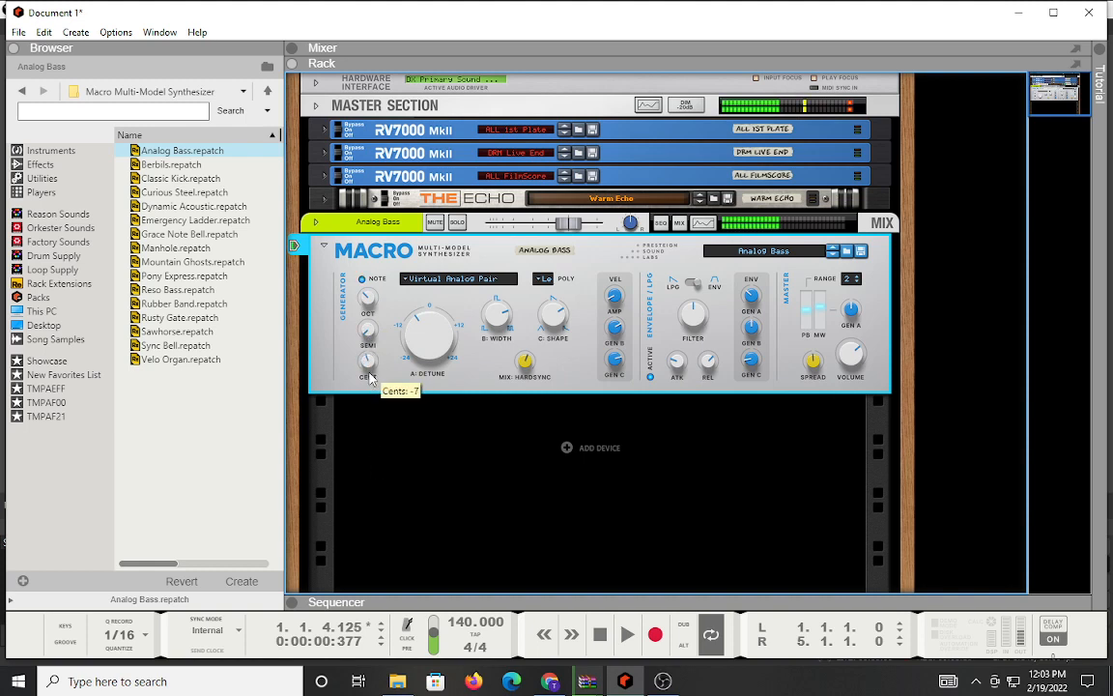
pyautogui.moveTo(368, 362); pyautogui.dragTo(368, 353)
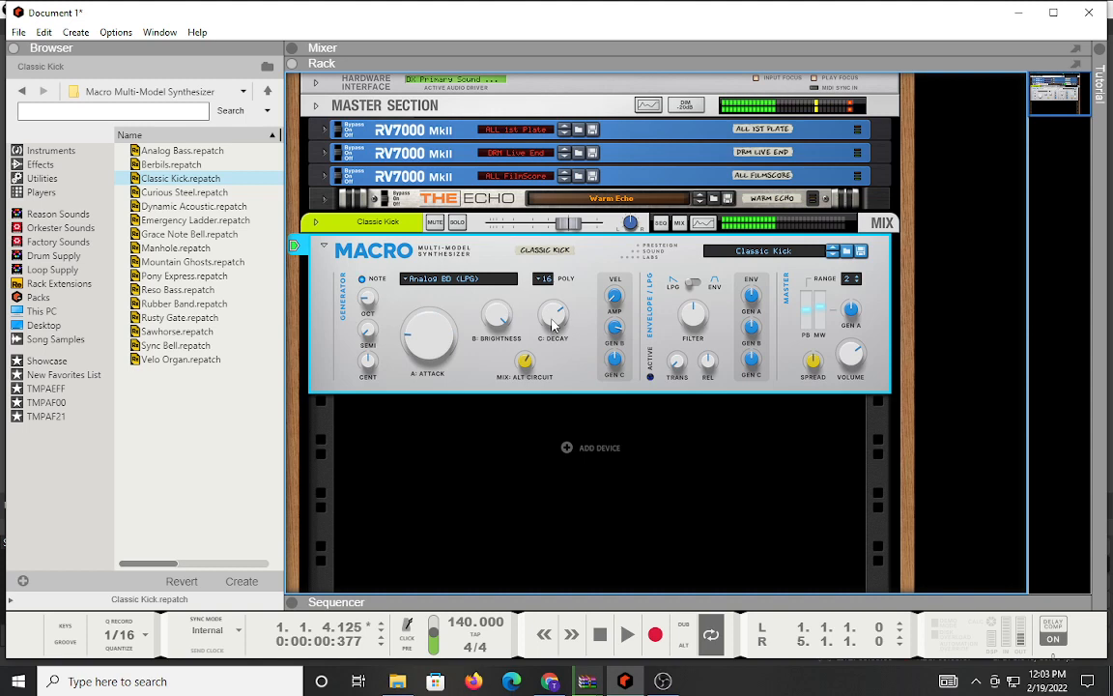
pyautogui.moveTo(556, 295)
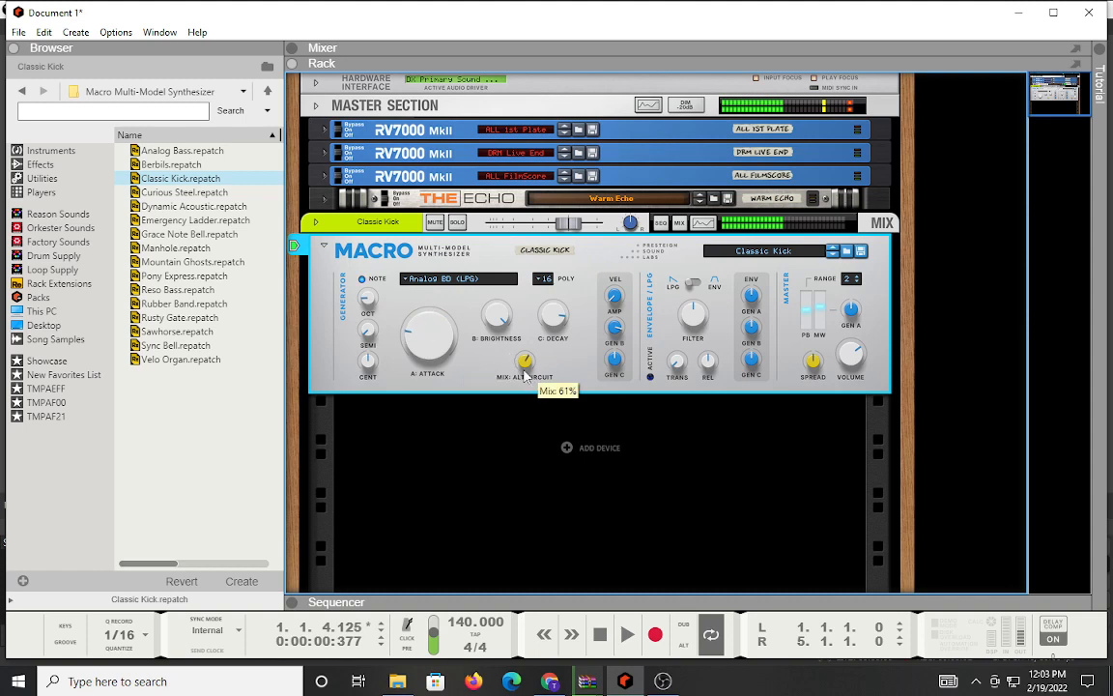
# Lower the Classic Kick Mix: Alt Circuit knob from 61% to 11%.
pyautogui.moveTo(525, 364); pyautogui.dragTo(524, 405)
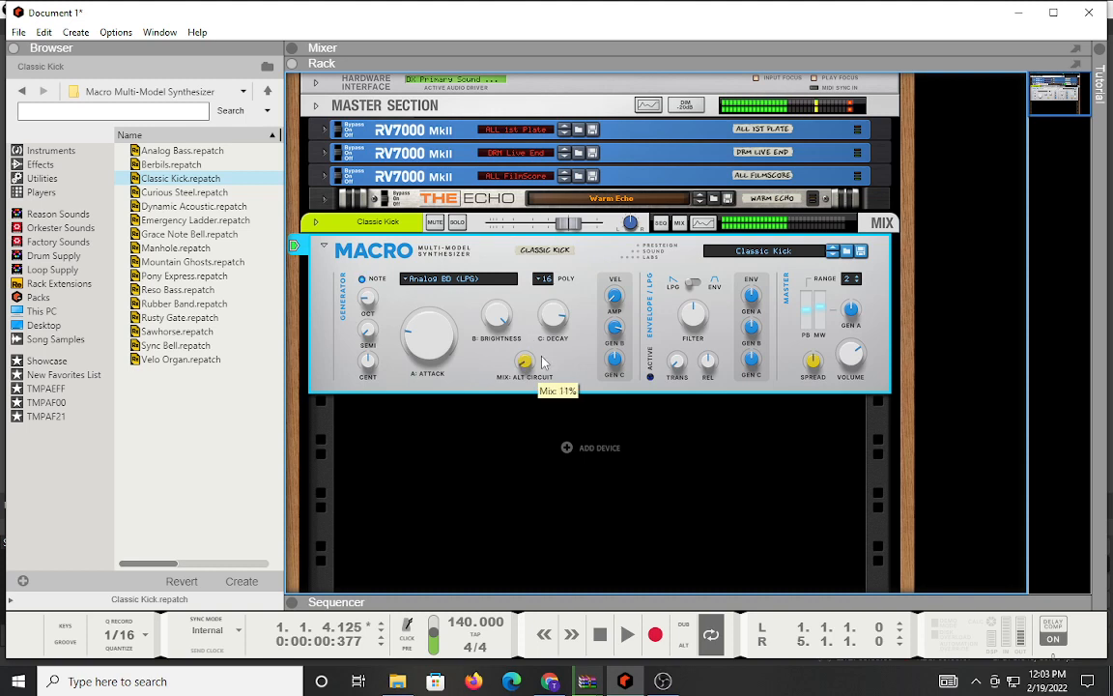
pyautogui.moveTo(439, 370)
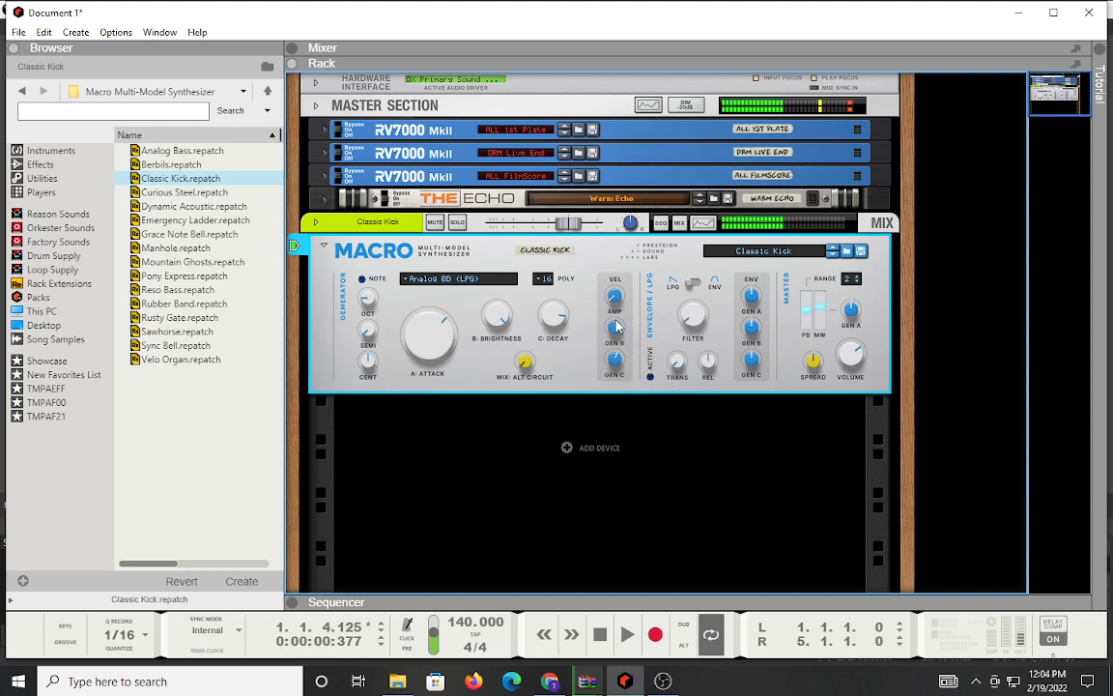
pyautogui.moveTo(694, 321)
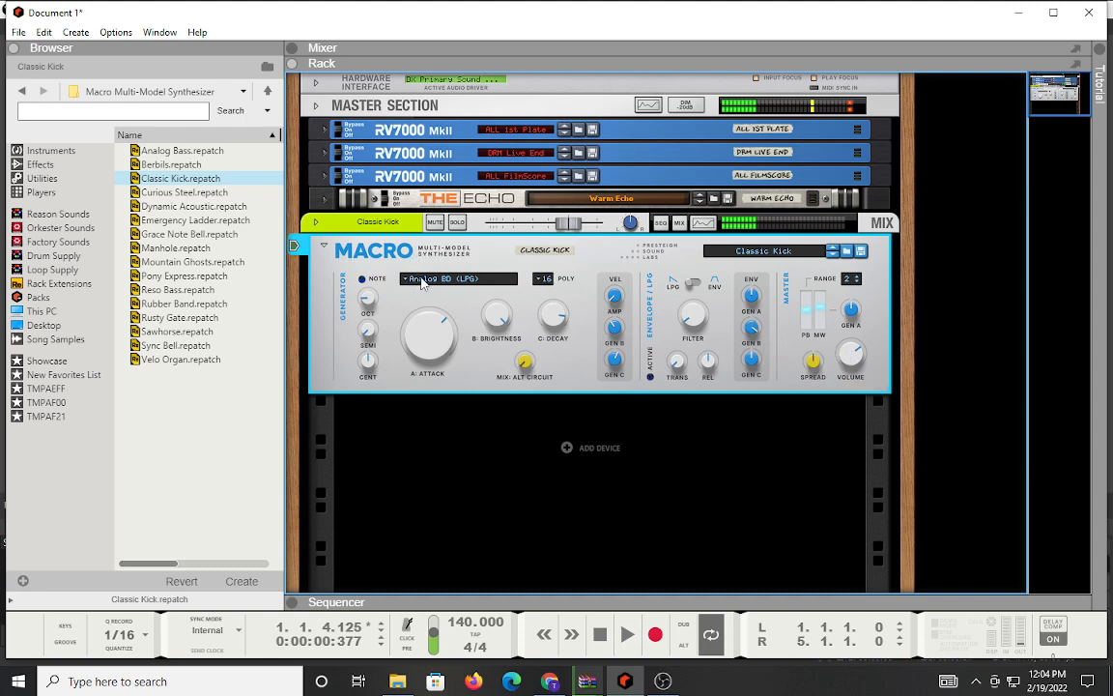
pyautogui.moveTo(193, 278)
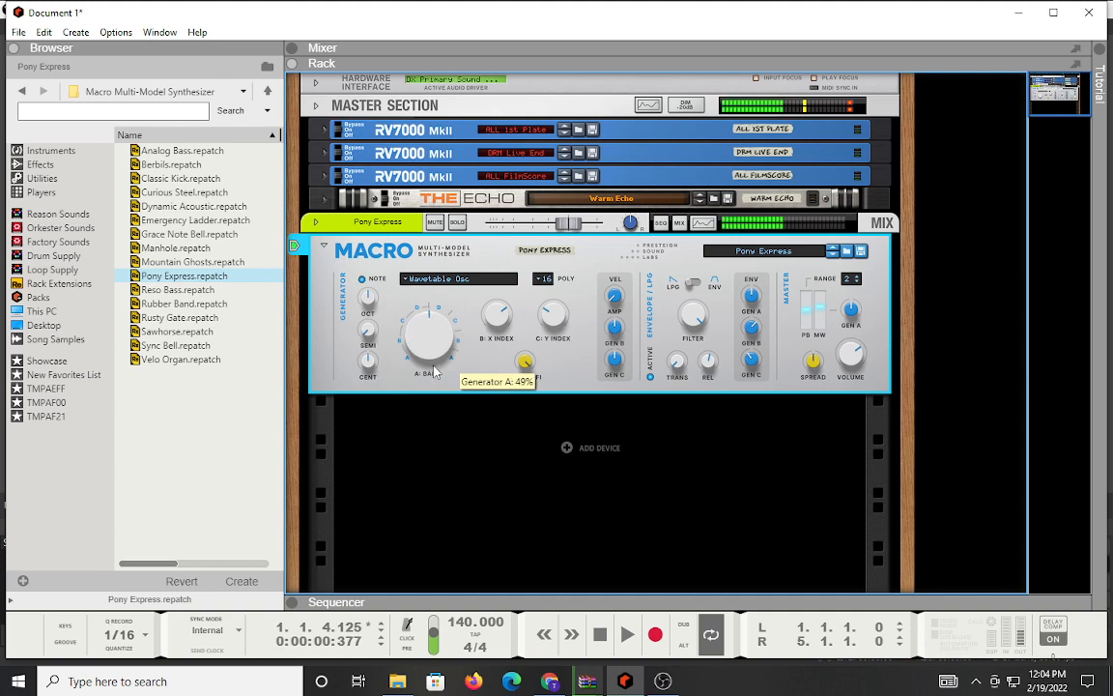
# Adjust generator A bank on the Pony Express patch, ending near 75%.
pyautogui.moveTo(430, 338); pyautogui.dragTo(440, 294)
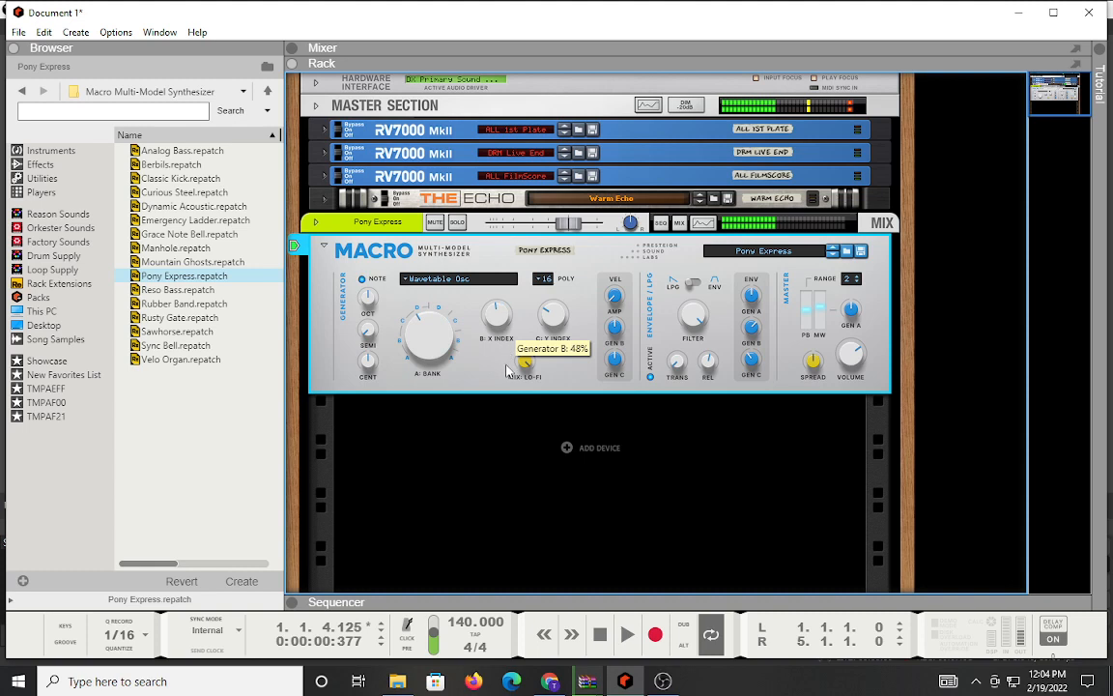
pyautogui.moveTo(466, 310)
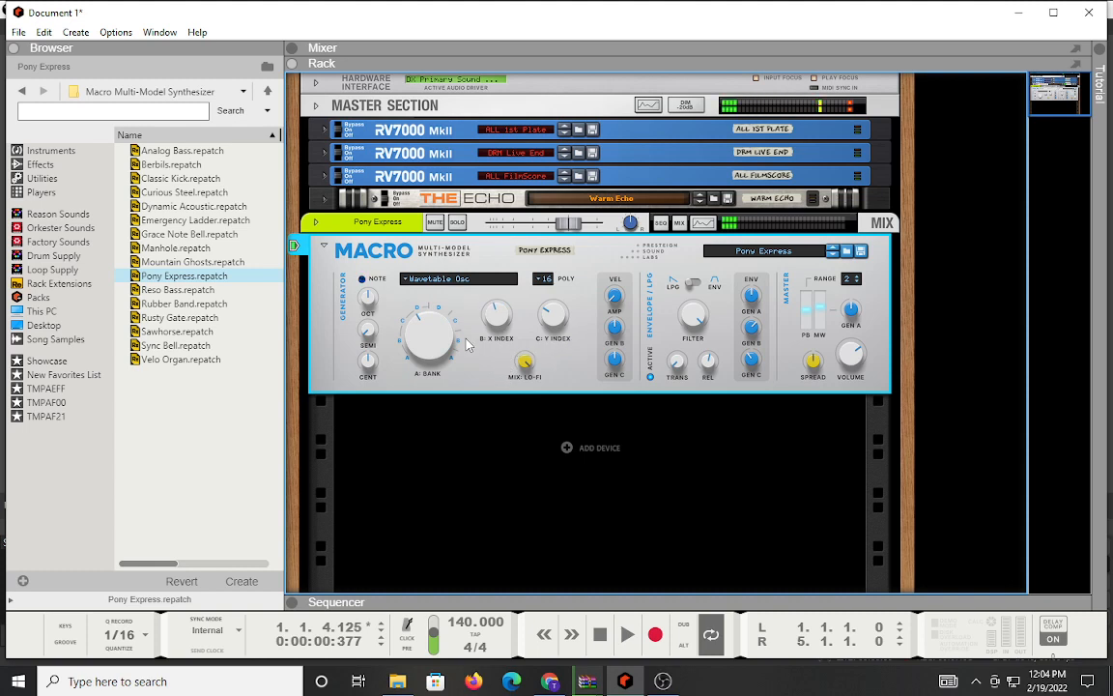
pyautogui.moveTo(433, 345)
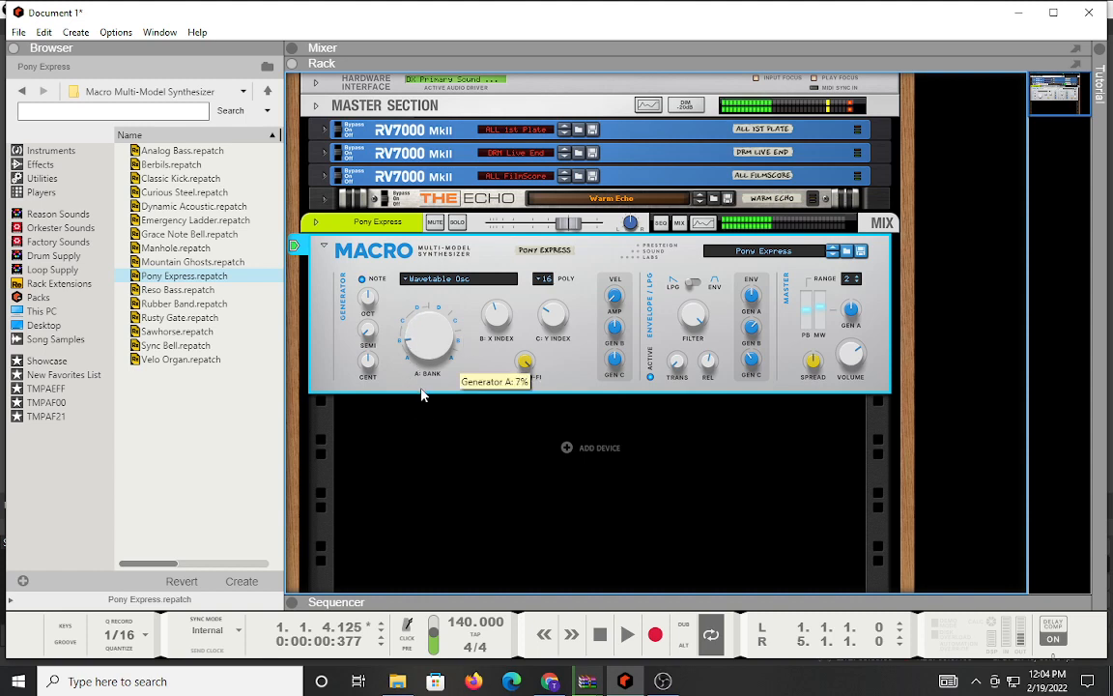
pyautogui.moveTo(428, 343); pyautogui.dragTo(430, 335)
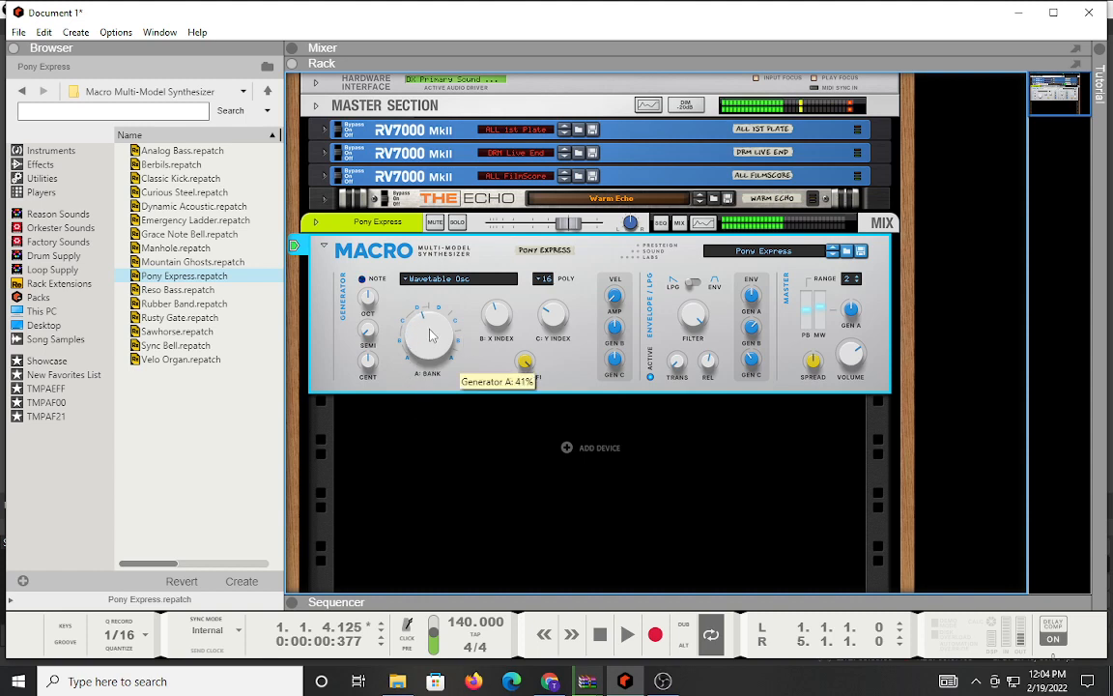
pyautogui.moveTo(429, 339); pyautogui.dragTo(429, 300)
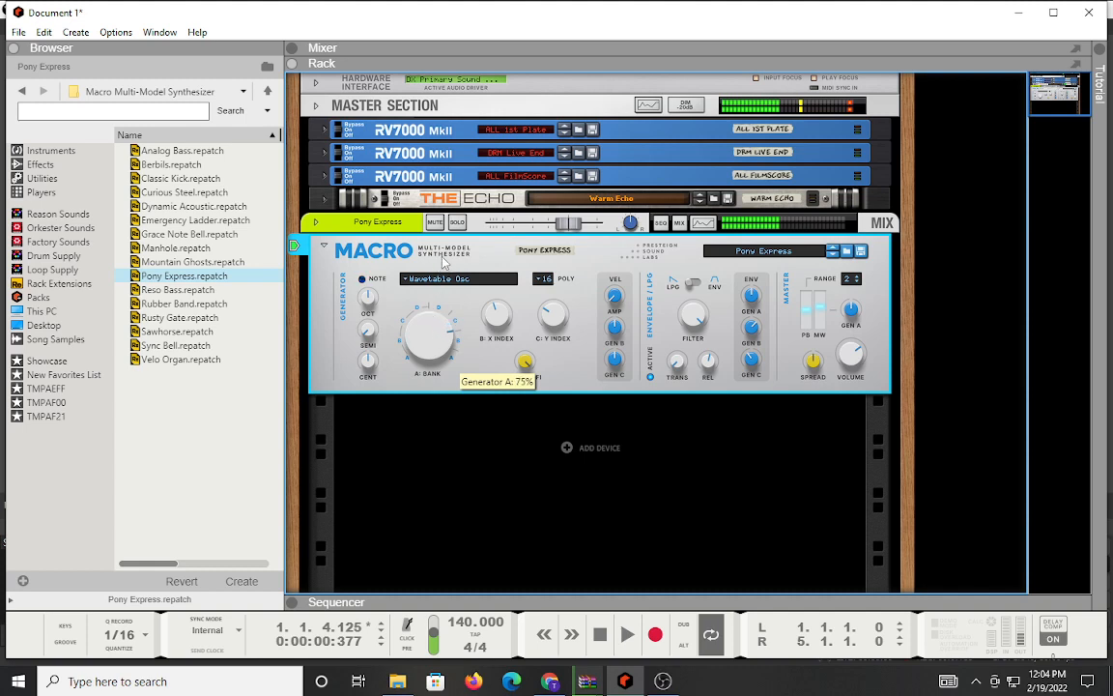
pyautogui.moveTo(428, 338); pyautogui.dragTo(445, 362)
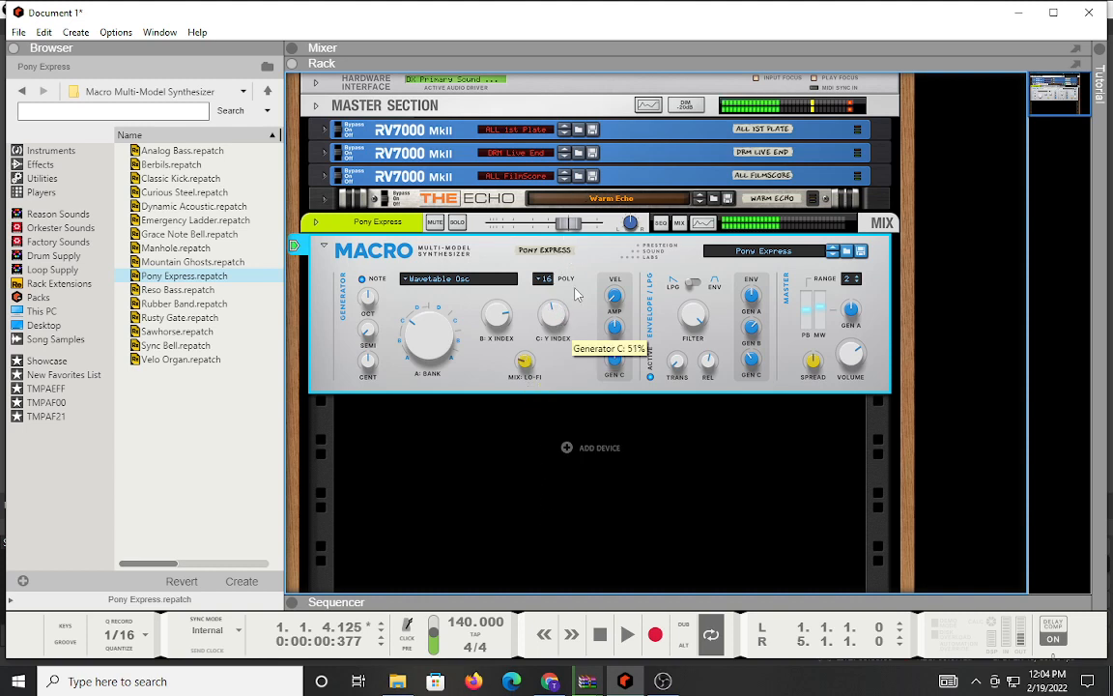
pyautogui.moveTo(713, 340)
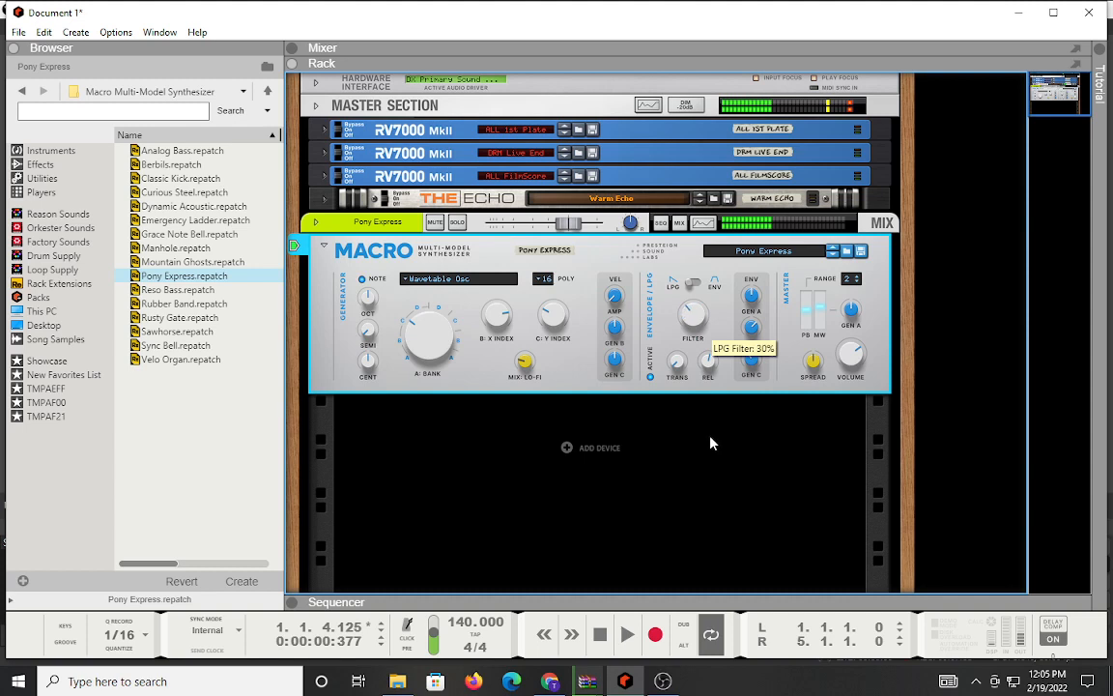
pyautogui.moveTo(687, 353)
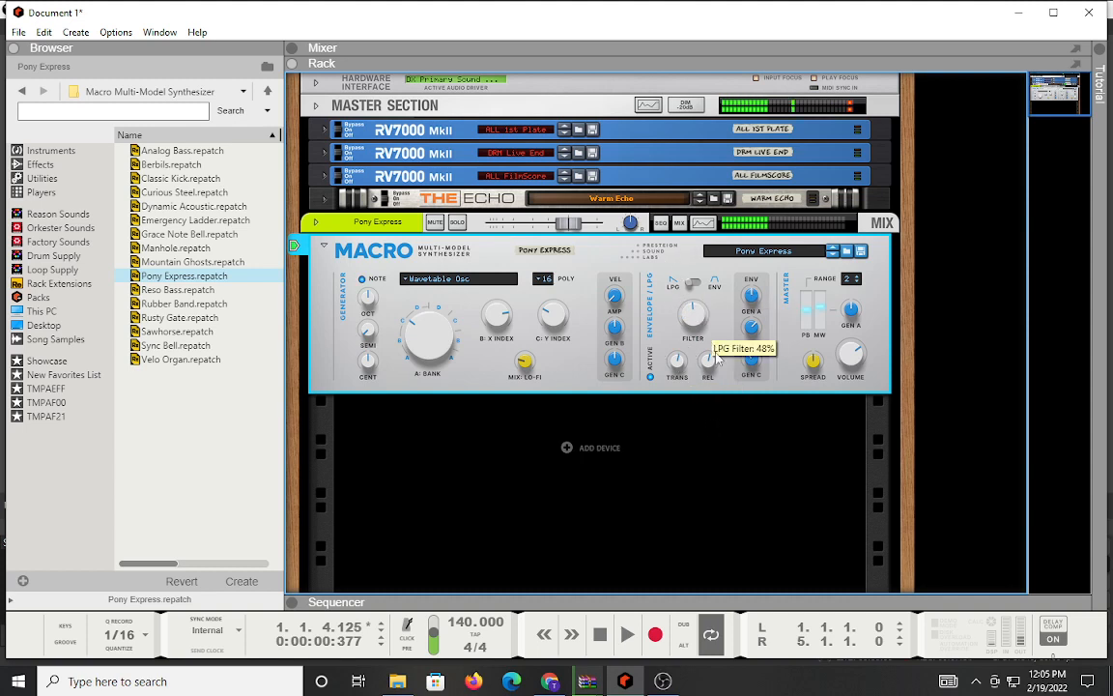
pyautogui.moveTo(710, 417)
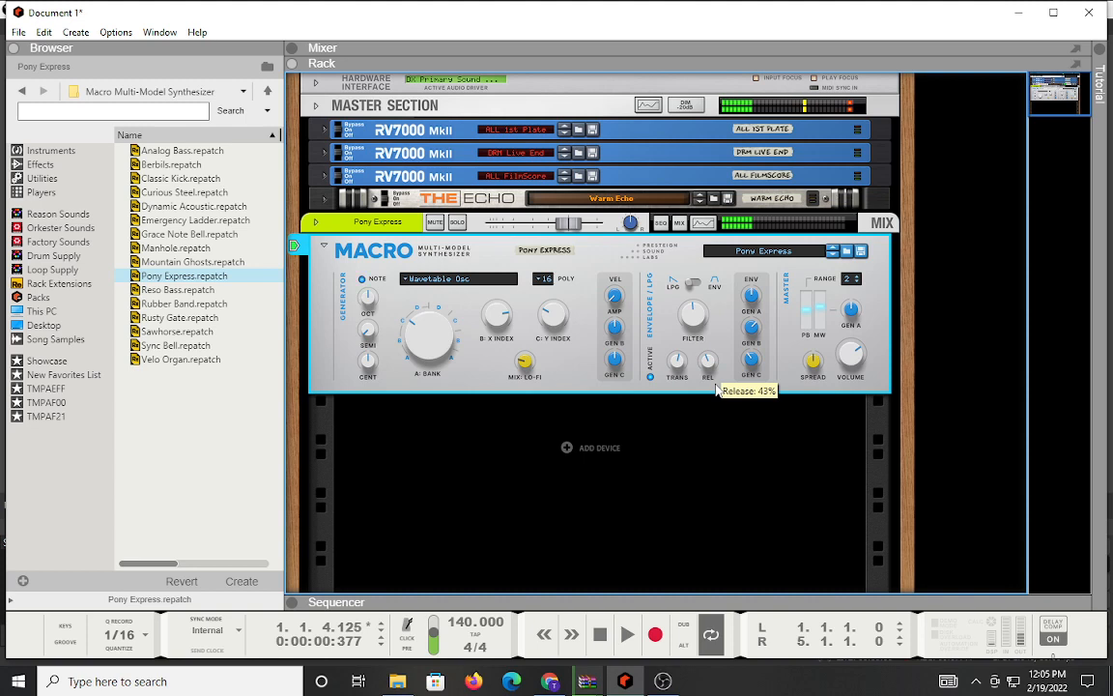
pyautogui.moveTo(414, 293)
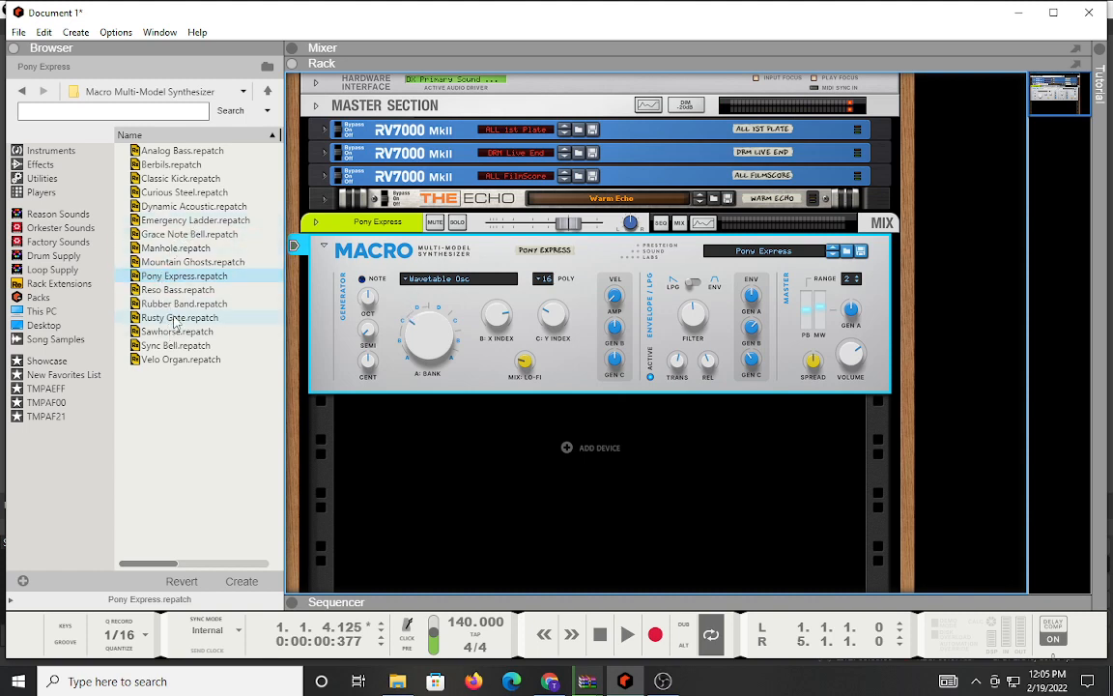
# Audition Rusty Gate with a volume tweak, then load Velo Organ onto the Macro.
pyautogui.click(178, 317)
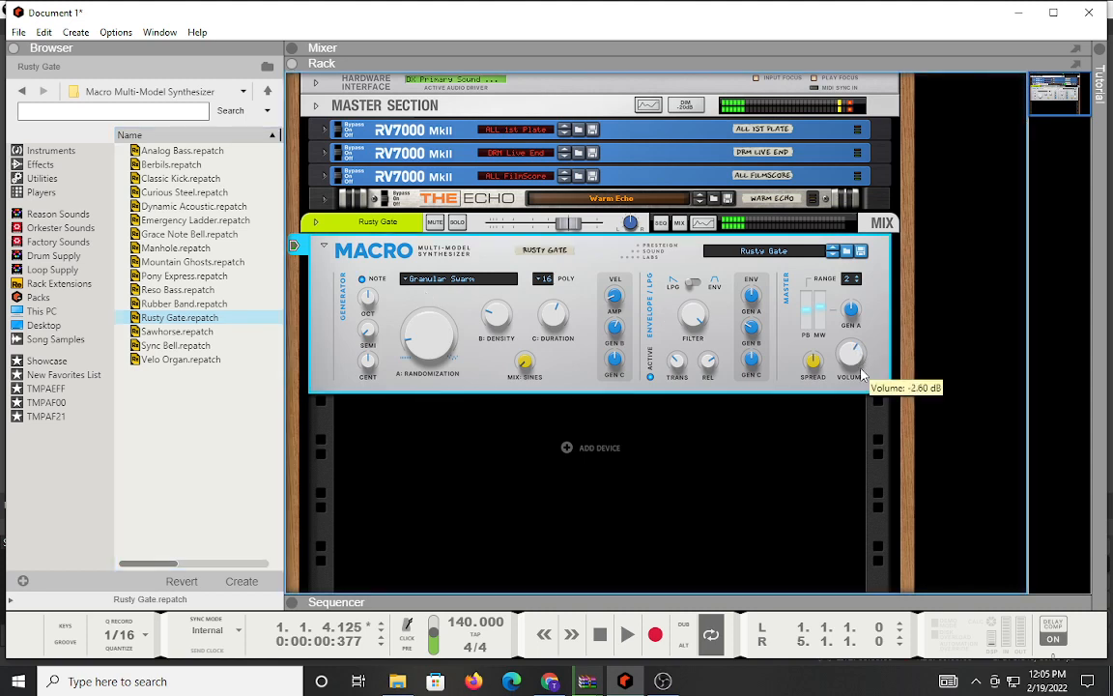
pyautogui.moveTo(851, 356); pyautogui.dragTo(850, 348)
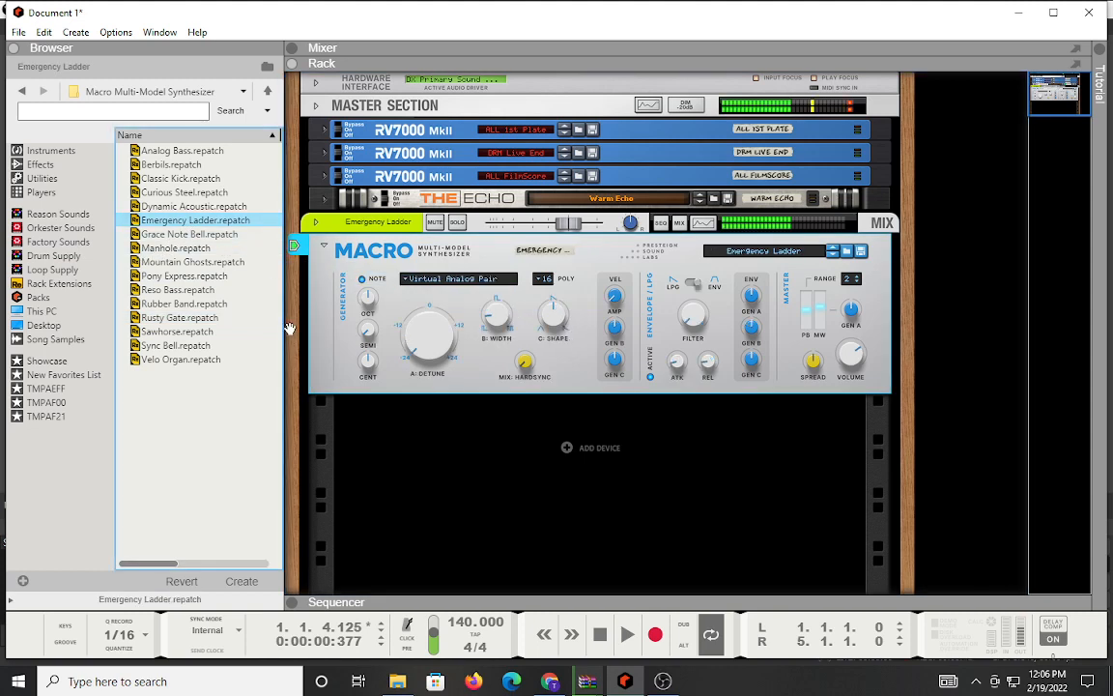
pyautogui.click(180, 359)
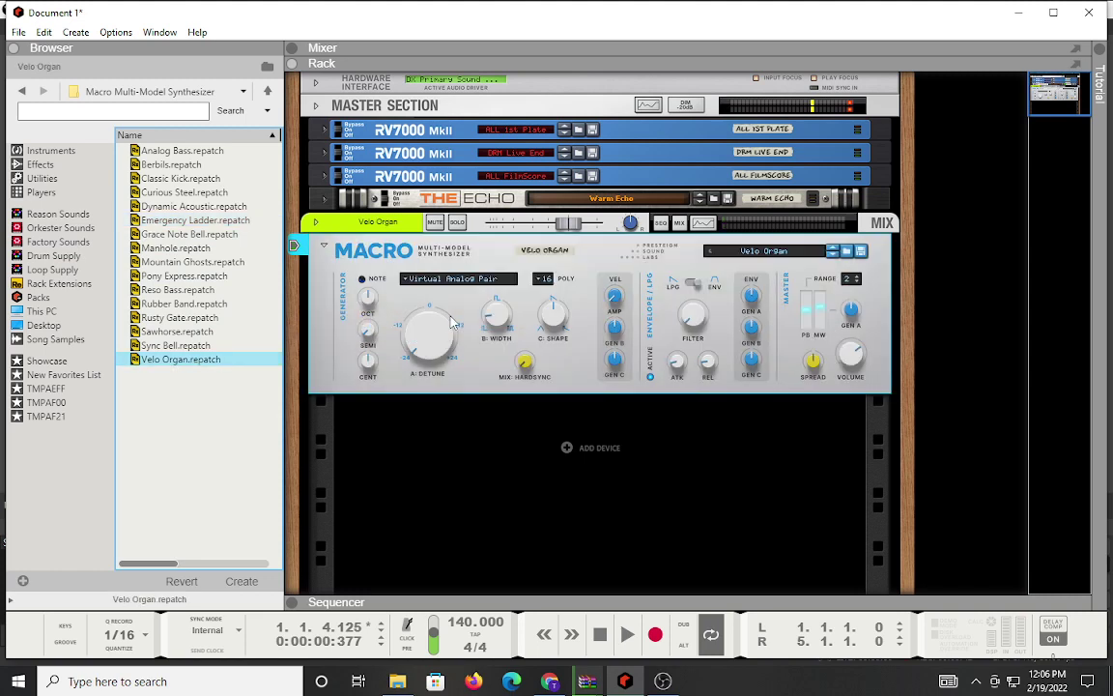
pyautogui.click(459, 278)
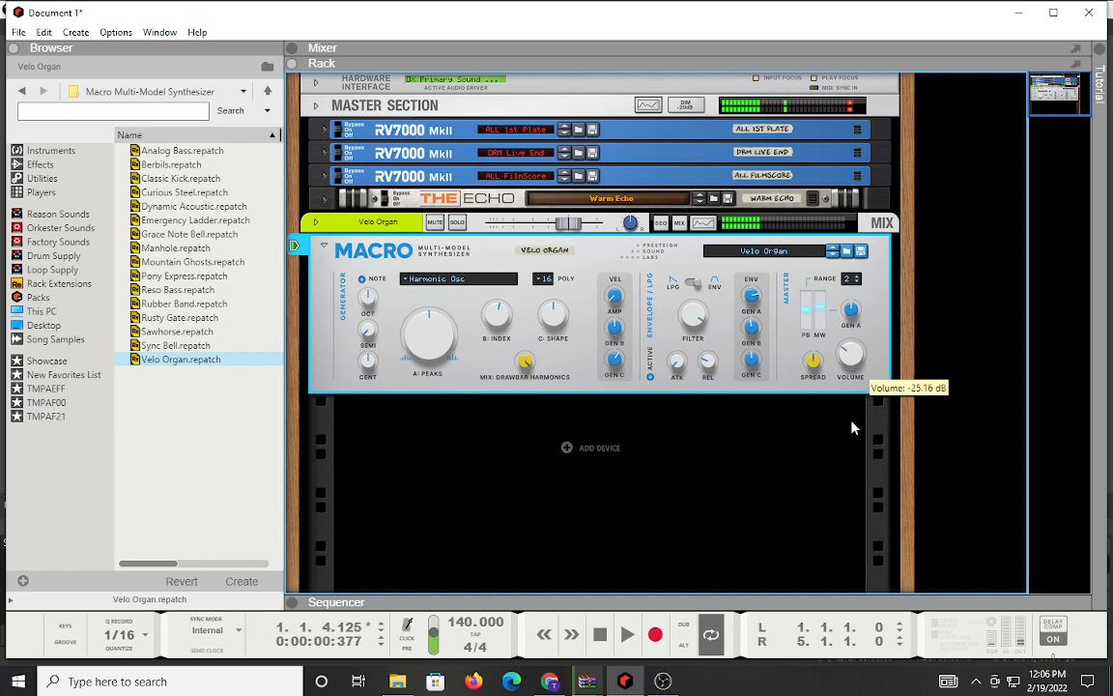
pyautogui.moveTo(853, 426)
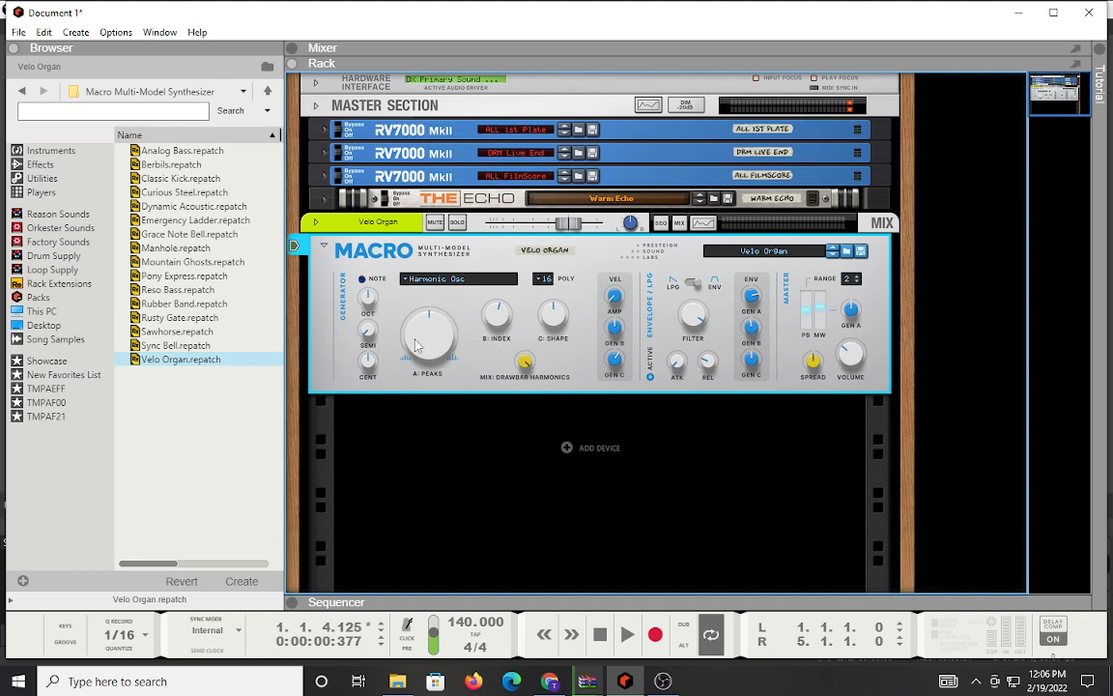
pyautogui.moveTo(427, 338)
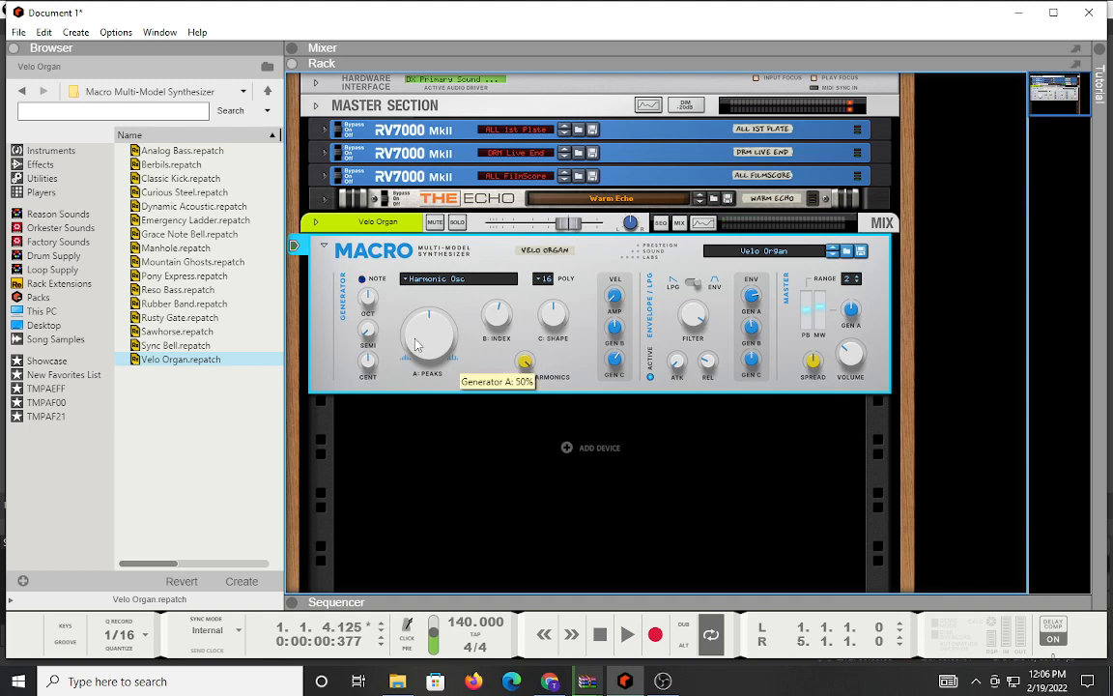
# Drag the generator A Peaks knob from 50% up to about 59%.
pyautogui.moveTo(428, 338); pyautogui.dragTo(435, 319)
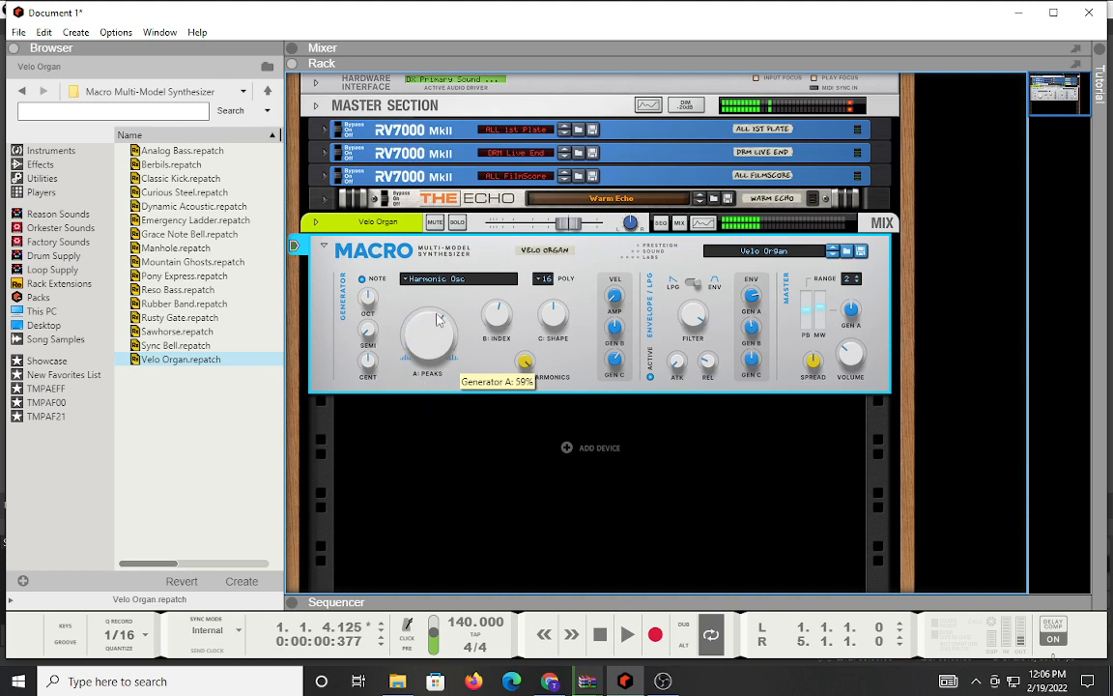
pyautogui.moveTo(427, 319); pyautogui.dragTo(427, 345)
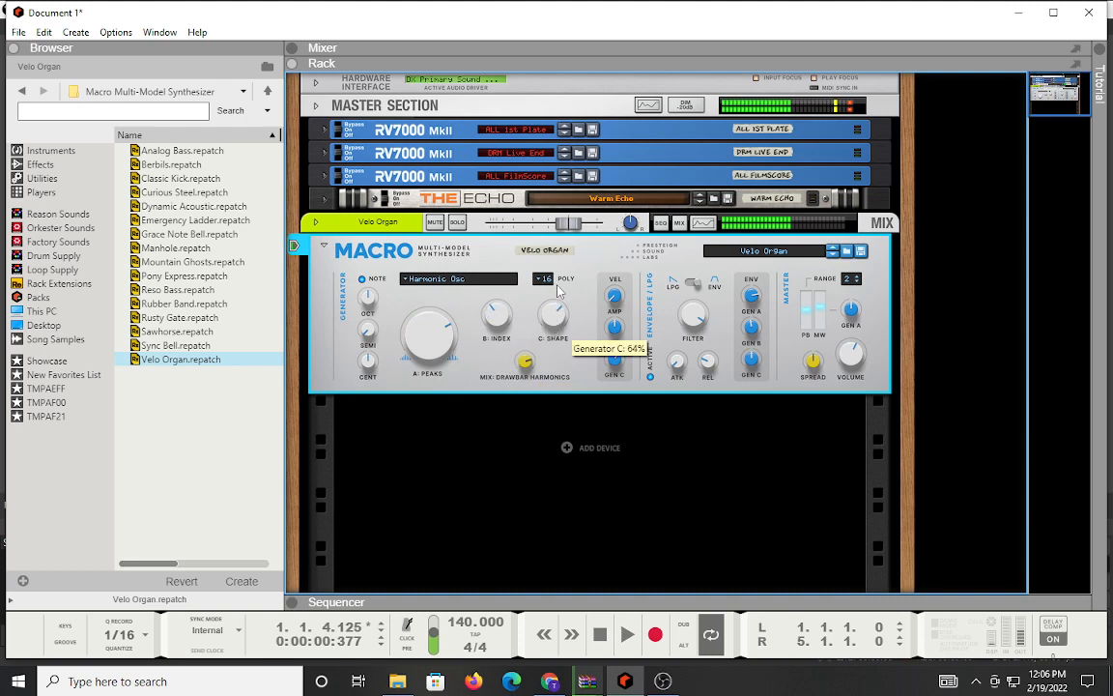
pyautogui.moveTo(606, 384)
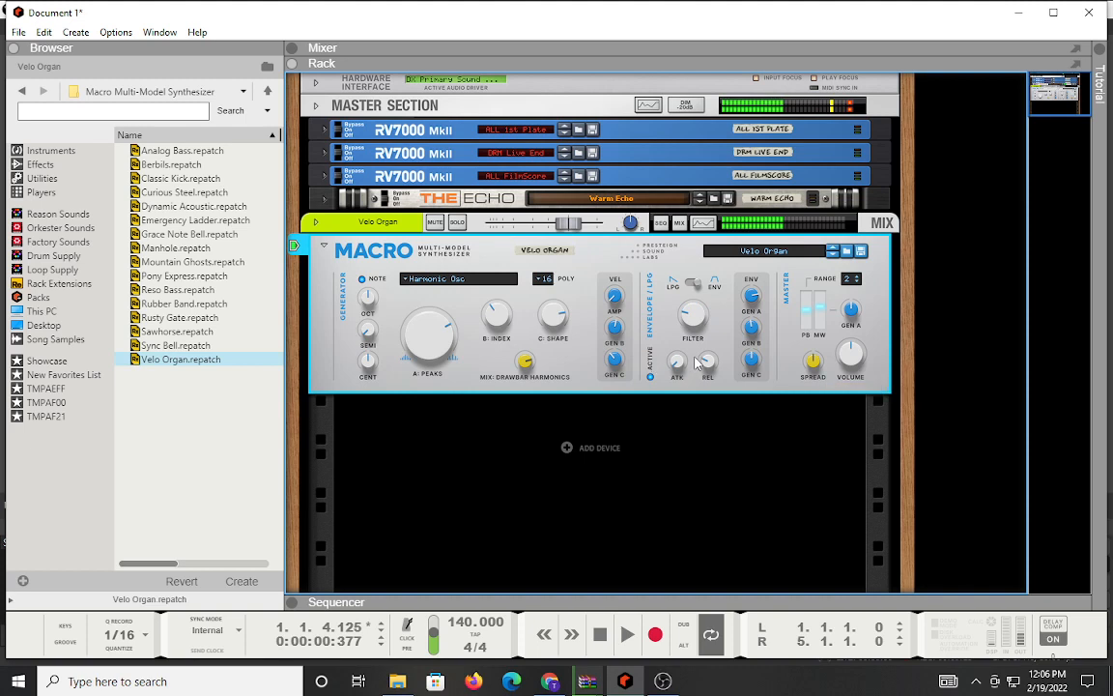
pyautogui.moveTo(693, 263)
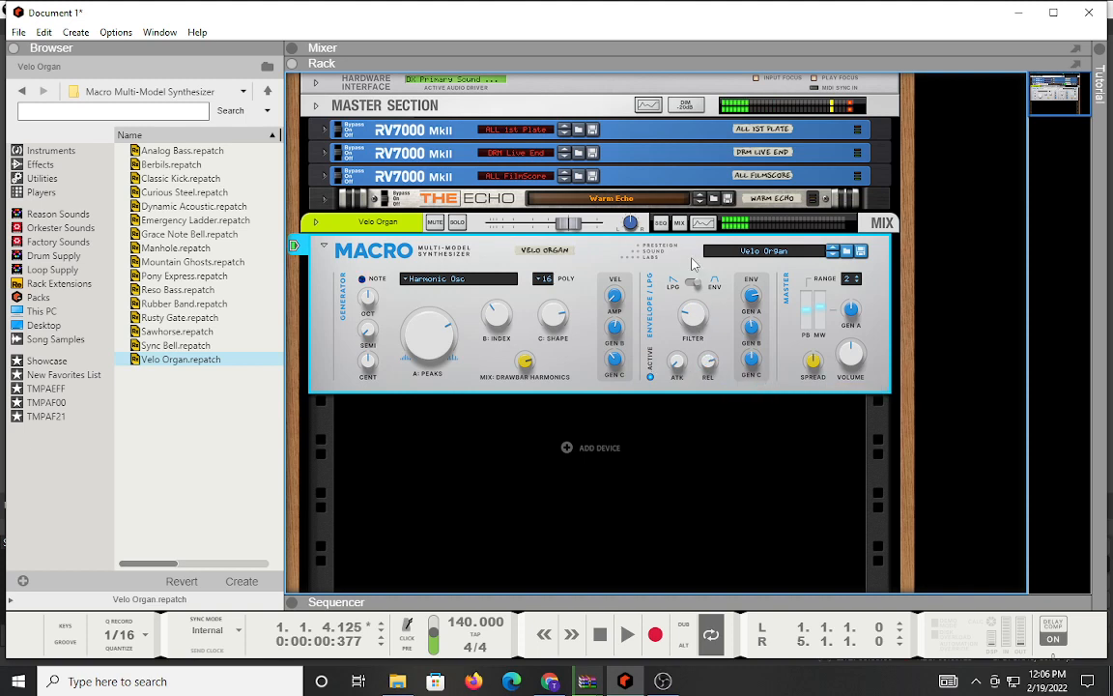
pyautogui.moveTo(686, 309)
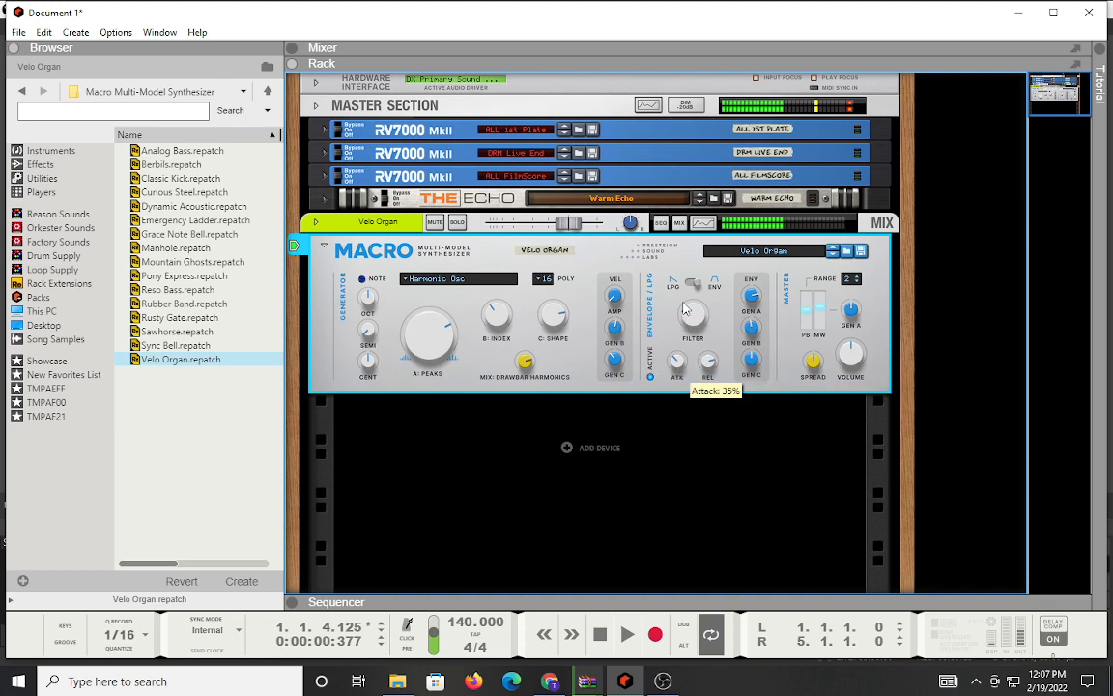
pyautogui.moveTo(676, 377)
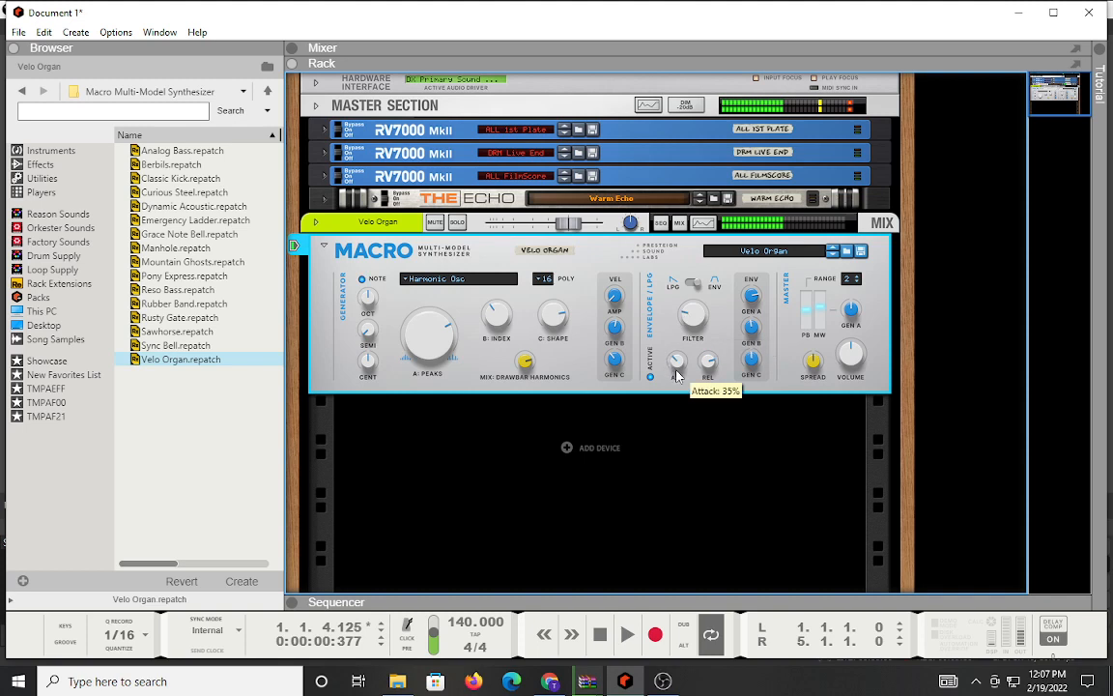
pyautogui.moveTo(698, 290)
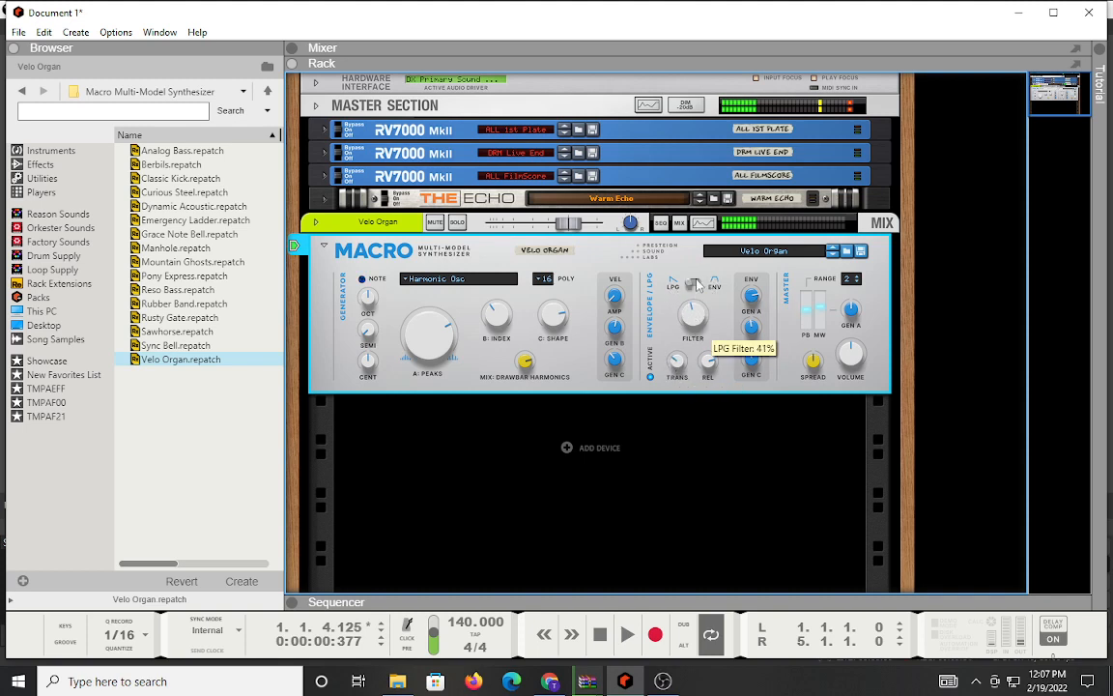
pyautogui.moveTo(709, 362)
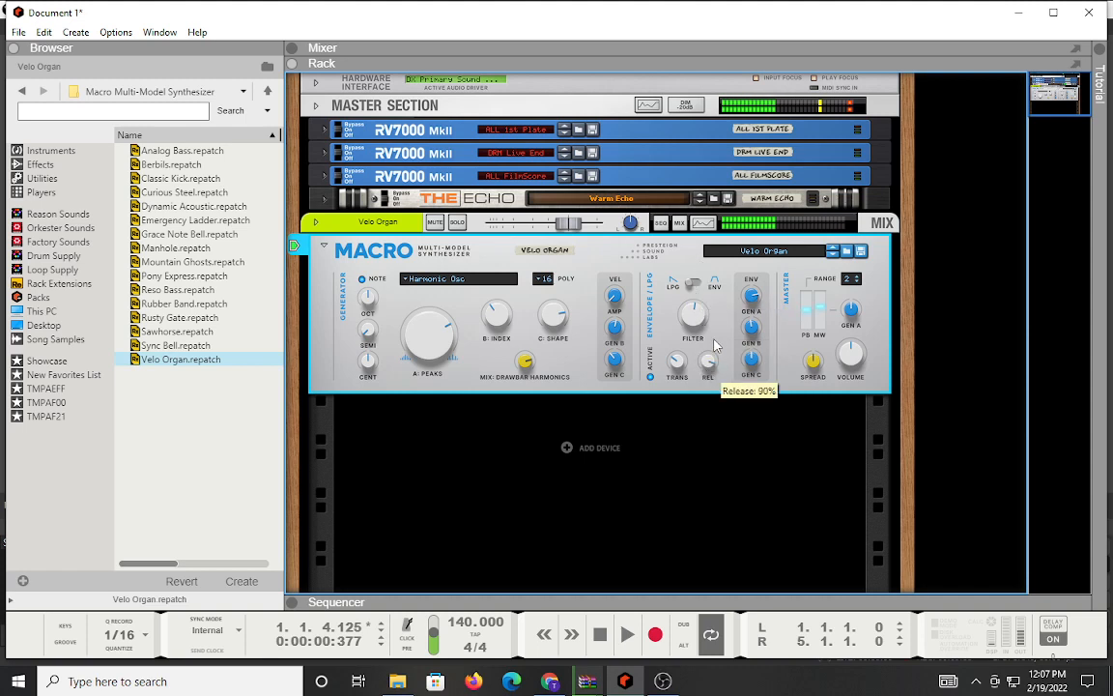
pyautogui.moveTo(835, 304)
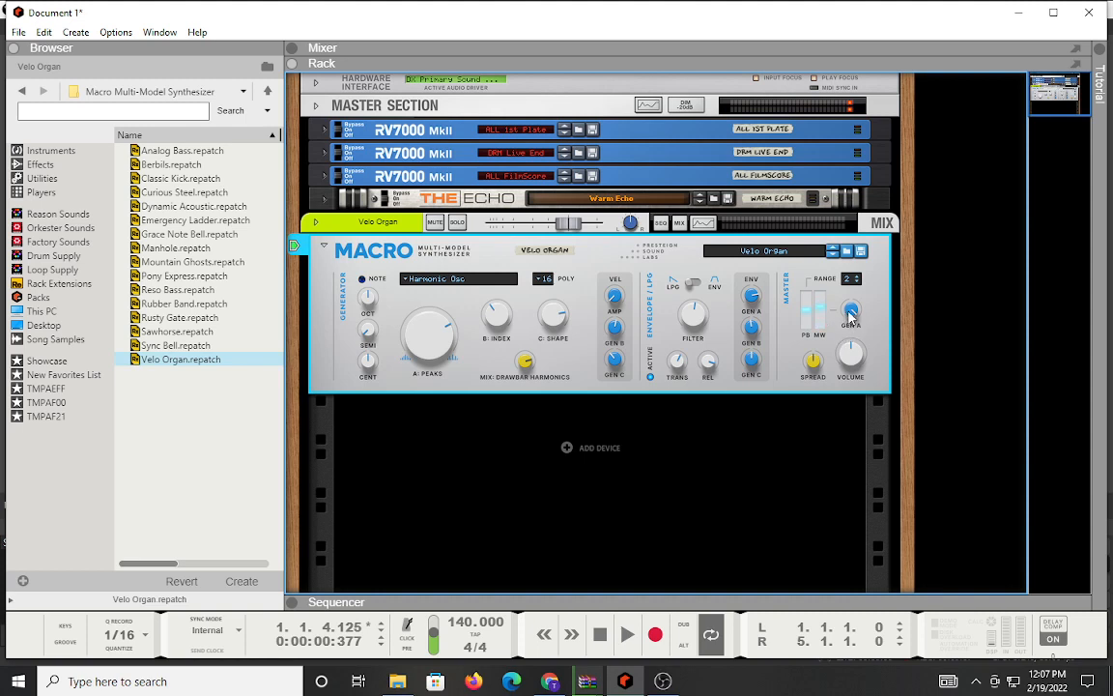
pyautogui.moveTo(850, 311)
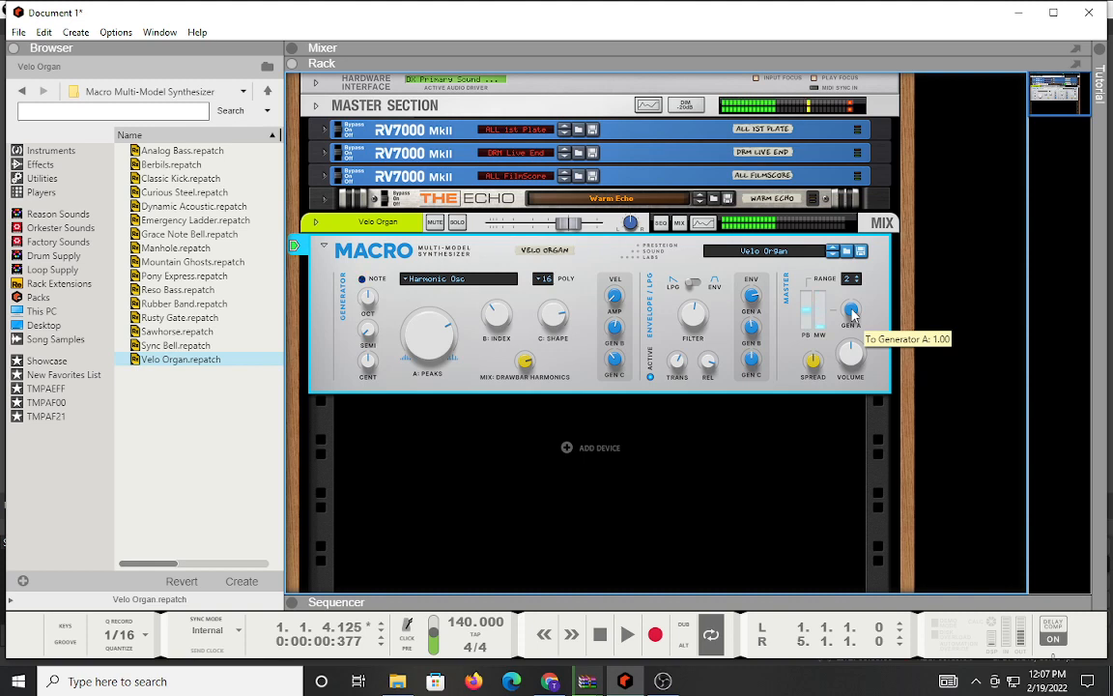
pyautogui.moveTo(850, 356)
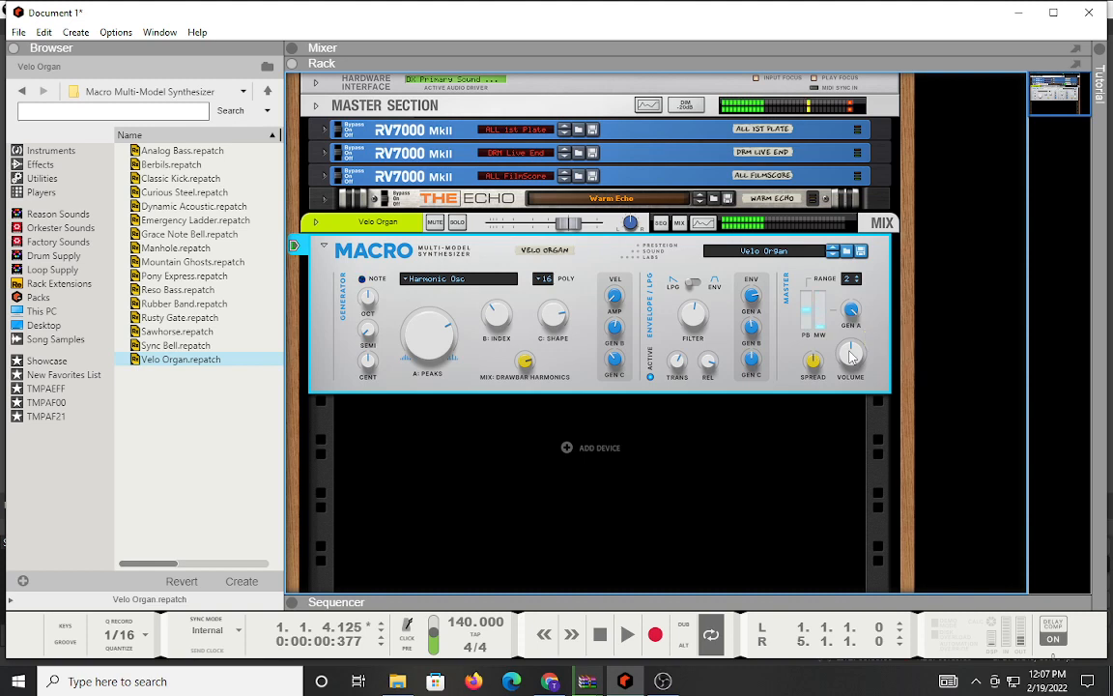
pyautogui.moveTo(851, 354)
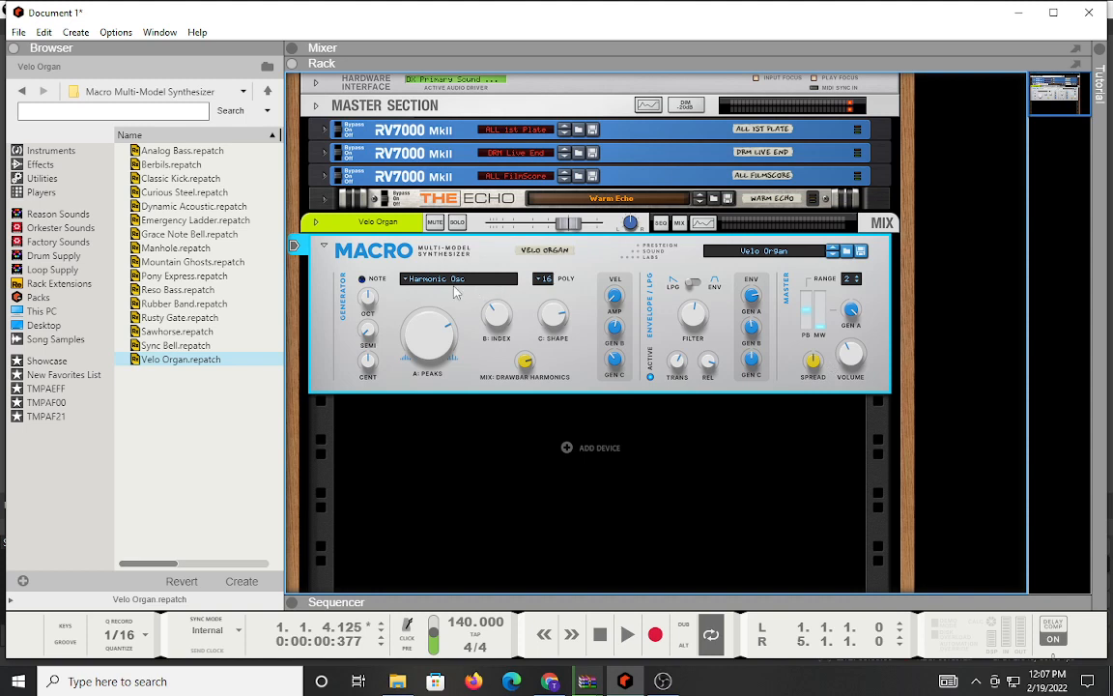
pyautogui.click(458, 279)
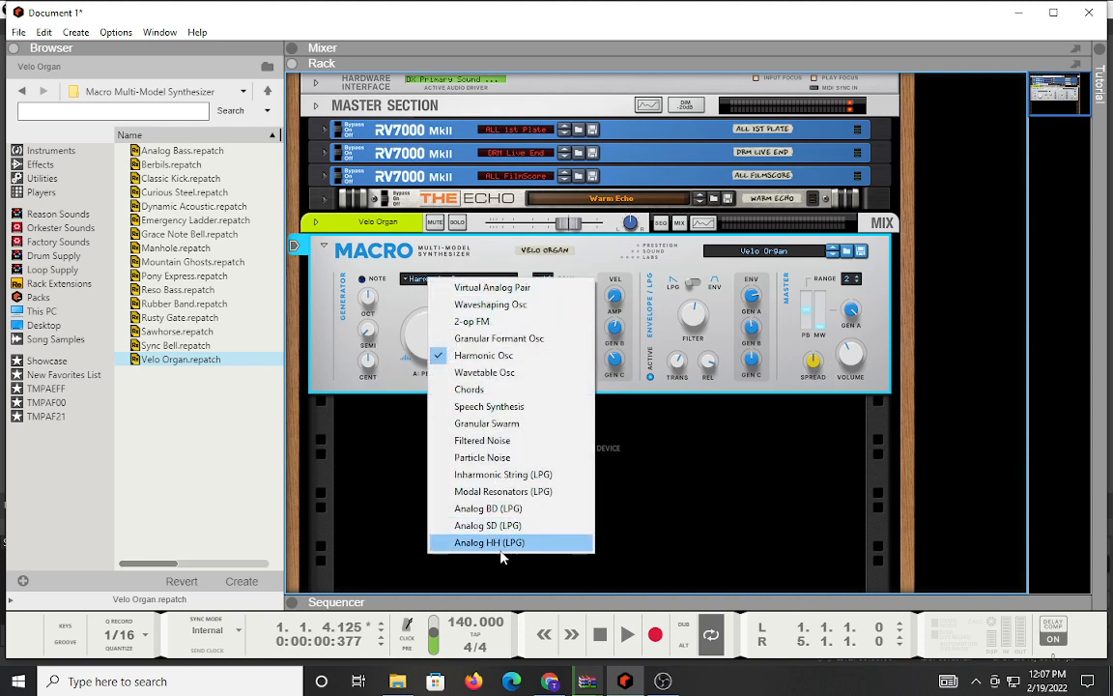
pyautogui.moveTo(483, 355)
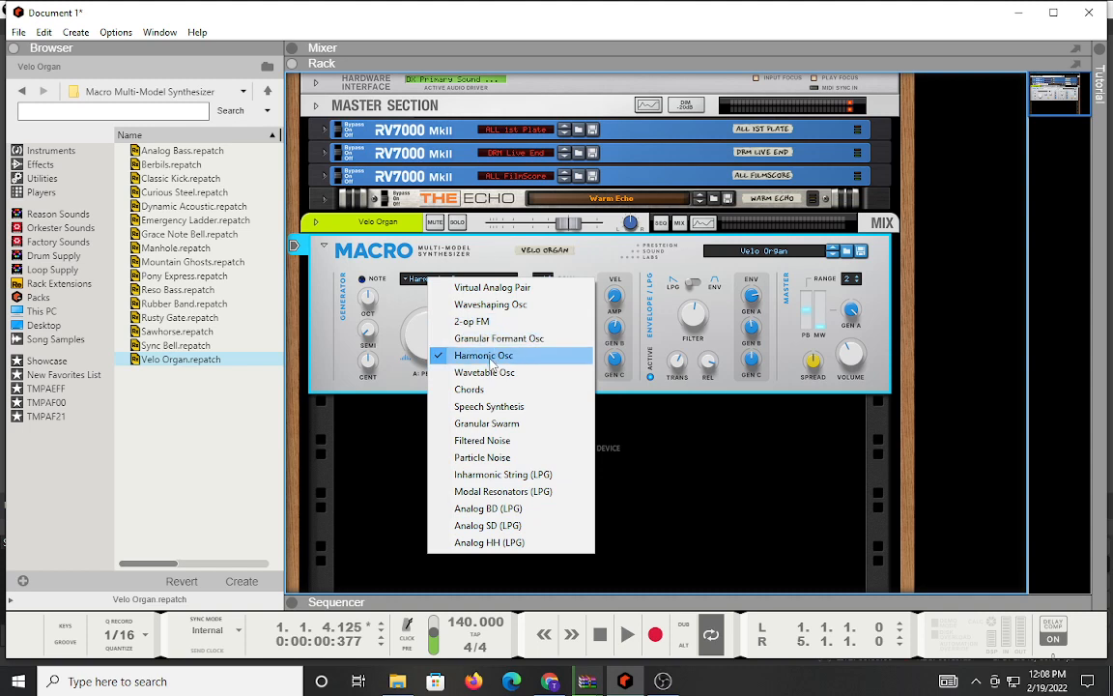
pyautogui.moveTo(483, 372)
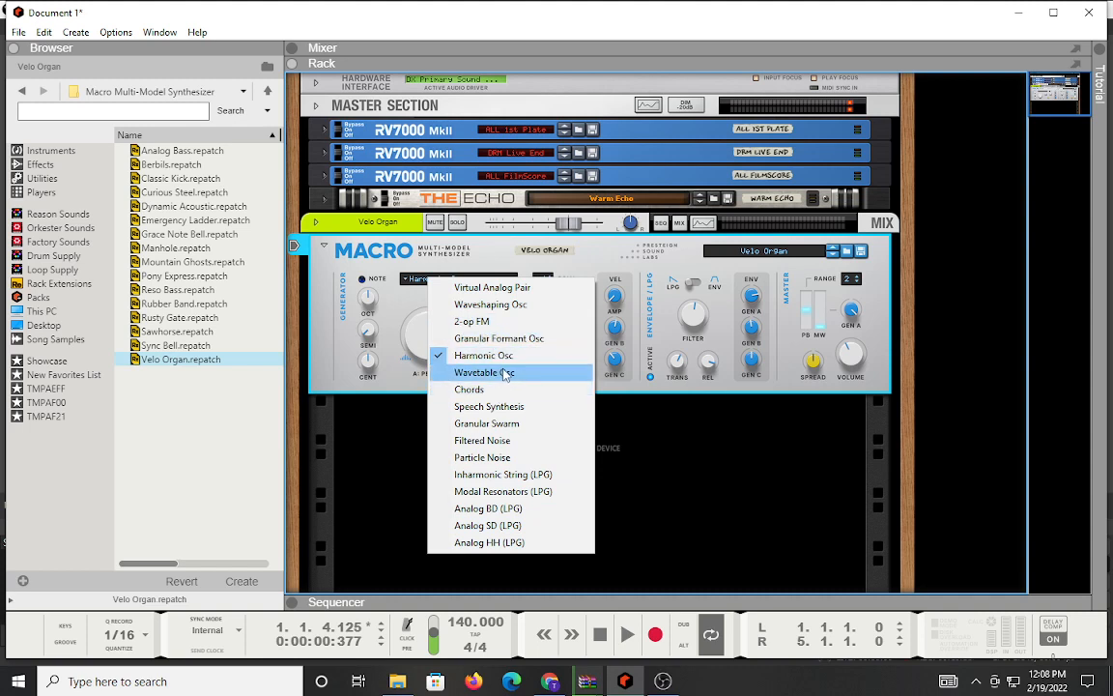
pyautogui.moveTo(664, 299)
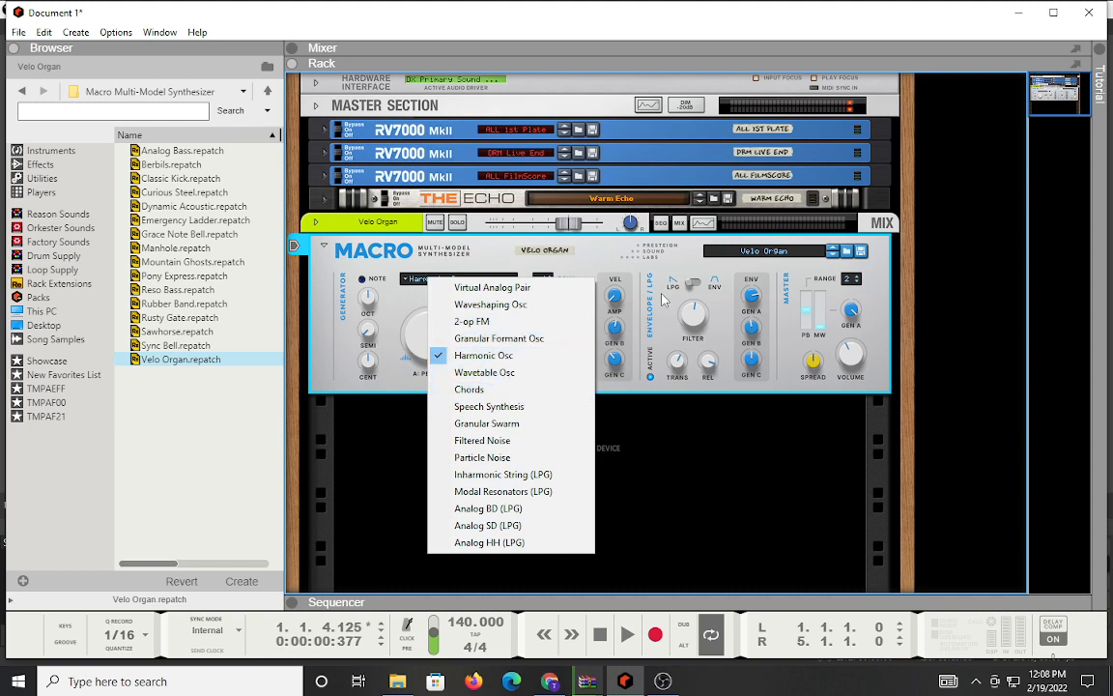
pyautogui.click(483, 354)
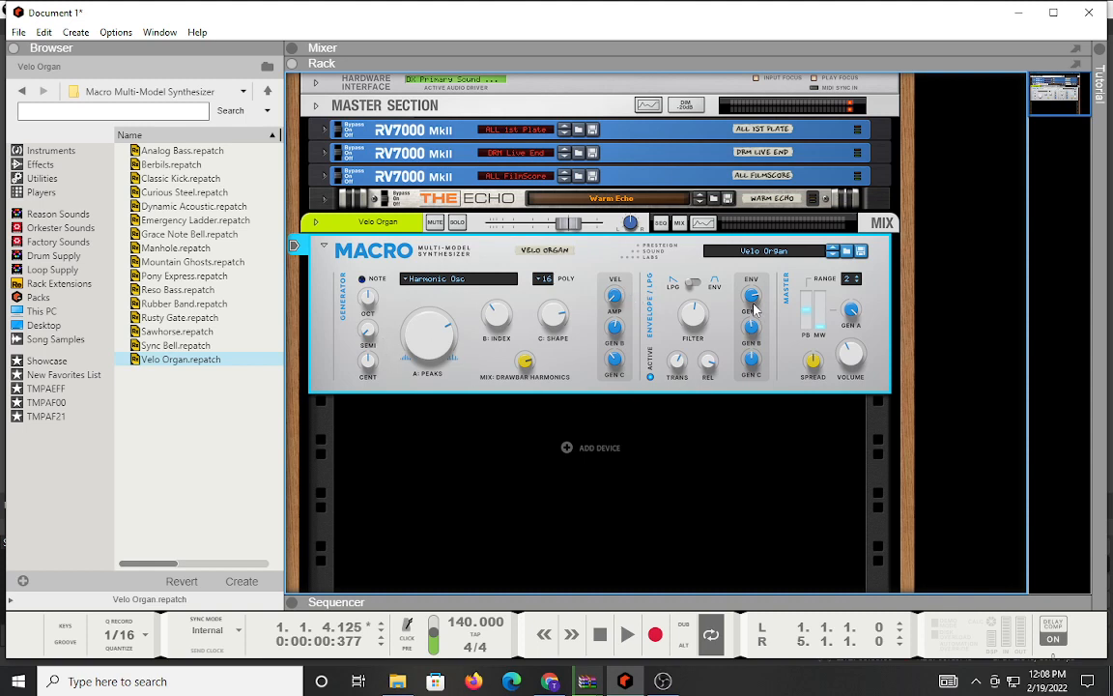
pyautogui.moveTo(555, 319)
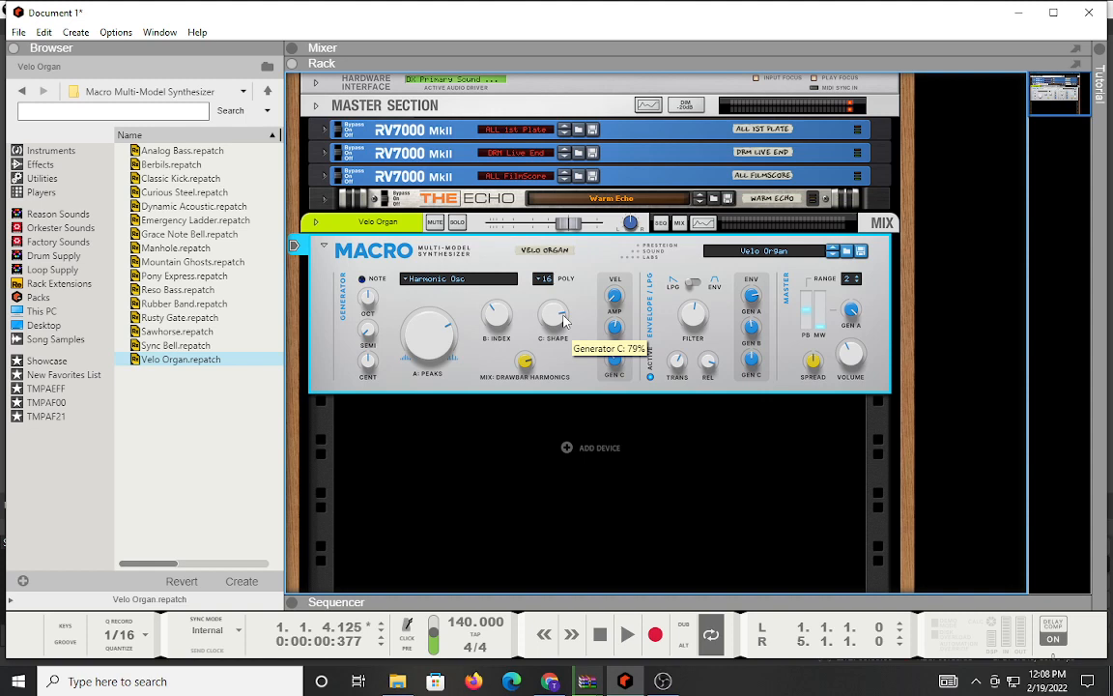
pyautogui.moveTo(434, 368)
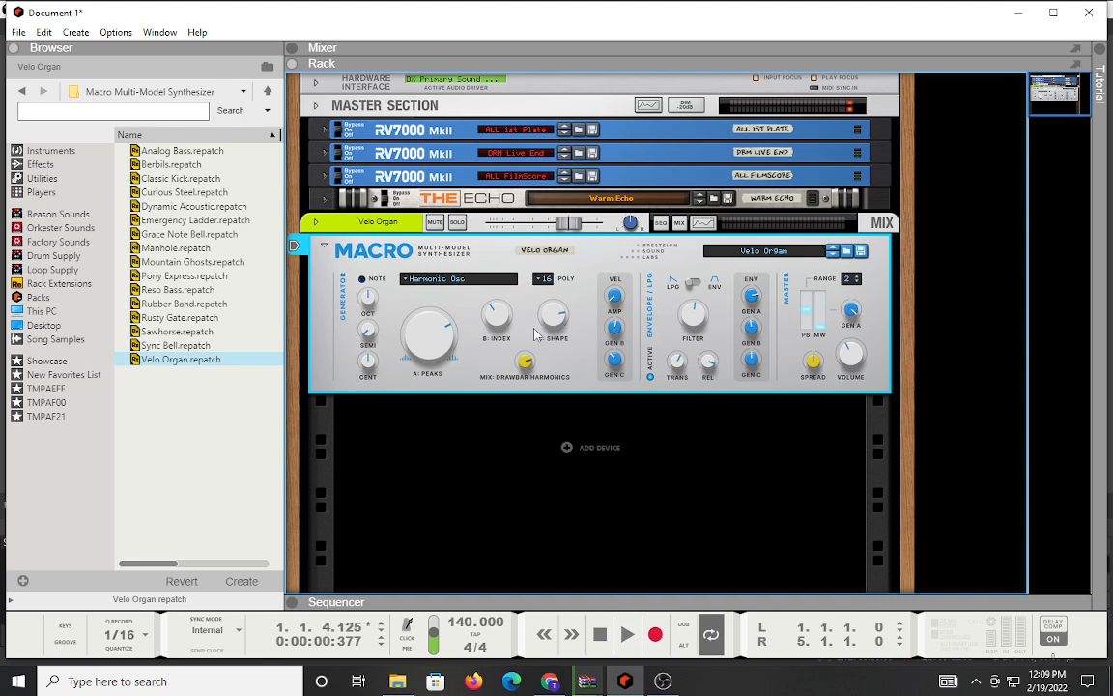
pyautogui.moveTo(741, 419)
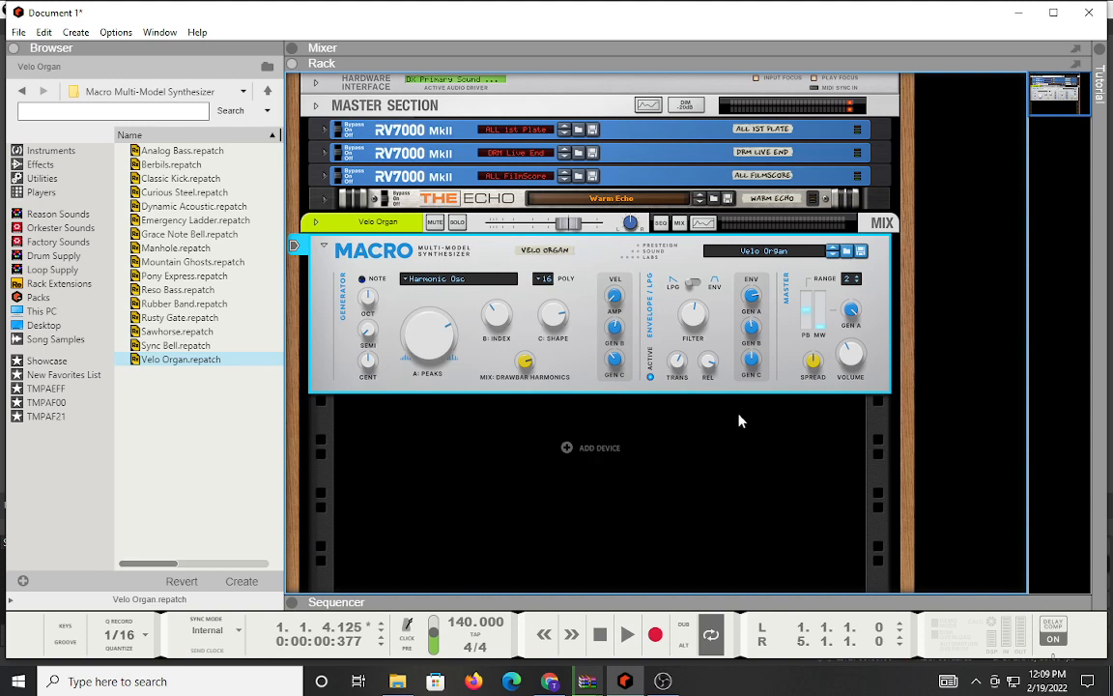
pyautogui.moveTo(694, 308)
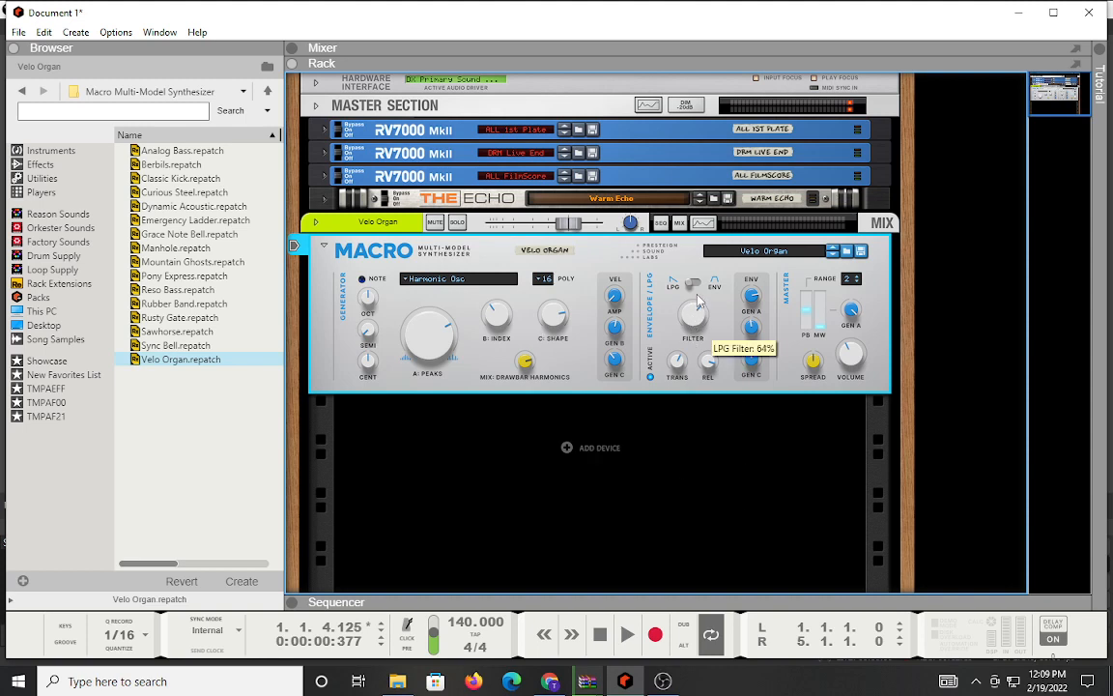
# Turn the LPG Filter knob down from 64% to about 53%.
pyautogui.moveTo(693, 314); pyautogui.dragTo(695, 317)
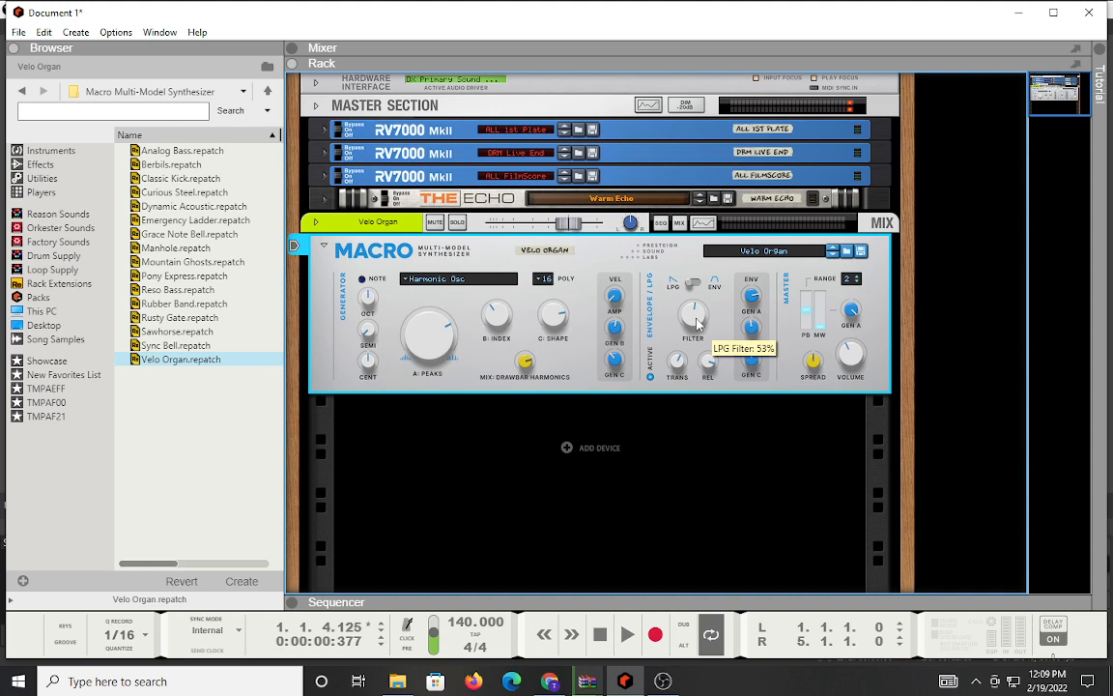
pyautogui.moveTo(473, 345)
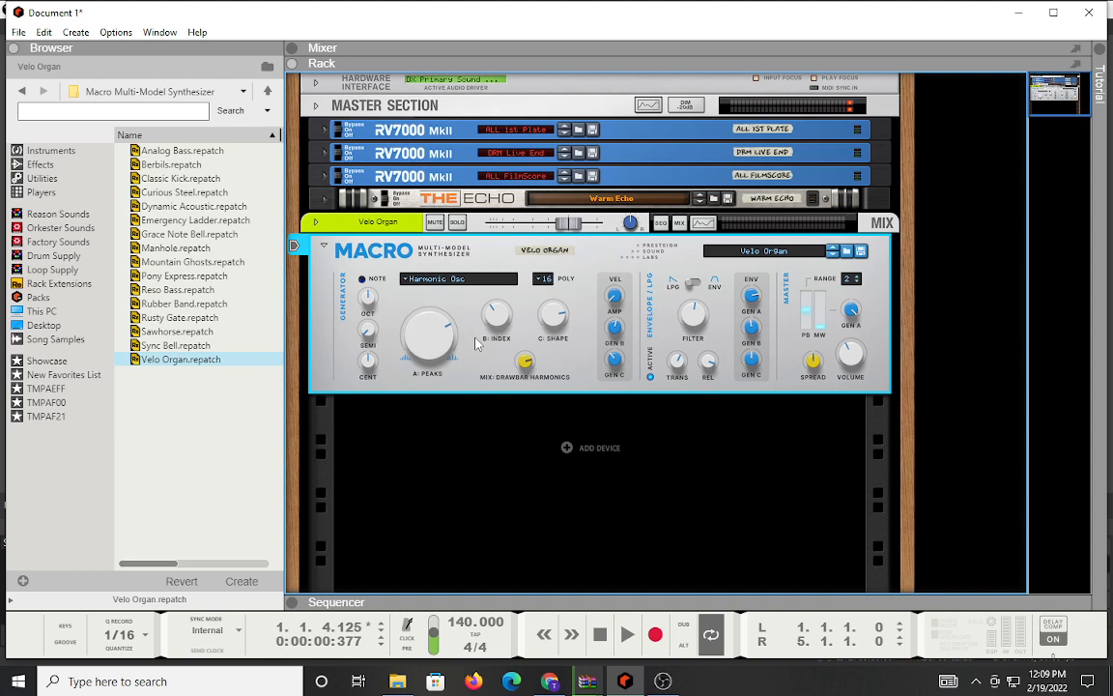
pyautogui.moveTo(333, 271)
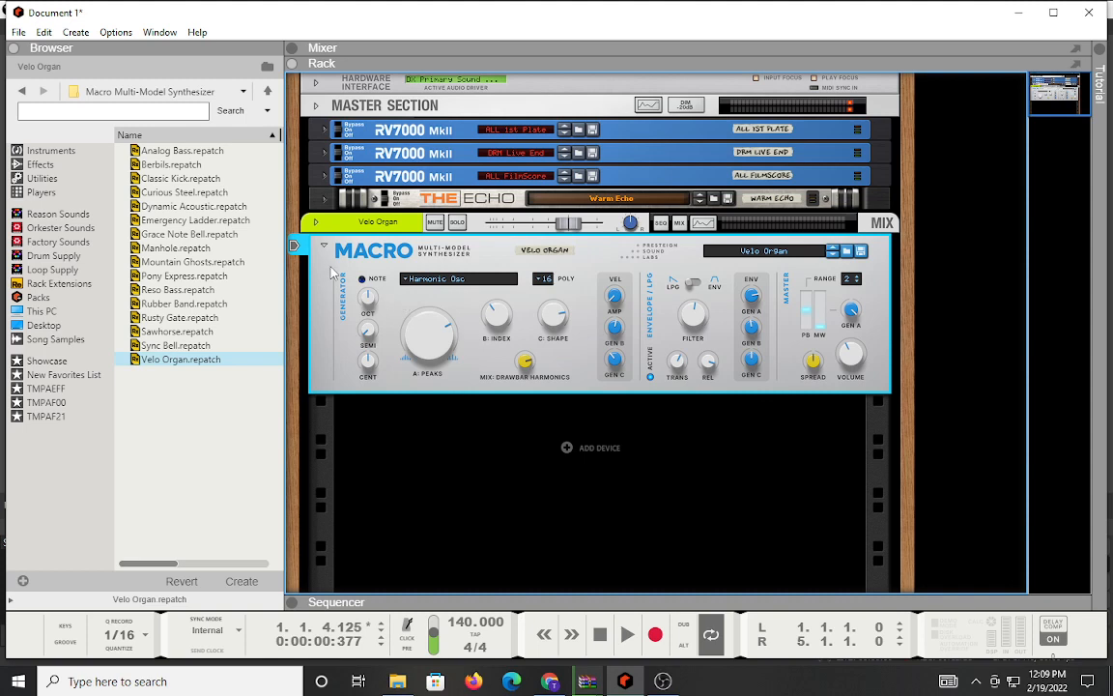
pyautogui.moveTo(419, 313)
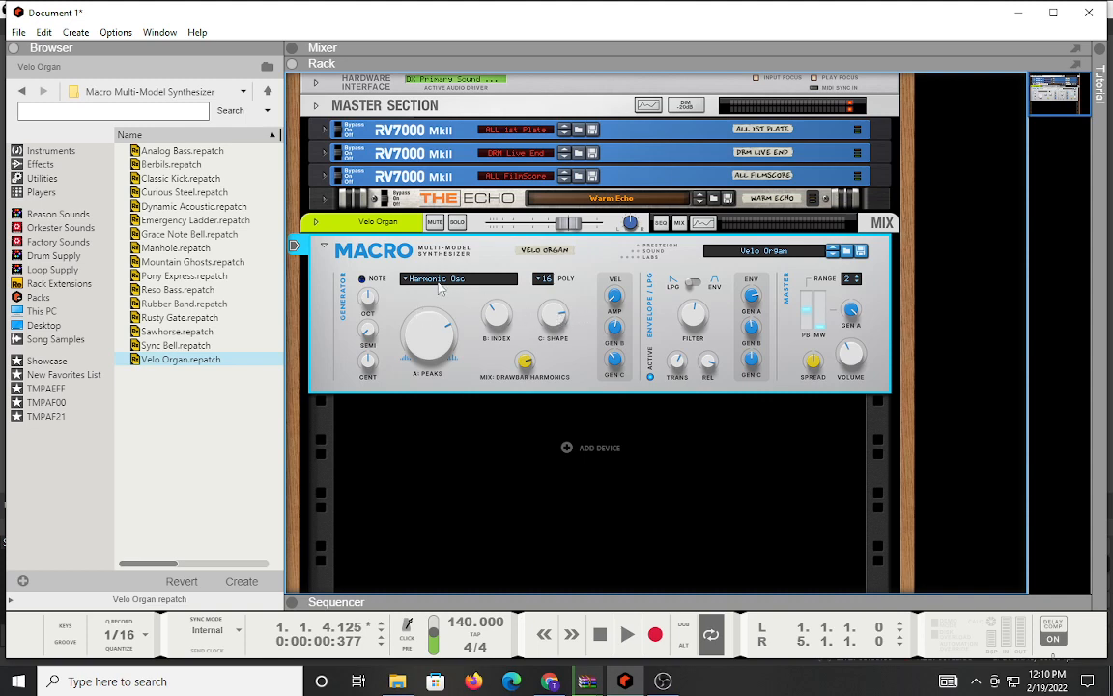
pyautogui.click(459, 278)
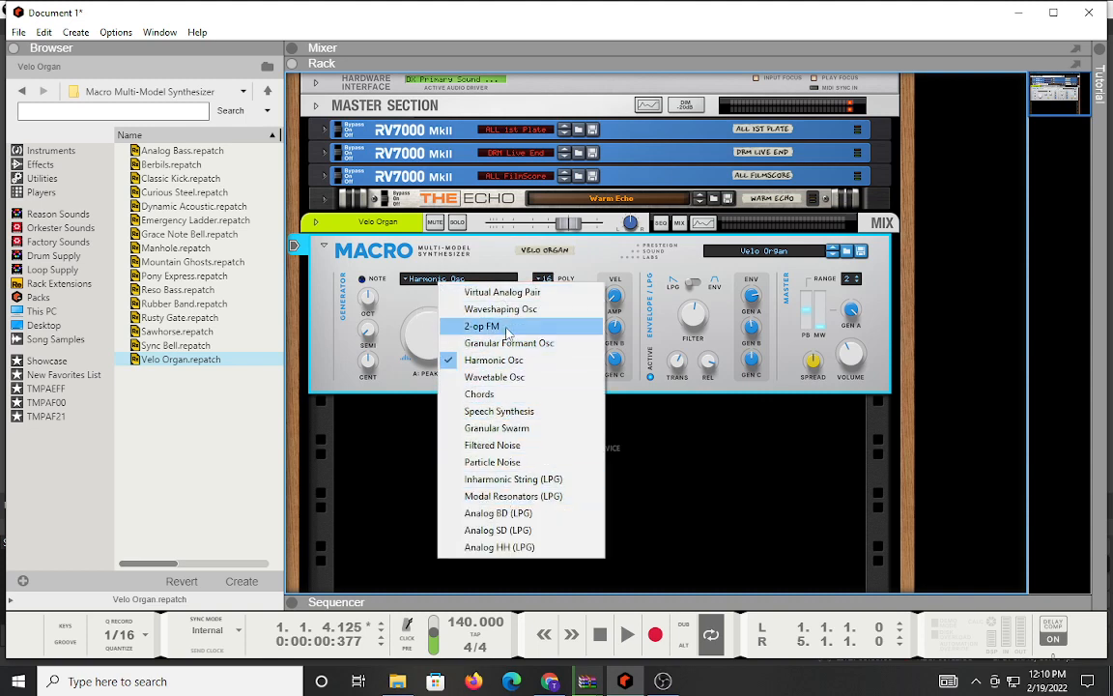
pyautogui.click(493, 359)
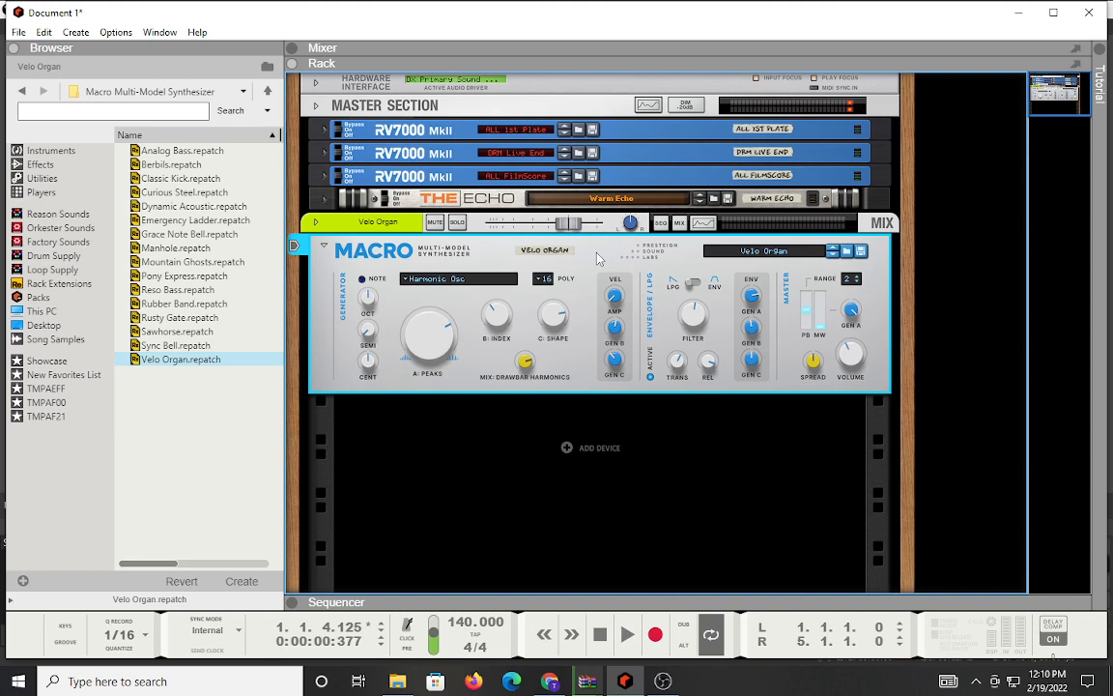
pyautogui.moveTo(568, 281)
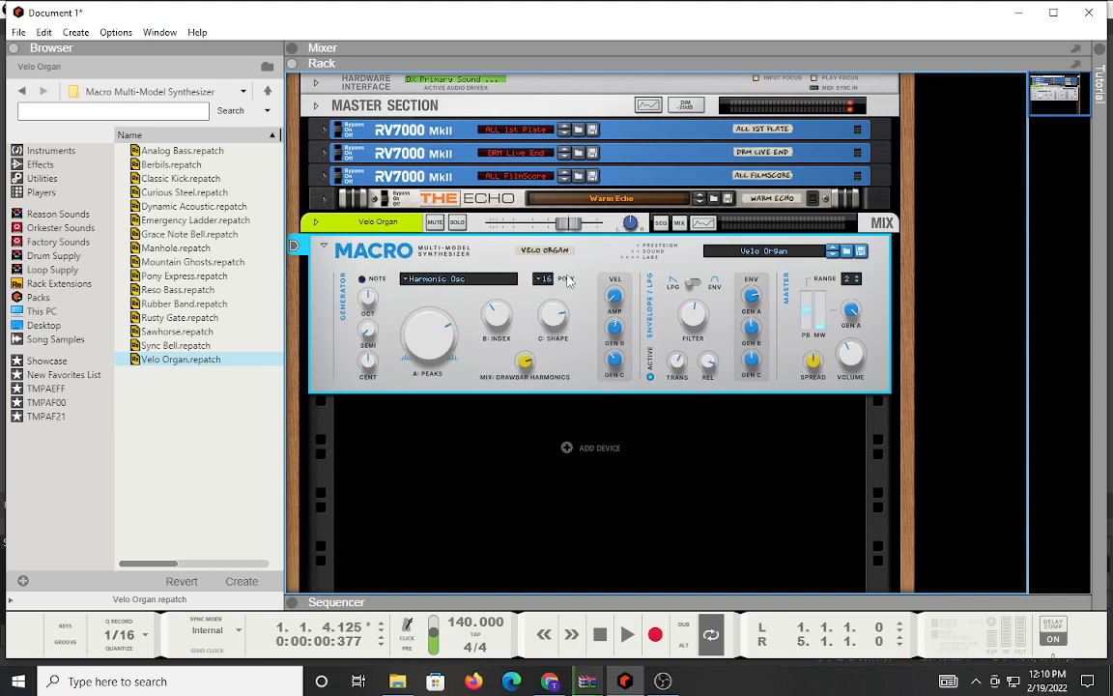
pyautogui.moveTo(499, 296)
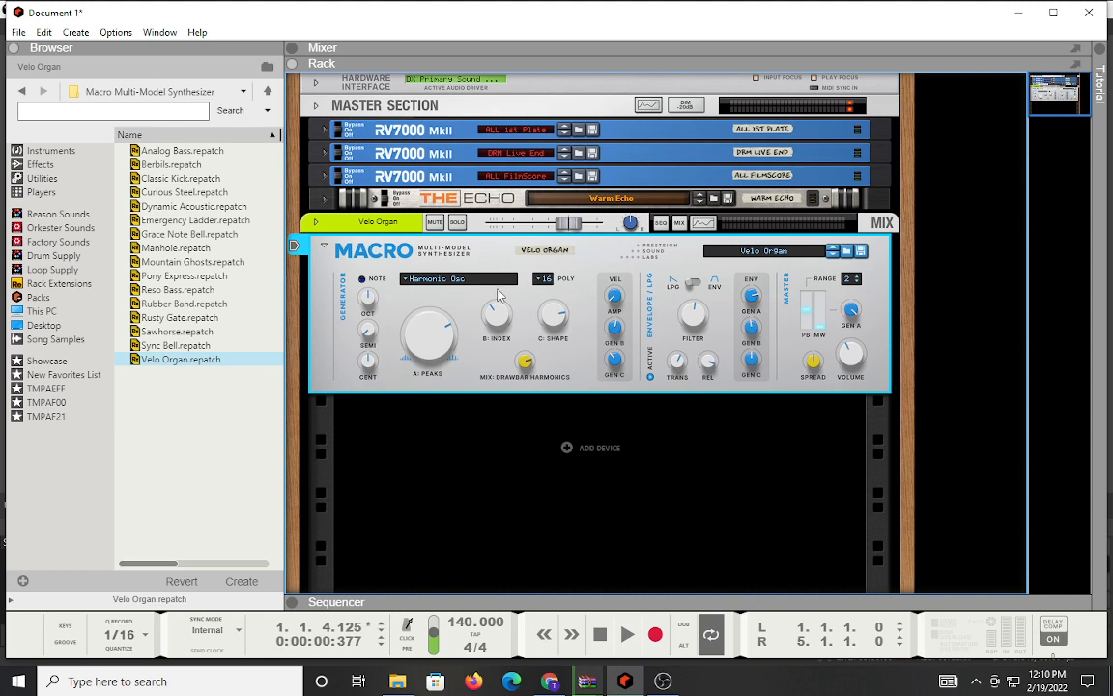